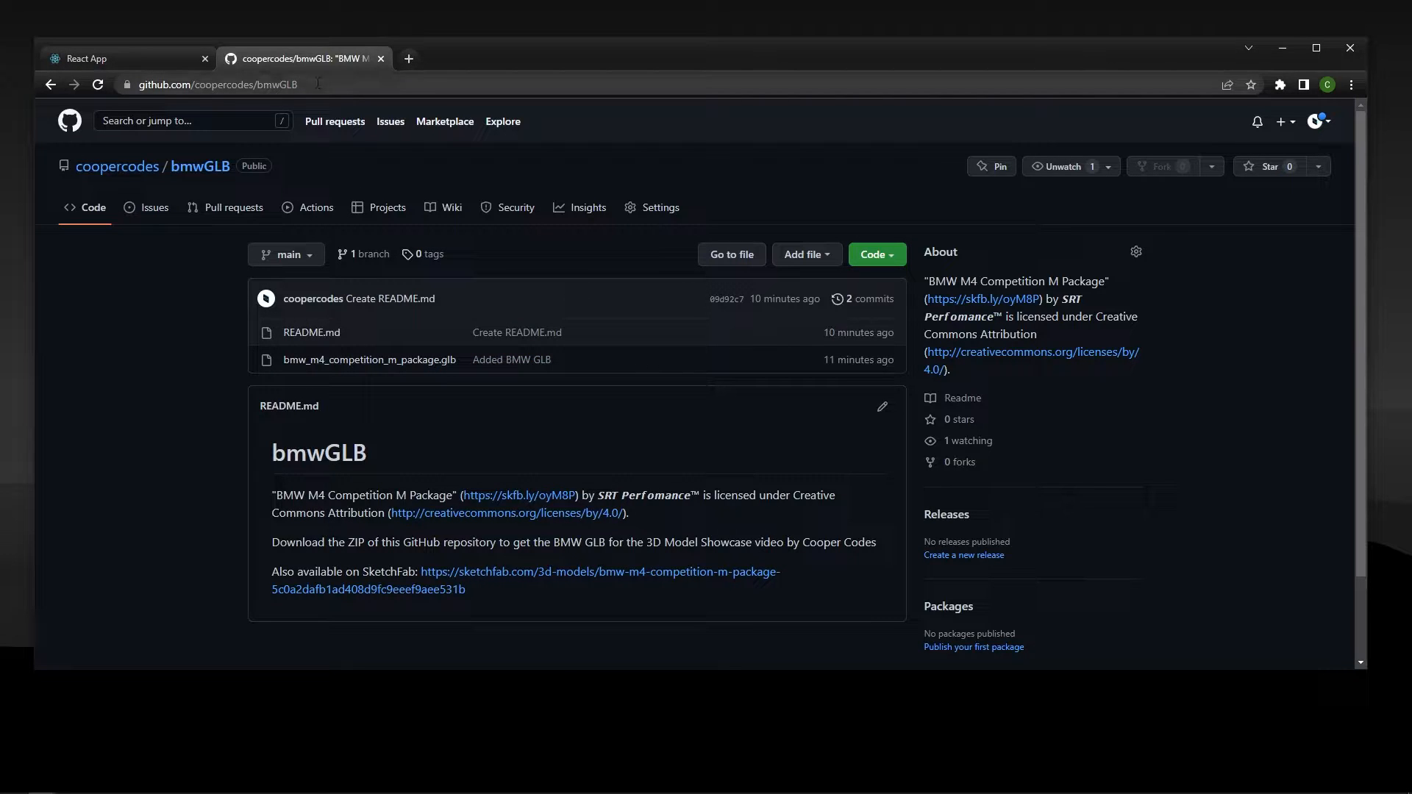
Open the green Code menu on the bmwGLB repository to reveal clone and ZIP options.
left_click(872, 254)
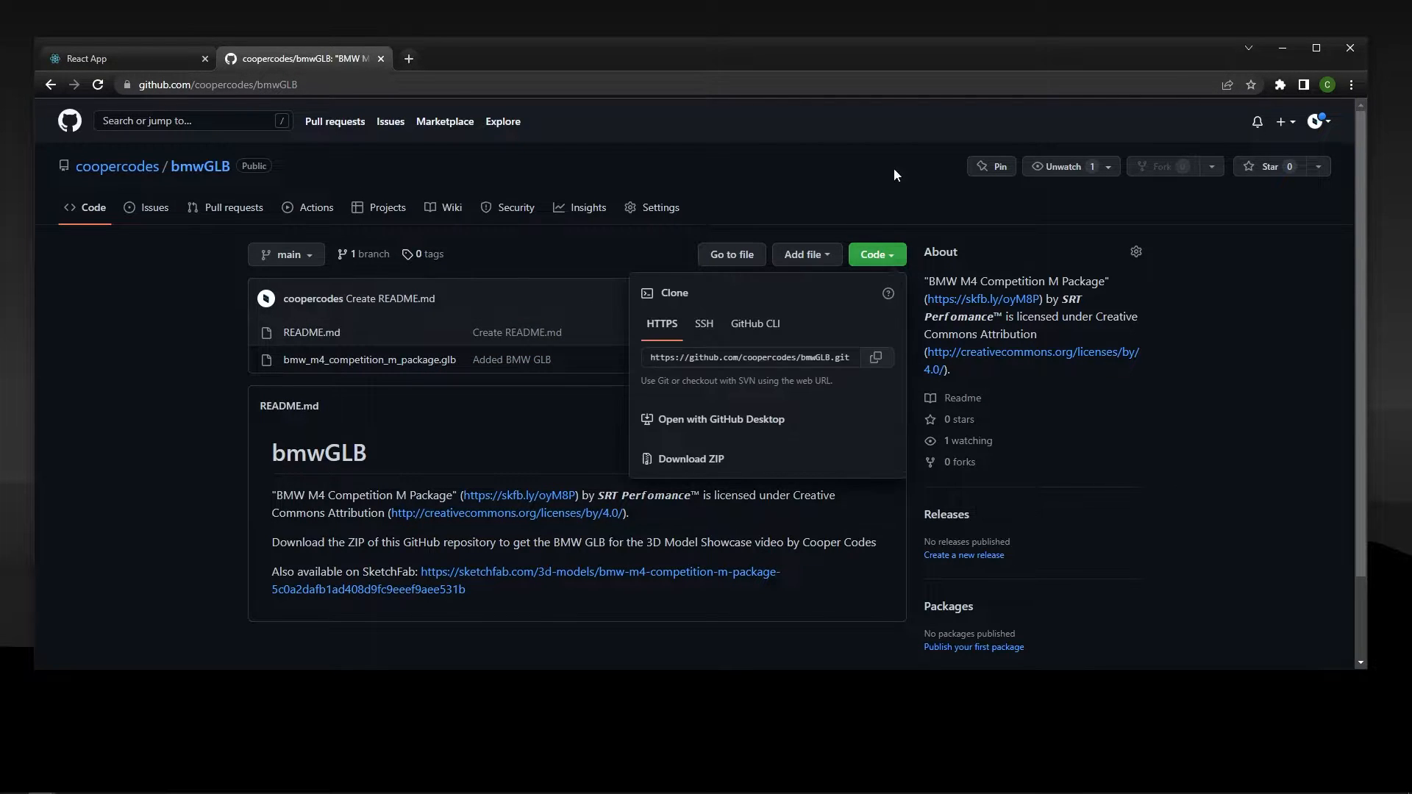
mouse_move(690, 458)
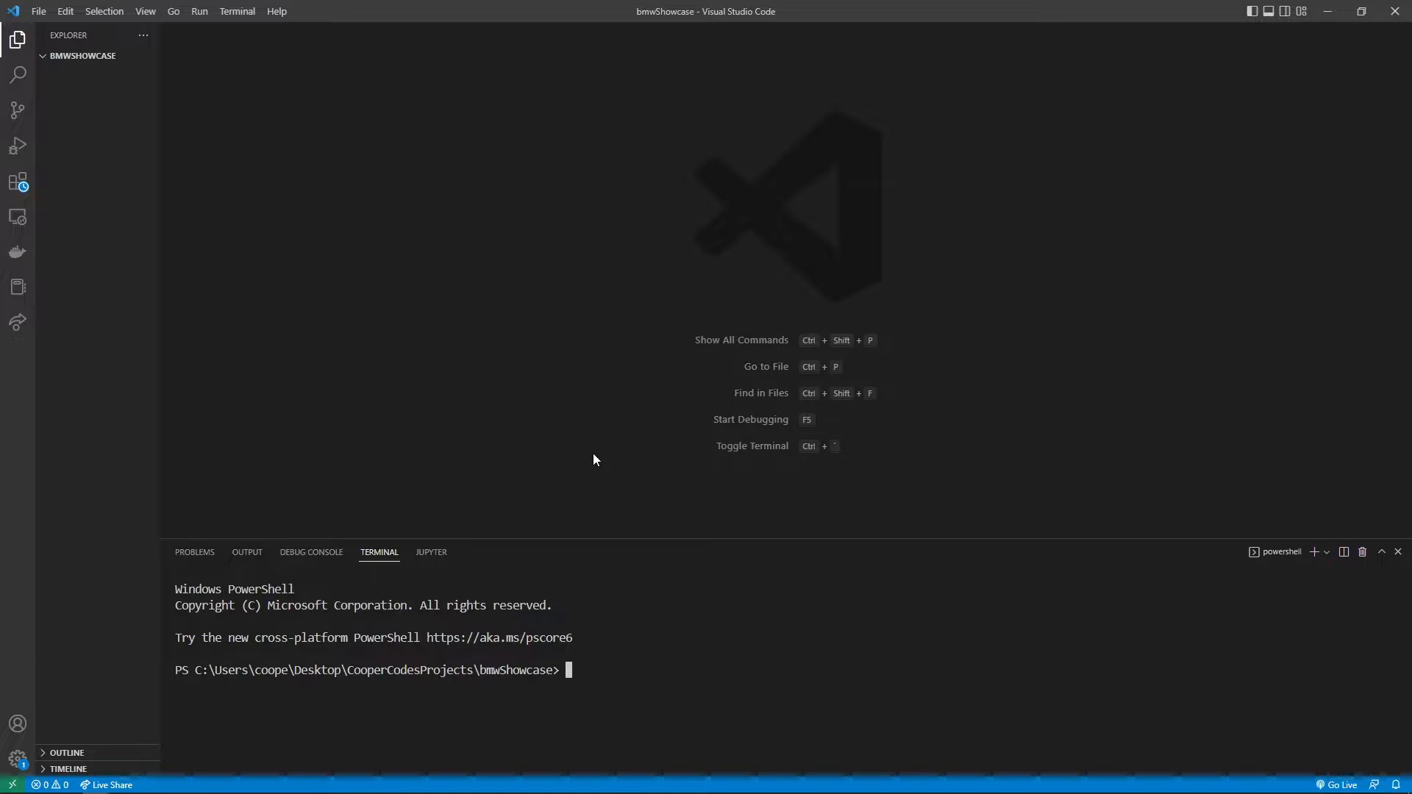
Create the React app 'client' with npx create-react-app and move into its folder.
type("npx create-")
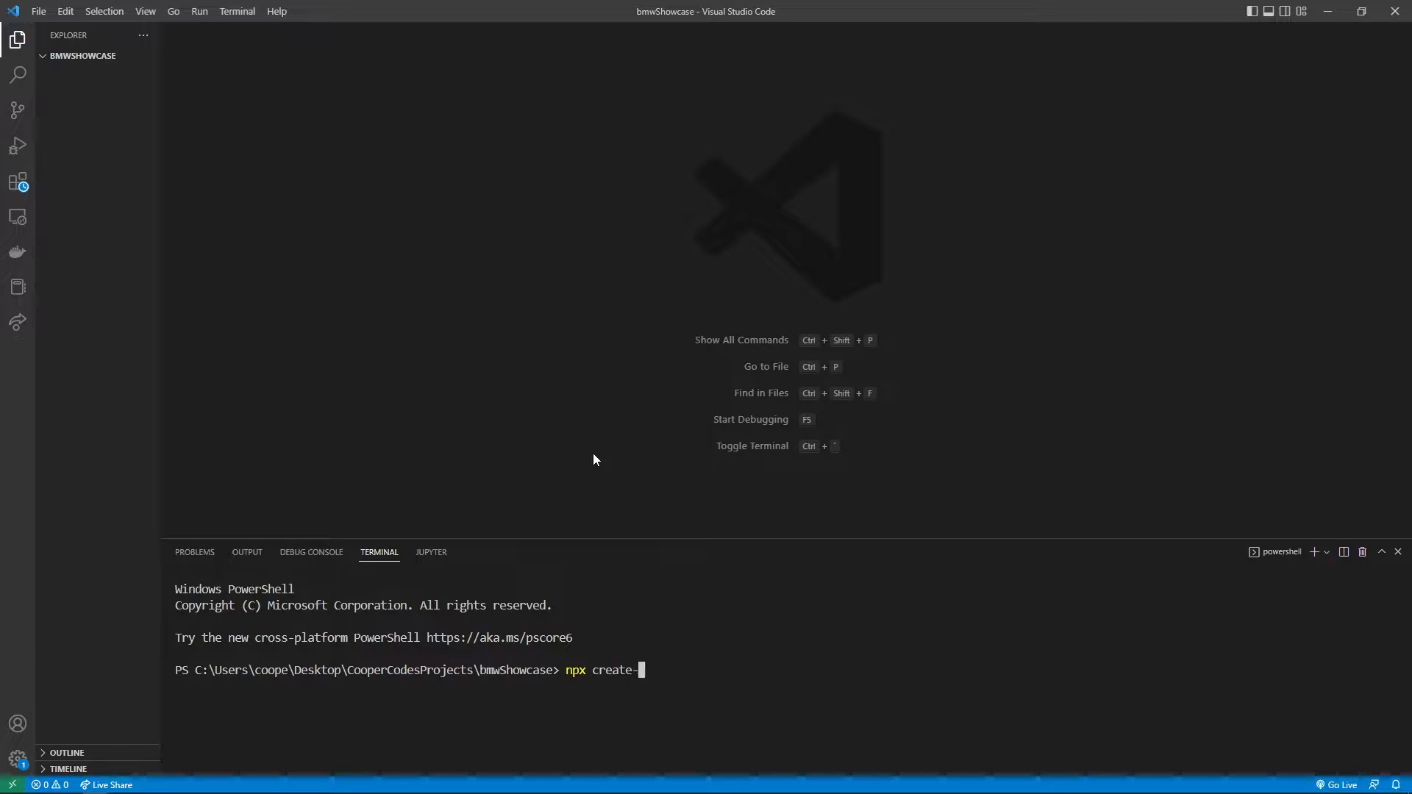
type("react-app")
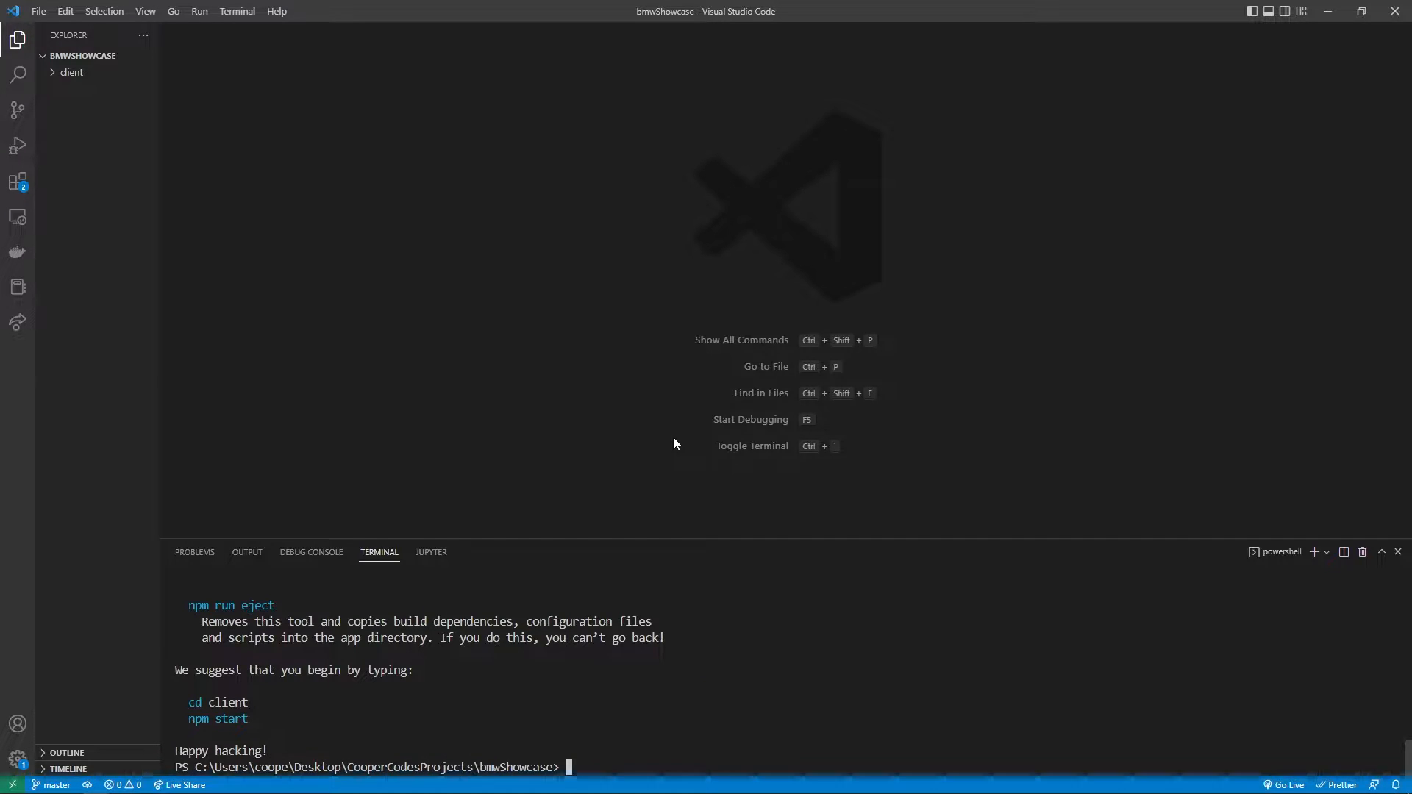
type("cd")
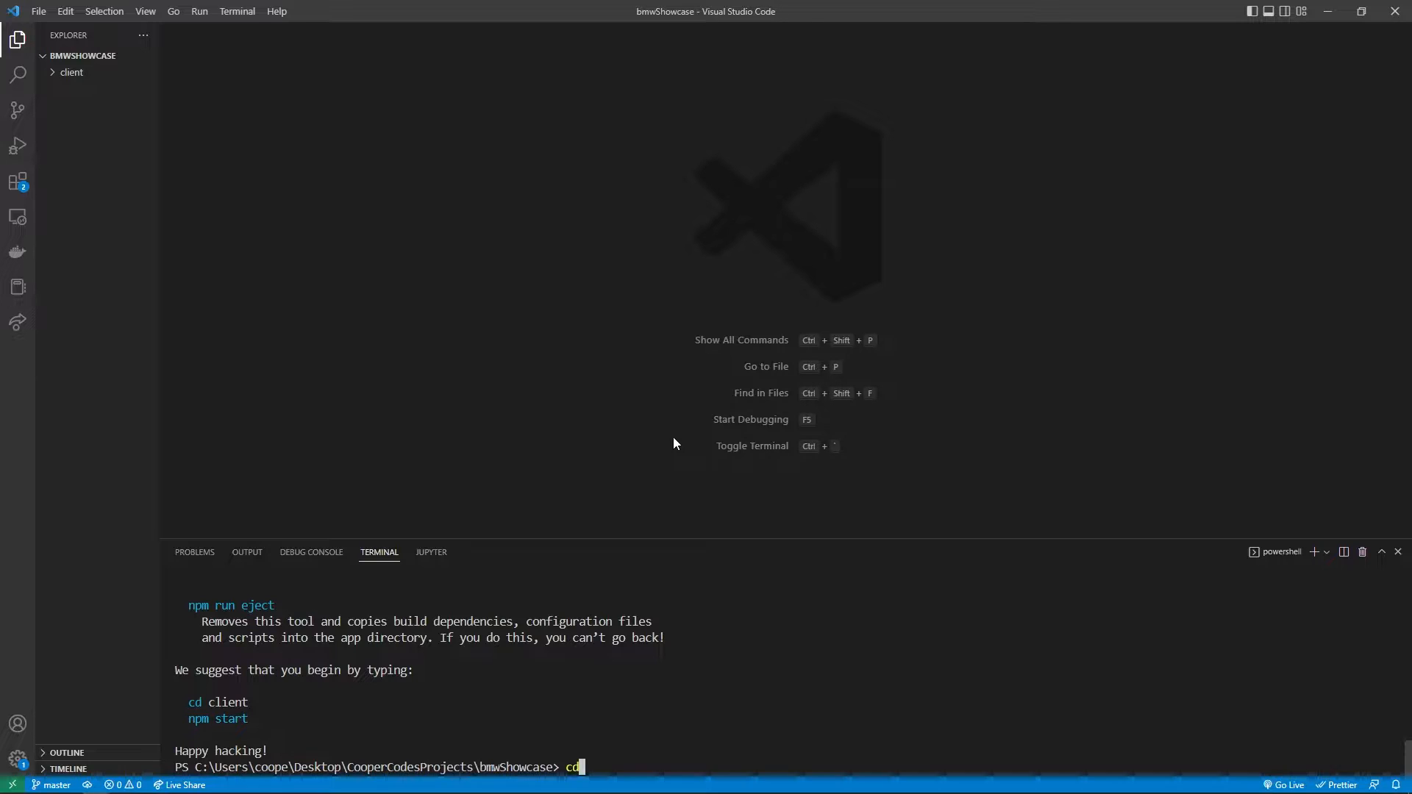
key("Return")
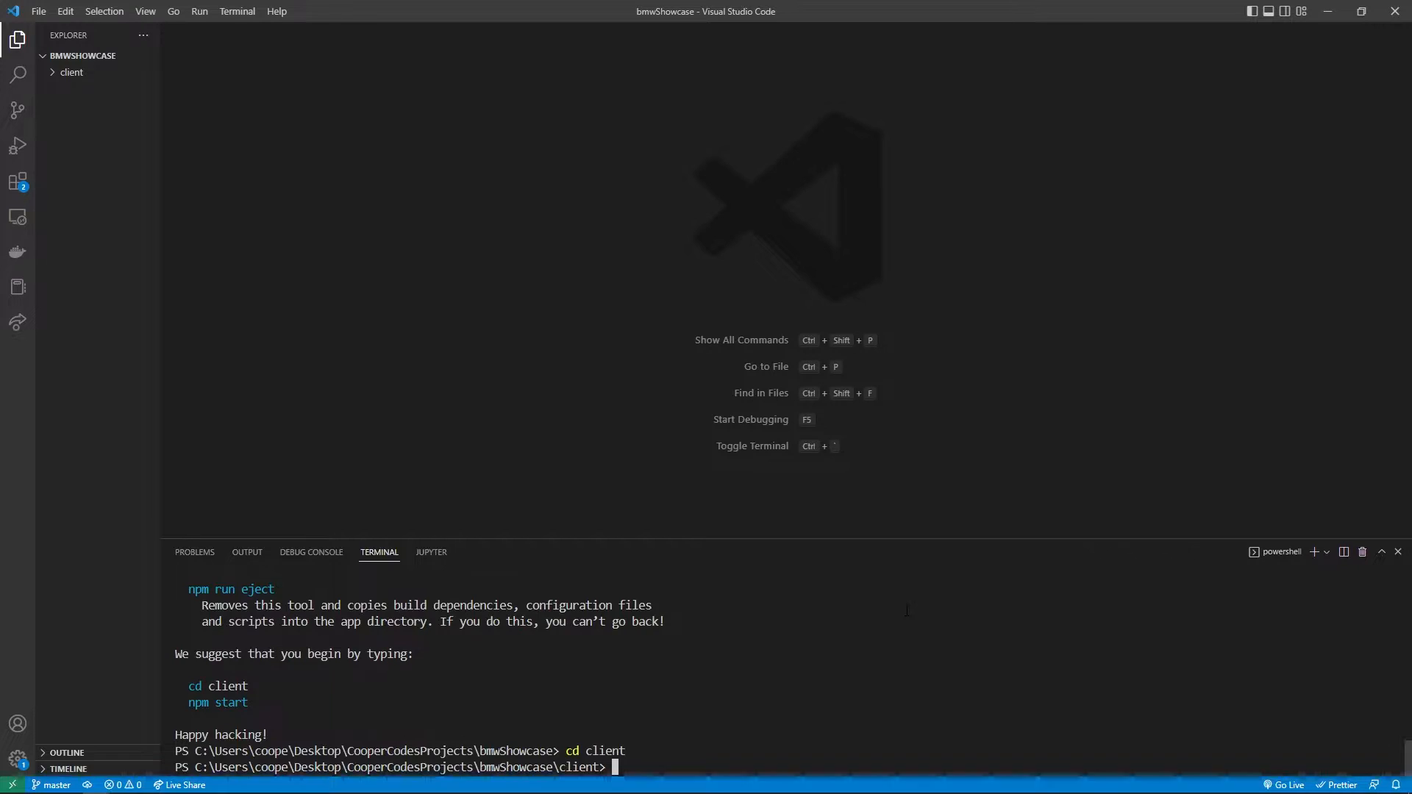
type("npm")
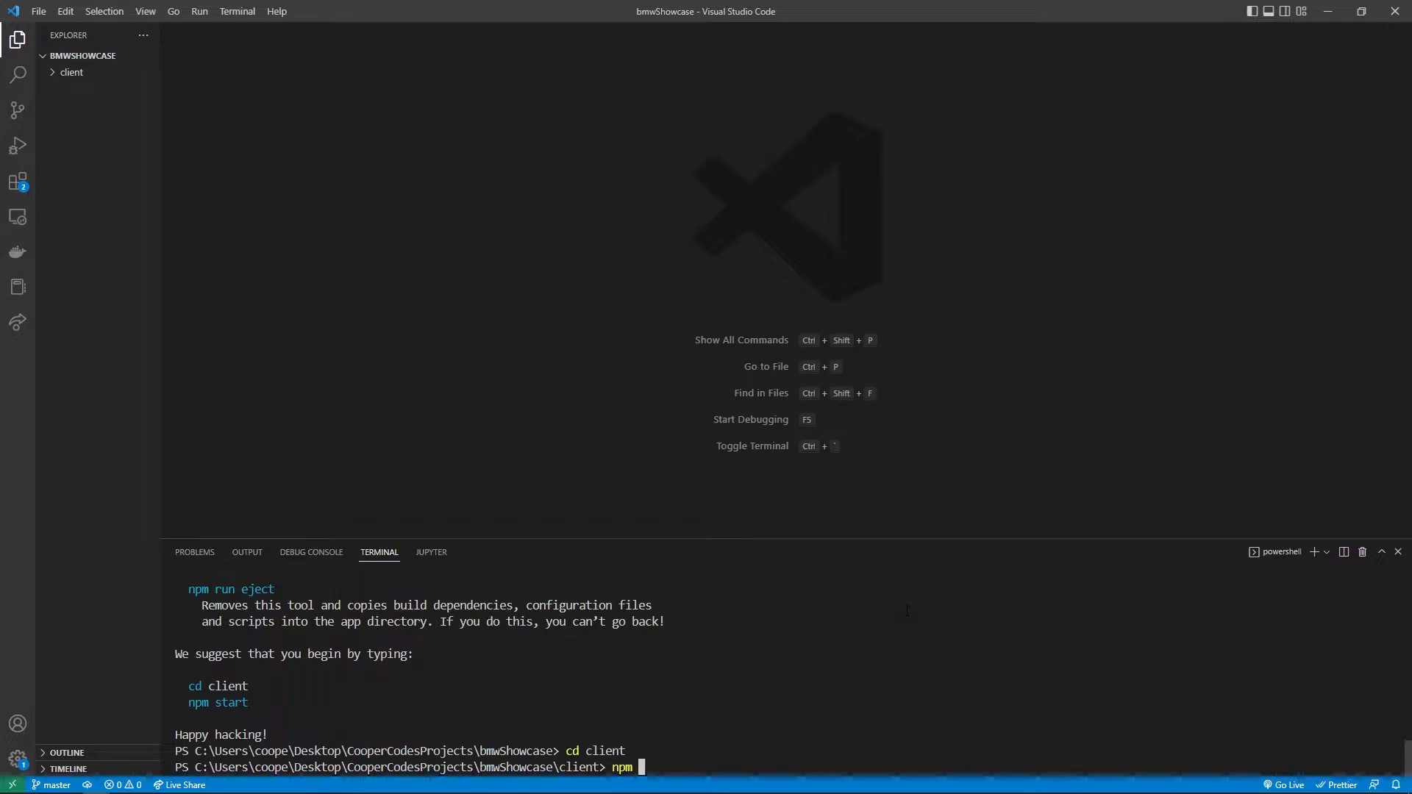
type("install @react")
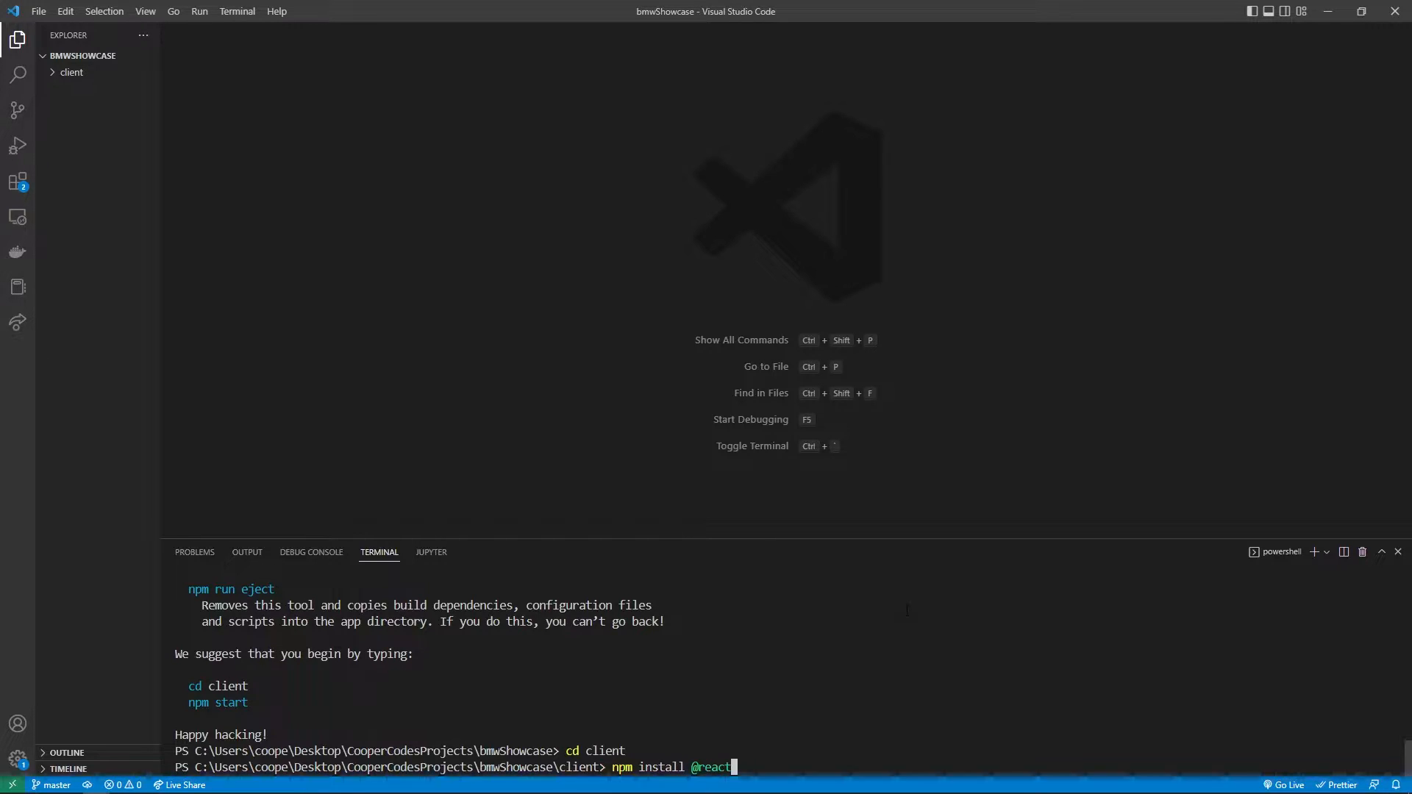
type("-three/fiber")
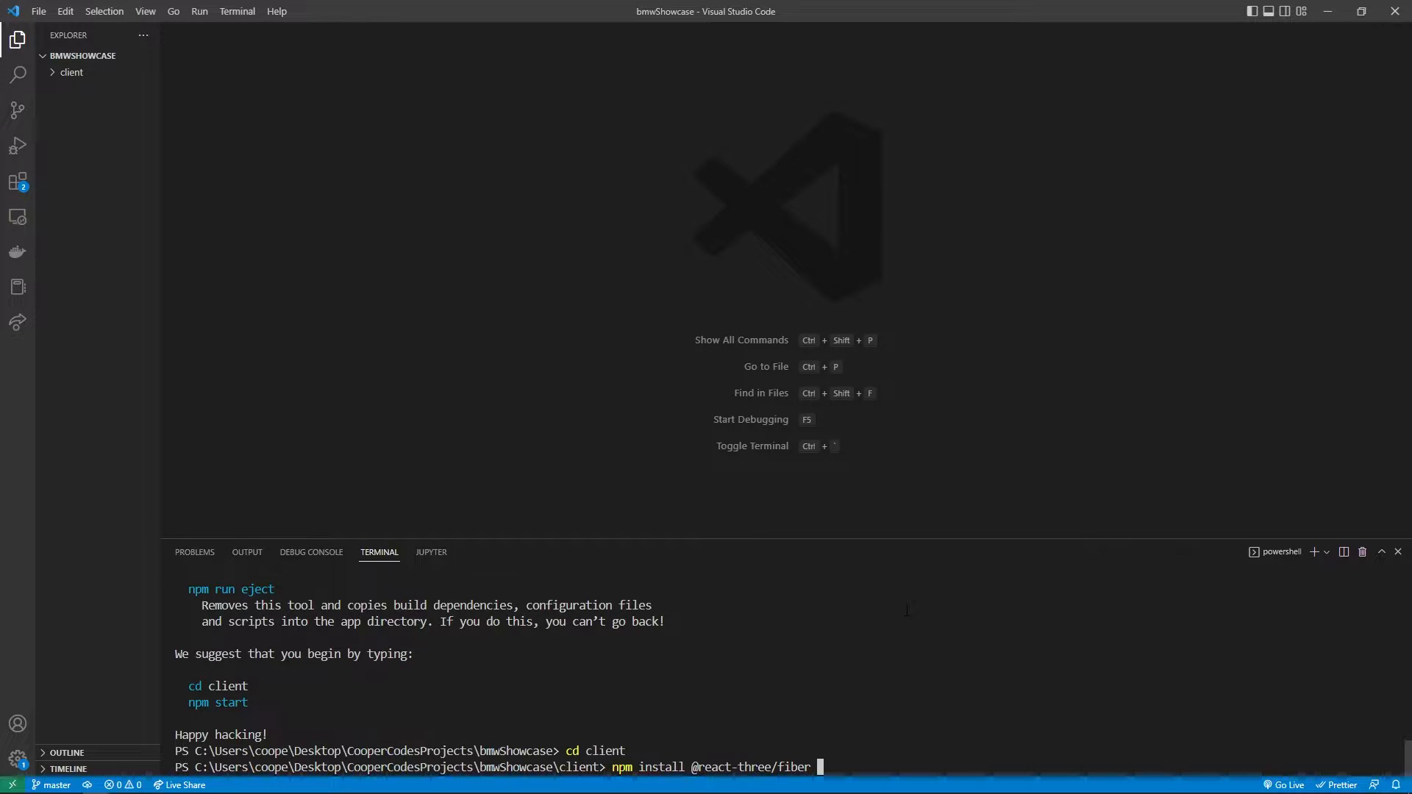
type("@react-three")
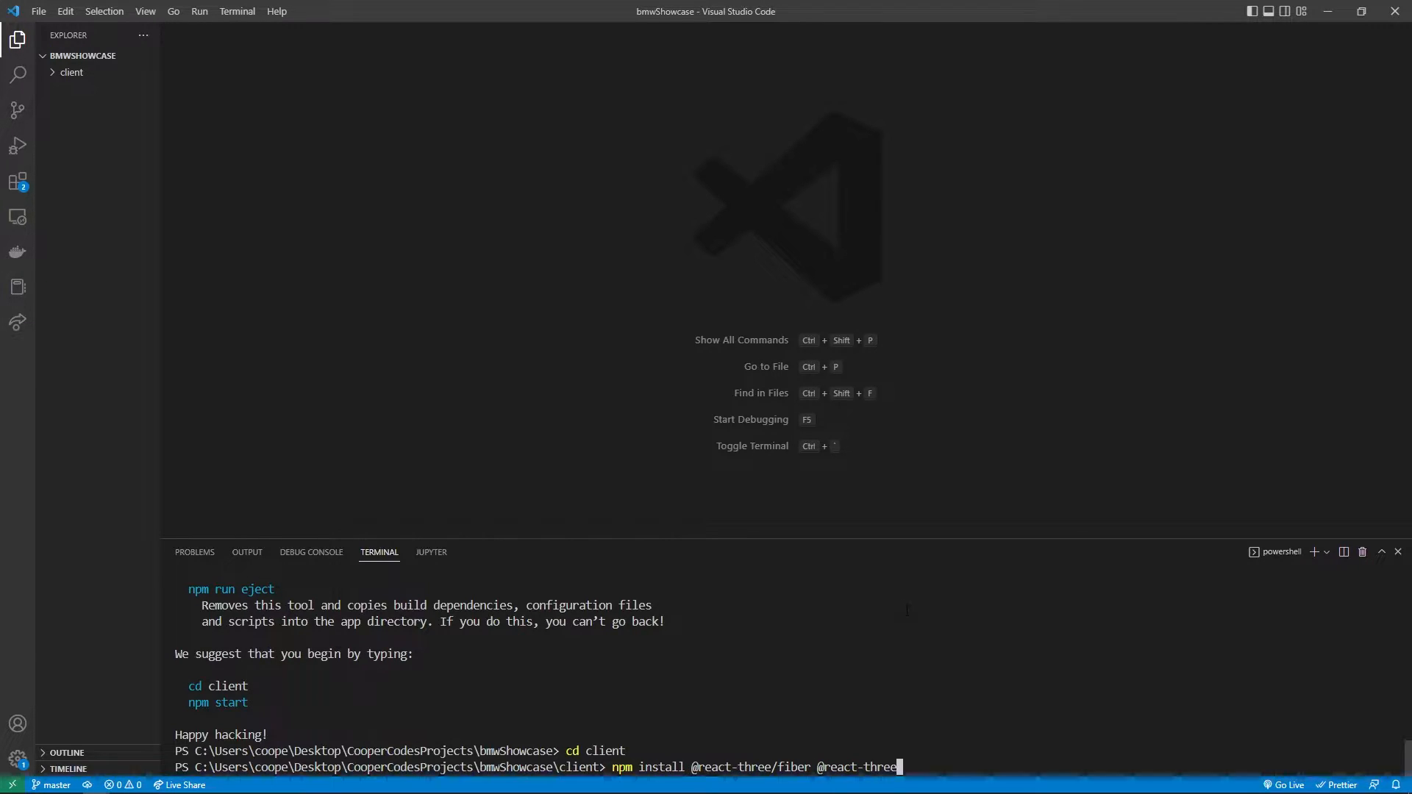
type("/dre")
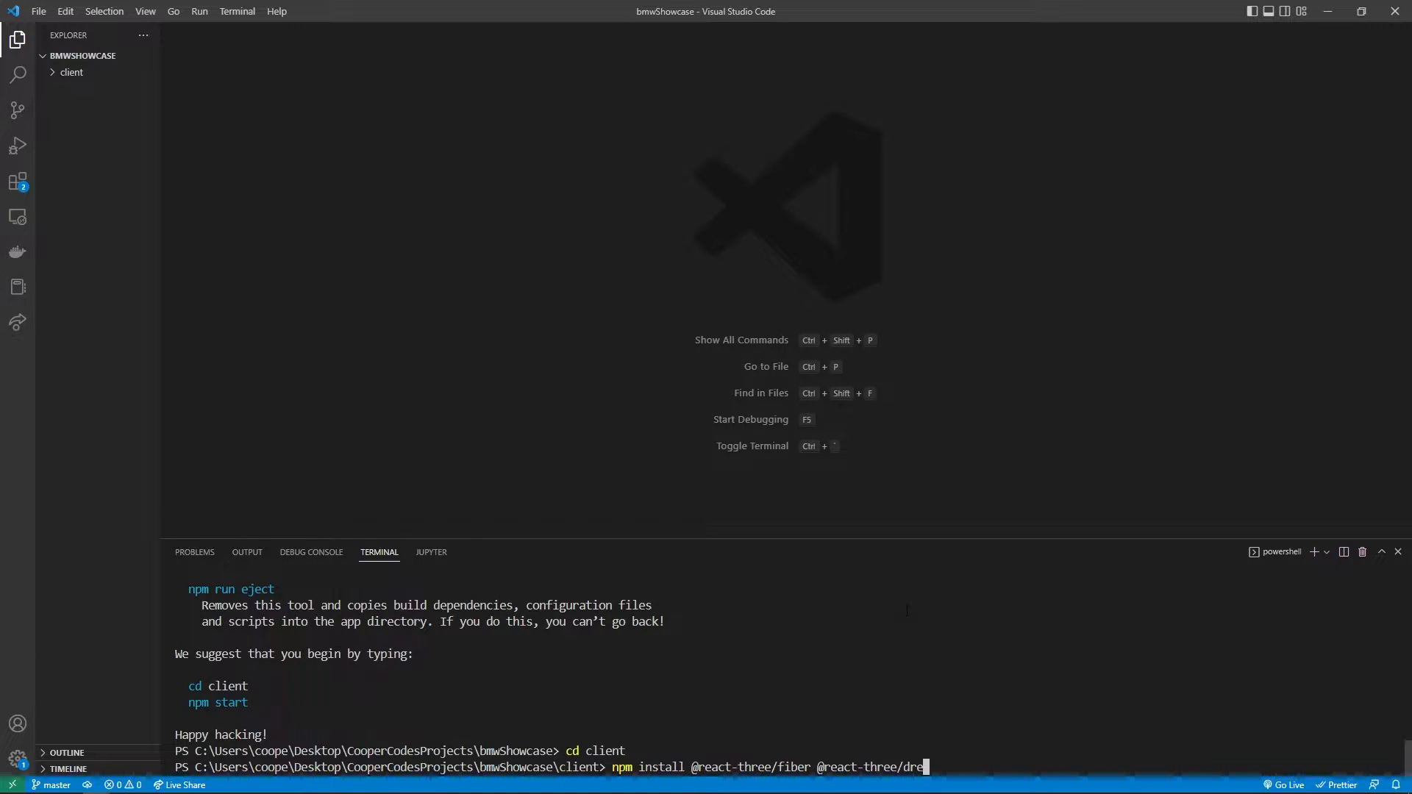
type("i")
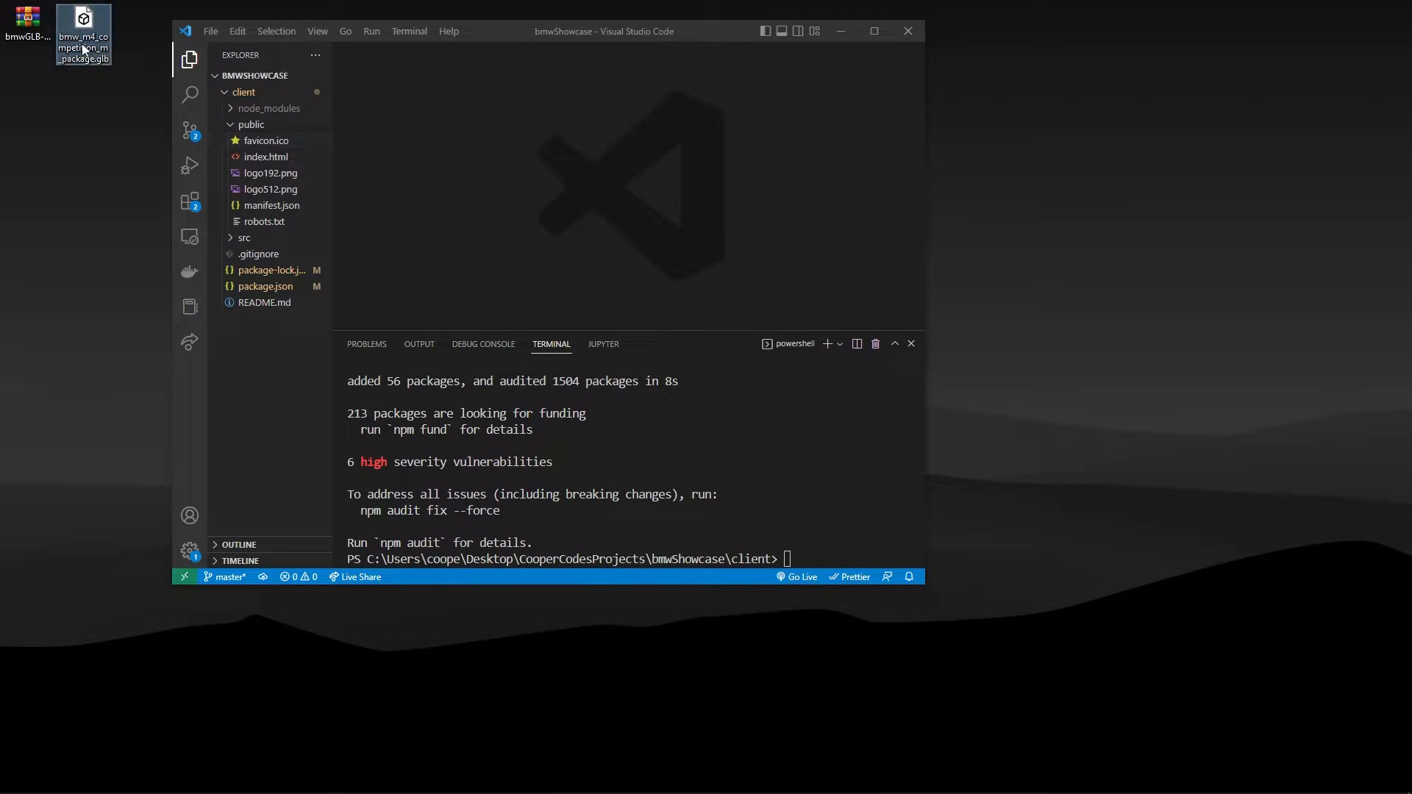
Rename the model in client/public to bmw.glb and open src/App.js.
right_click(266, 140)
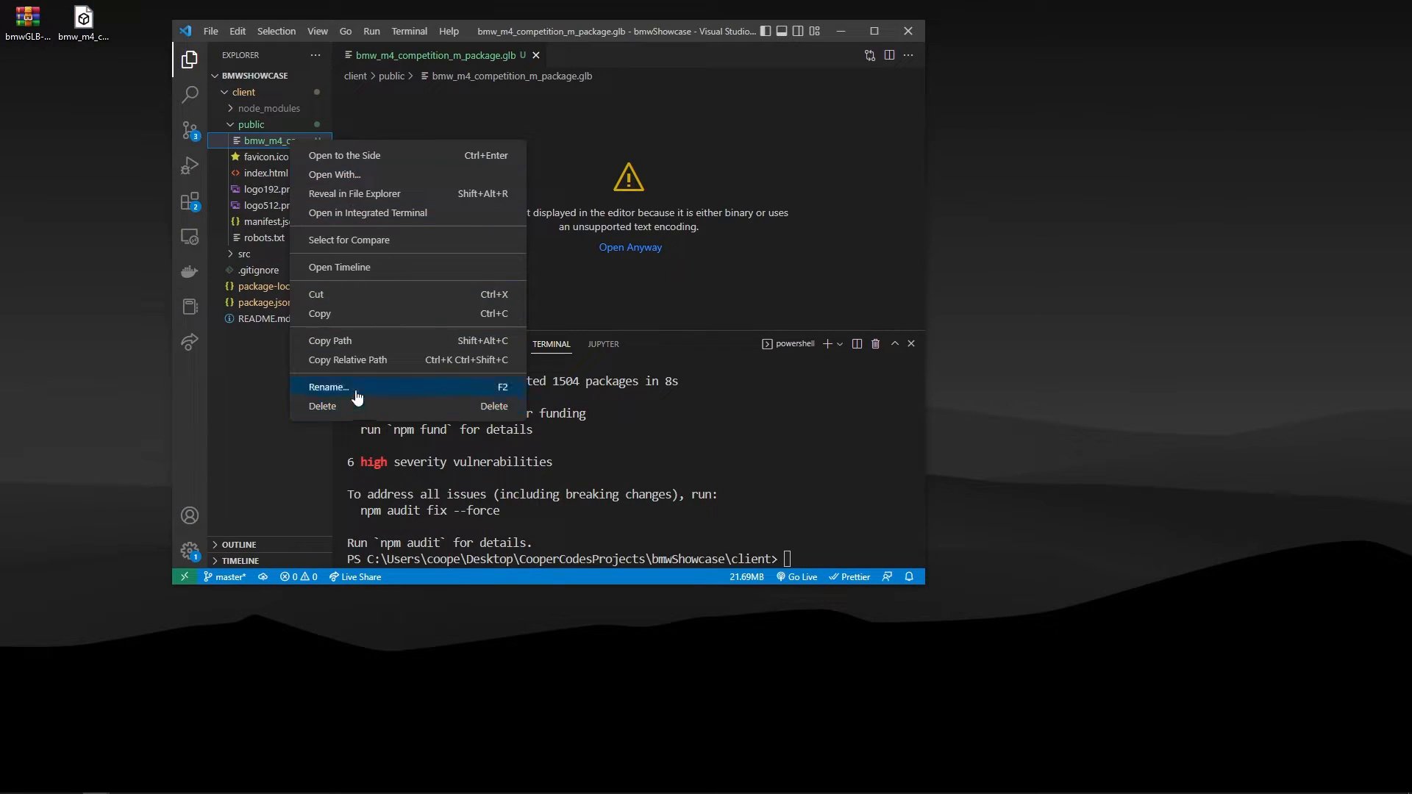
left_click(328, 386)
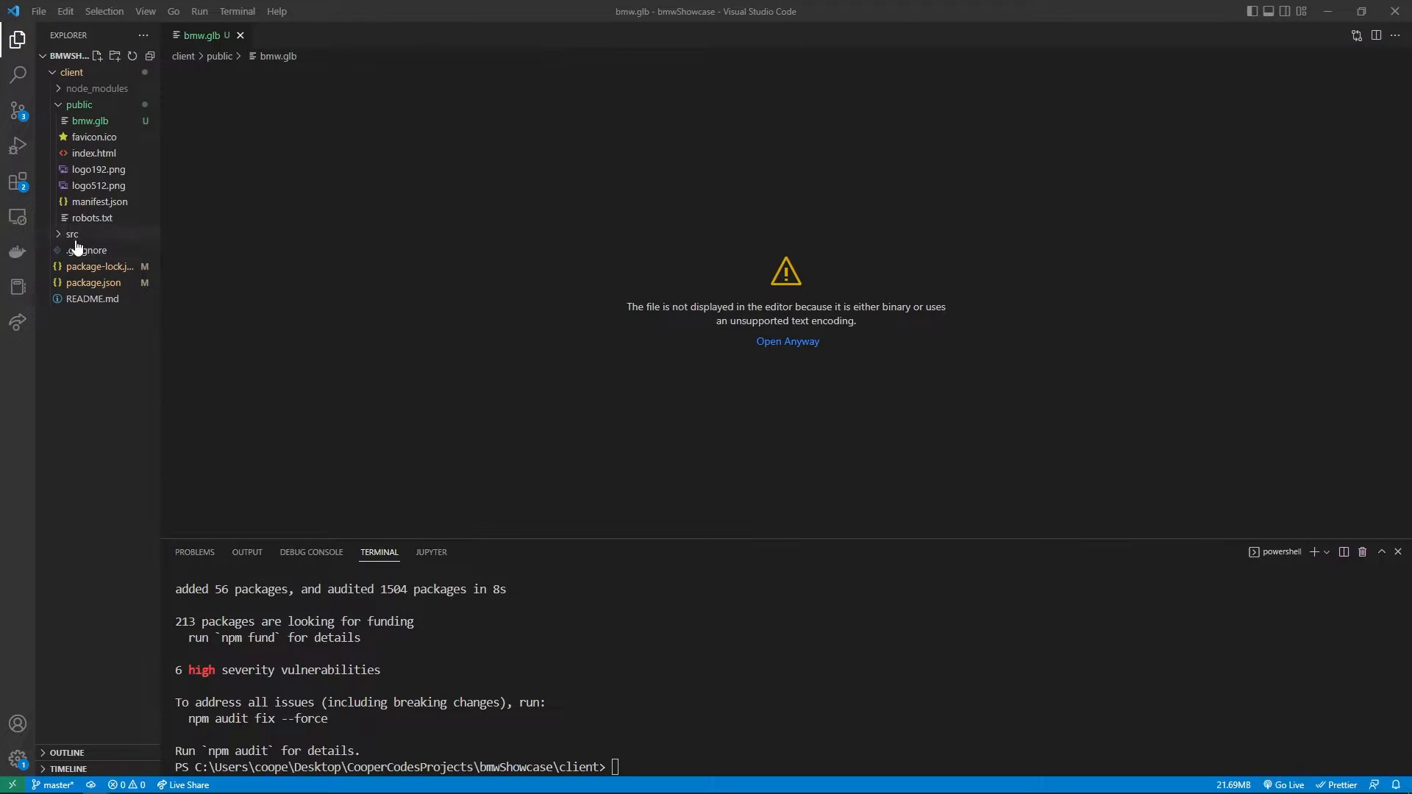
left_click(72, 234)
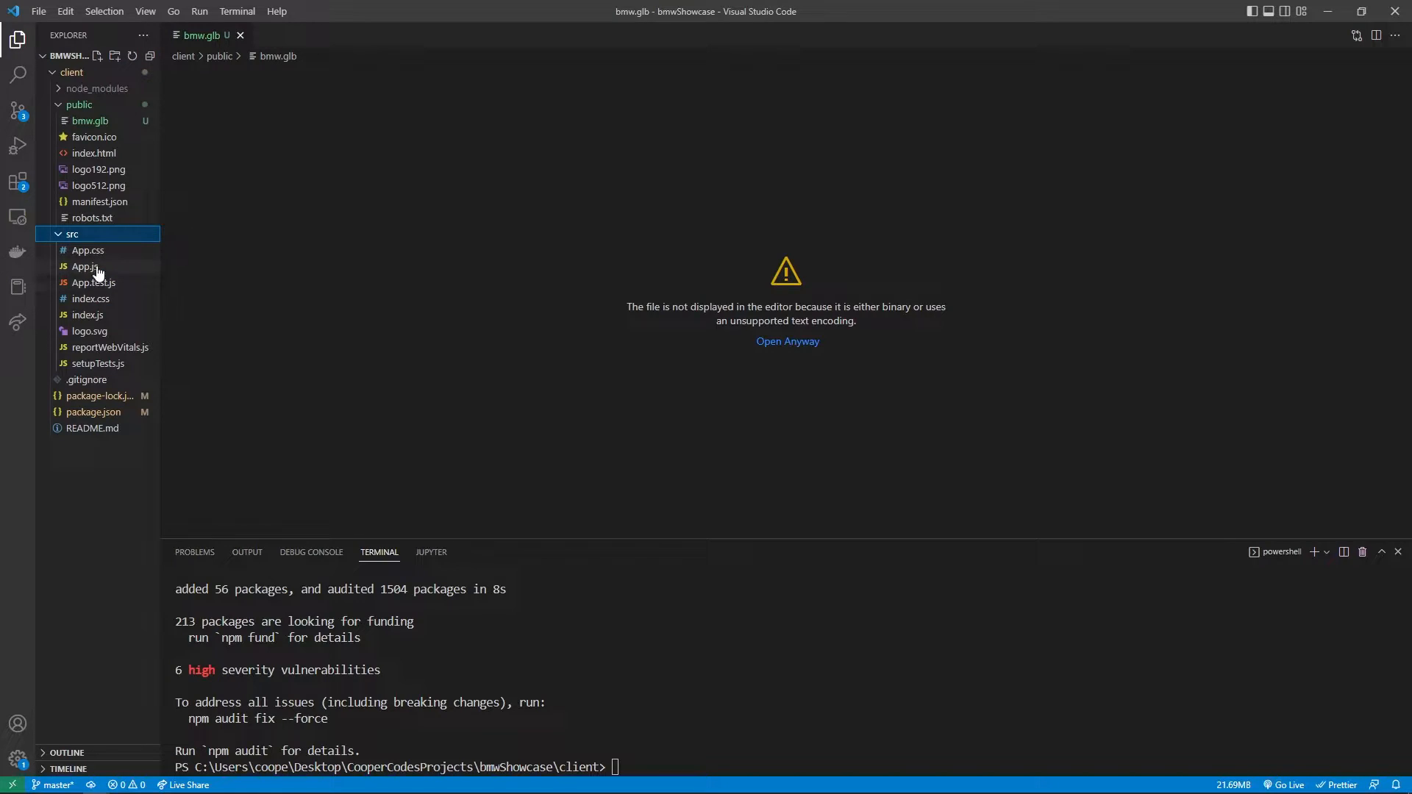
left_click(84, 266)
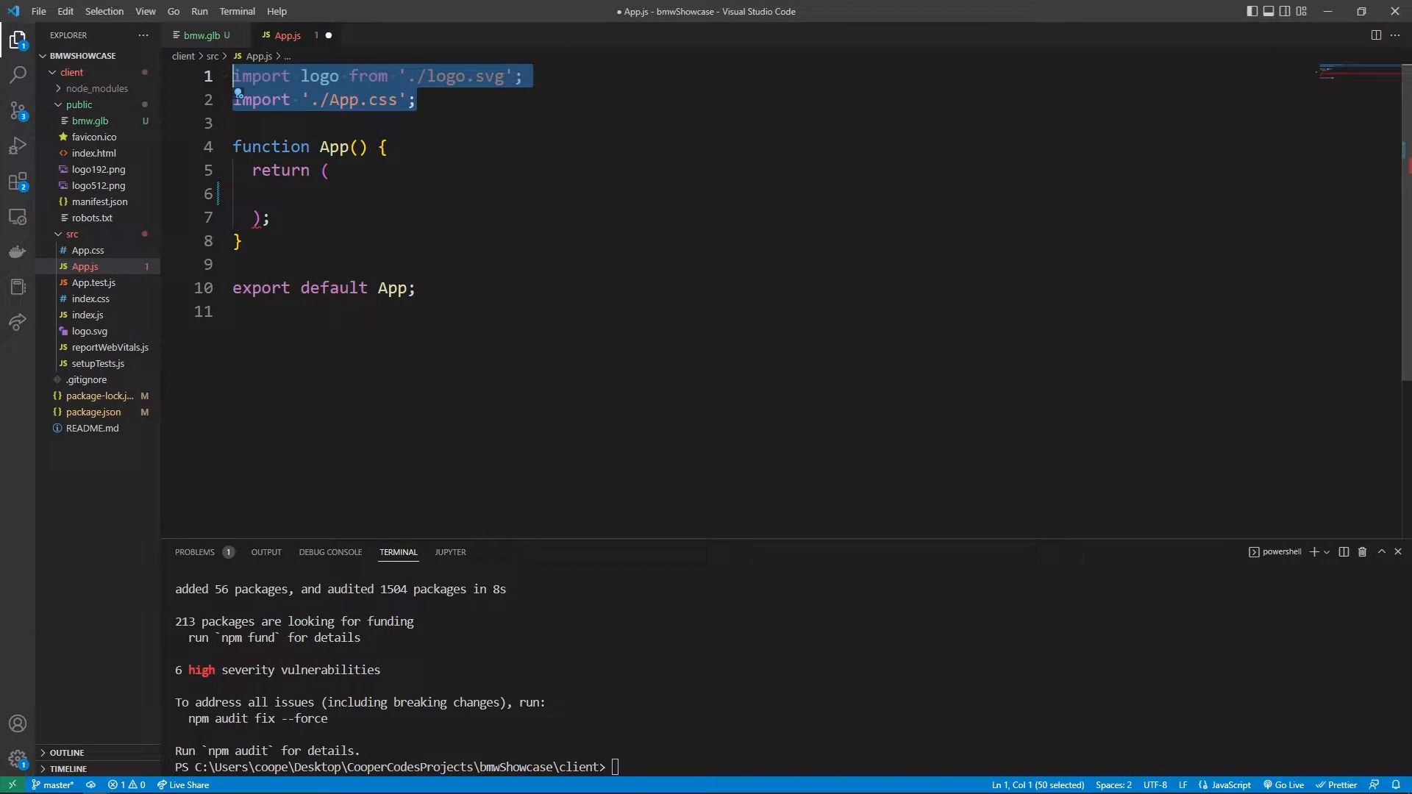
Replace logo and App.css imports with Canvas, useGLTF, Stage and PresentationControls imports.
key("Delete")
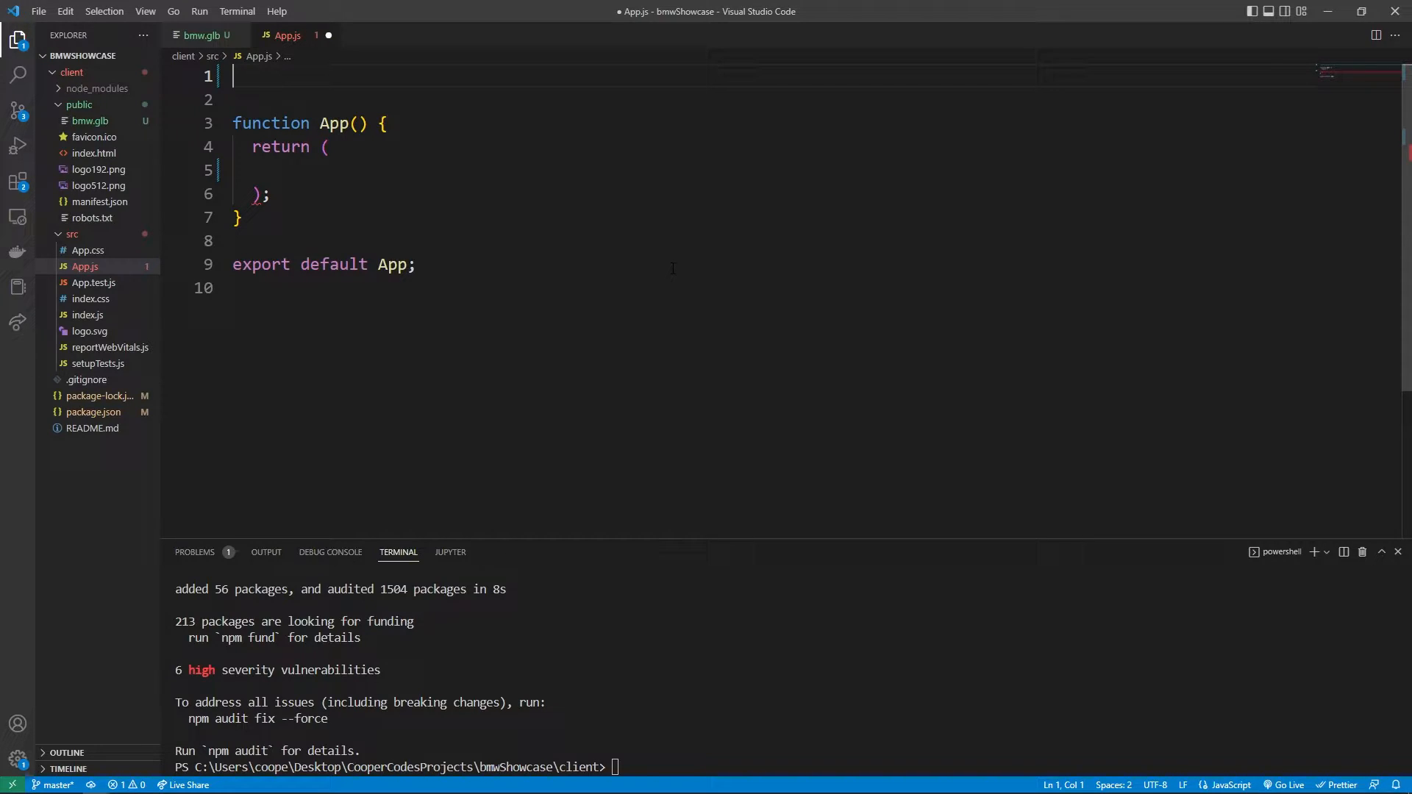
type("import { CAnv}")
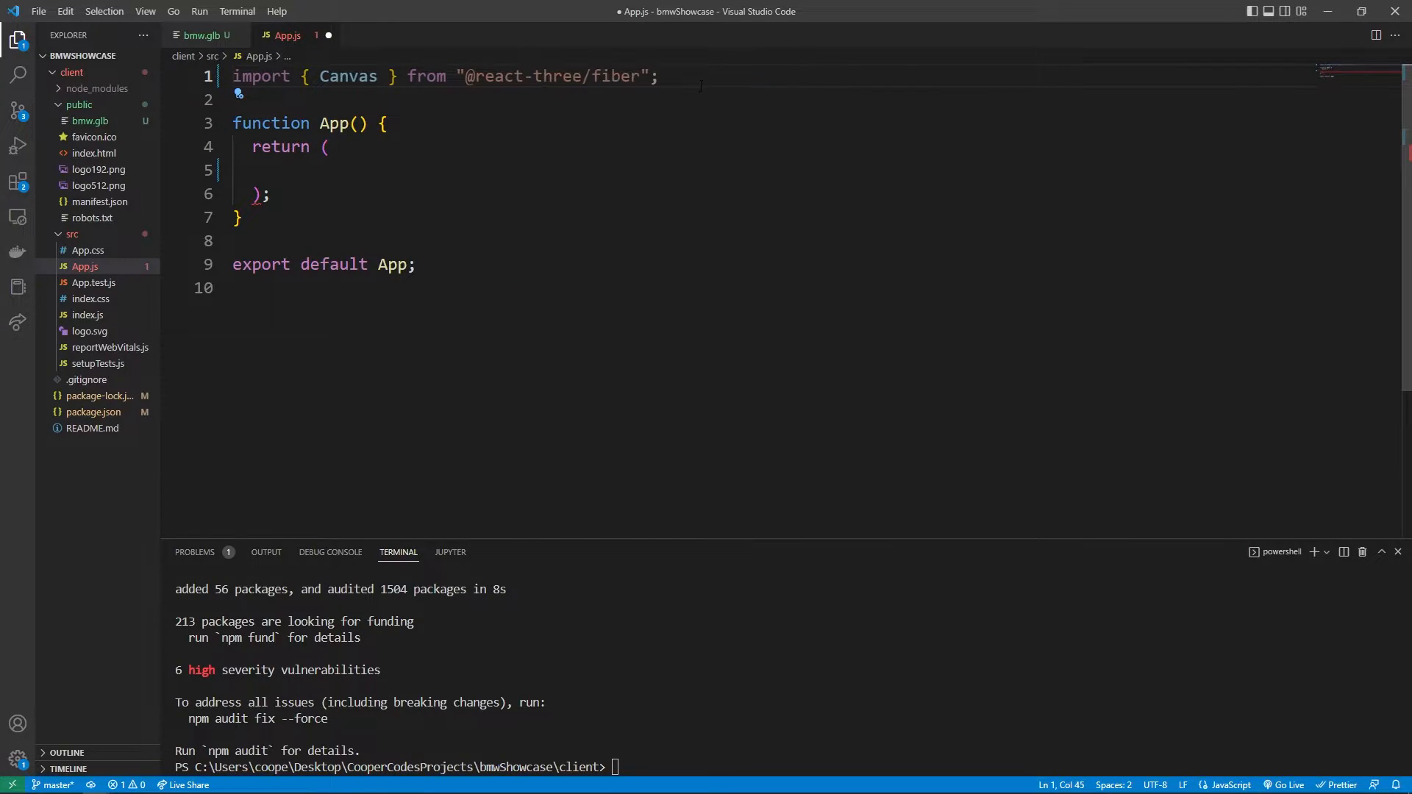
key("Enter")
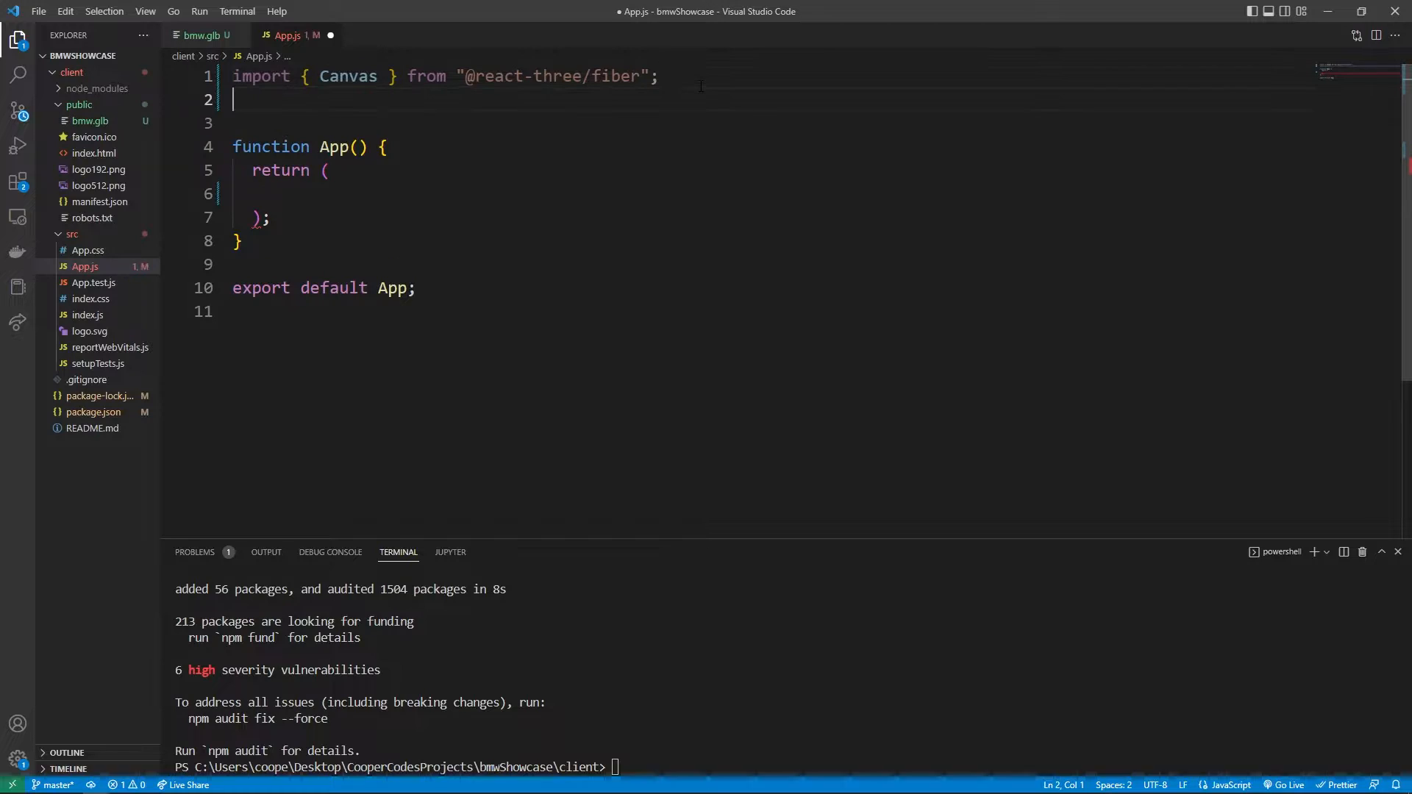
type("import { useGLTF, Stage,")
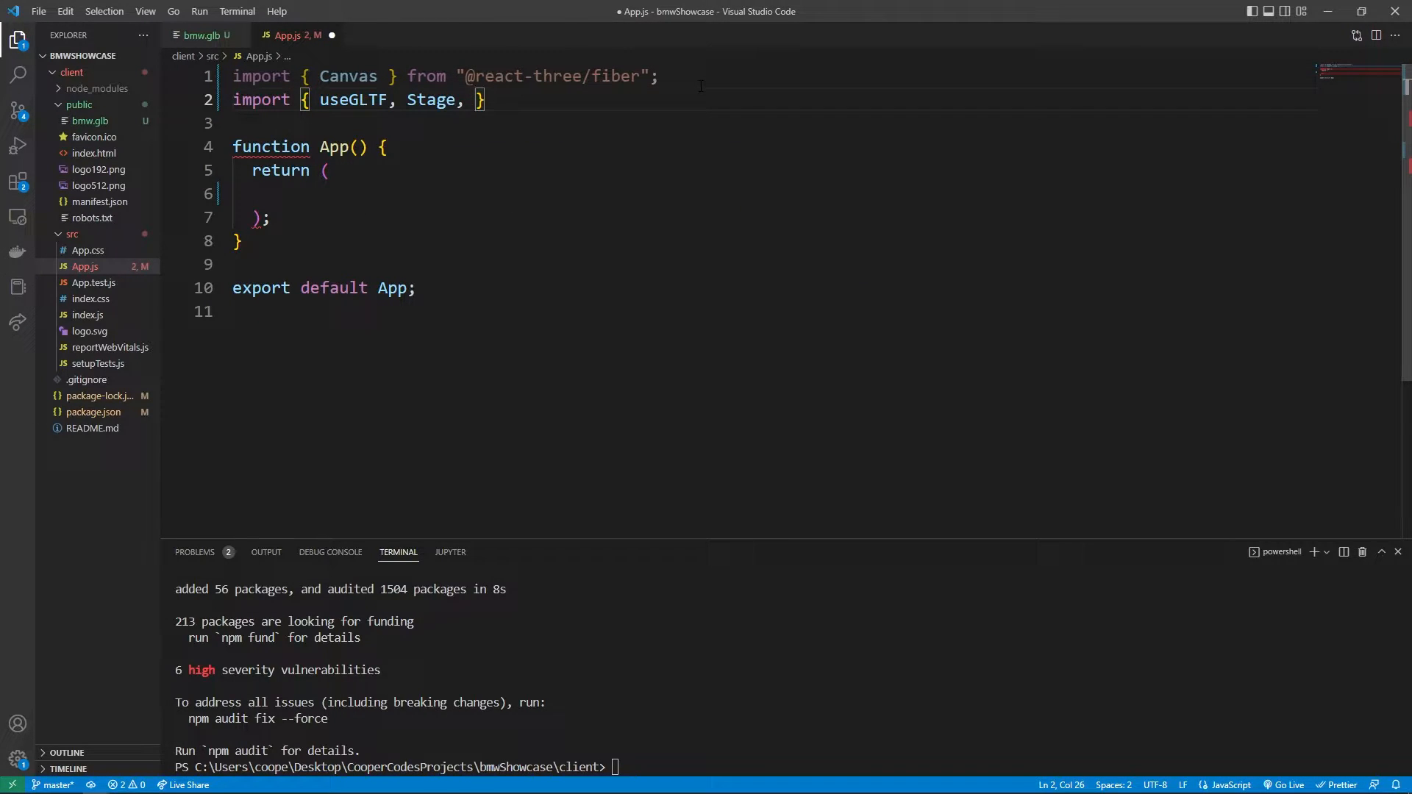
type("Presentation")
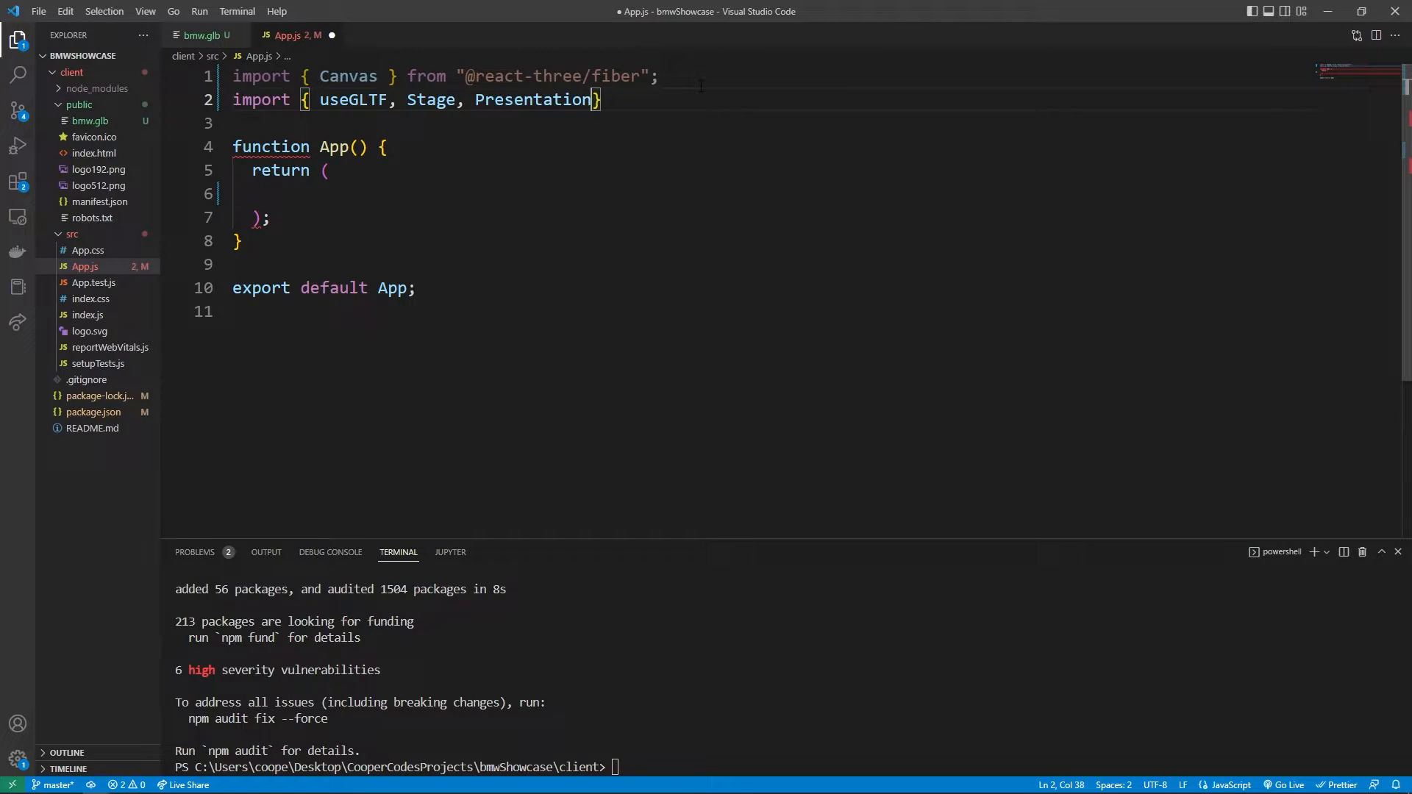
type("Controls } from \"")
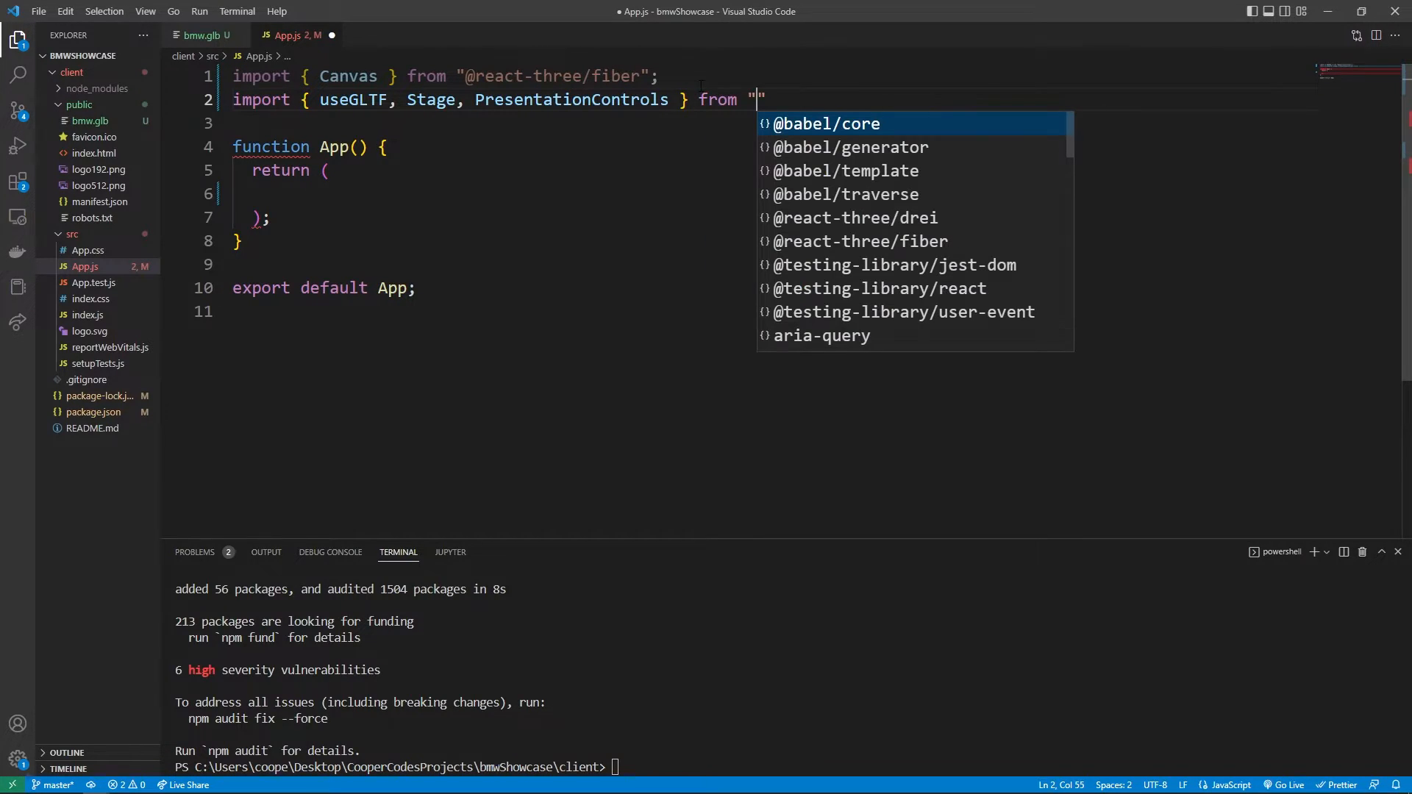
type("@react-three/drei")
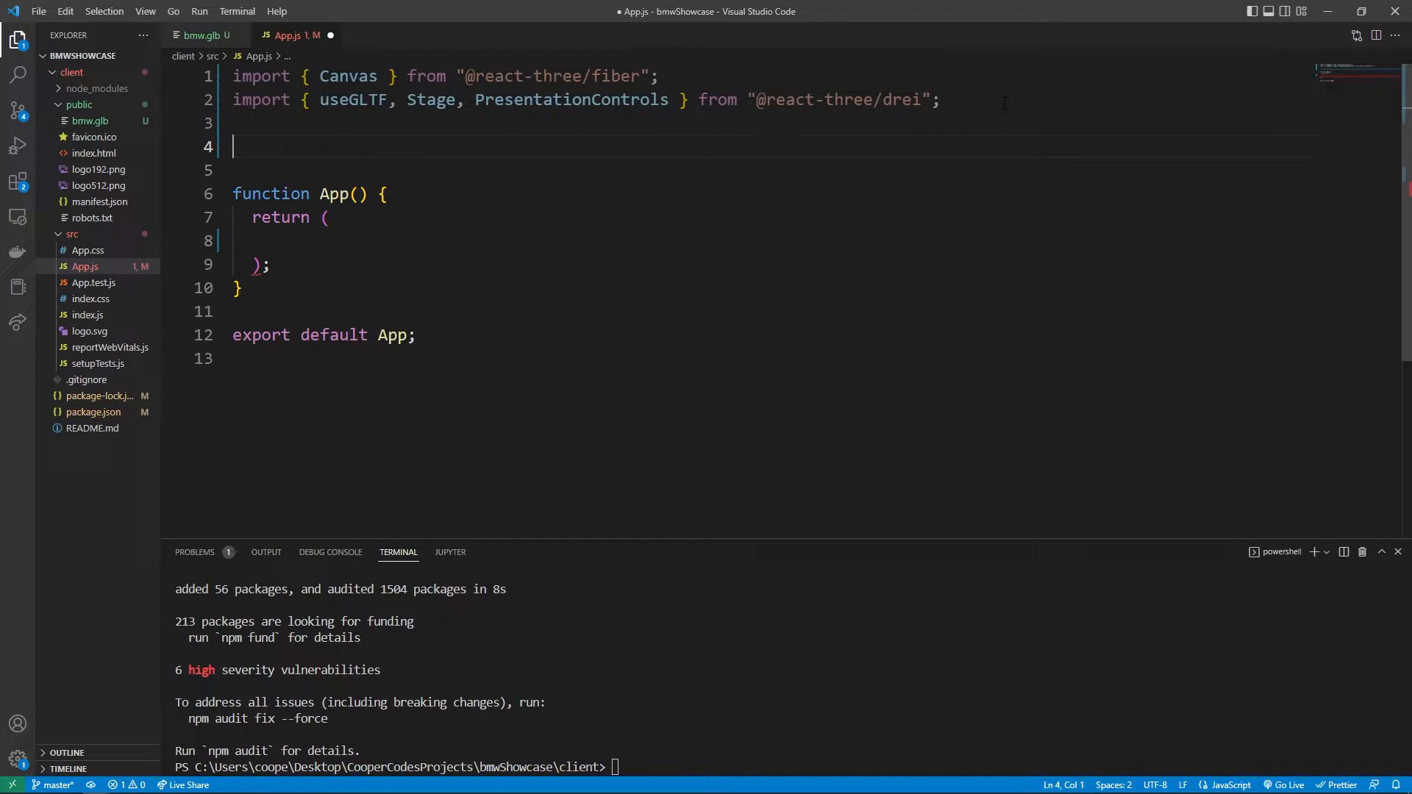
Define a Model function that loads the scene from "/bmw.glb" with useGLTF.
type("function Model(props) {")
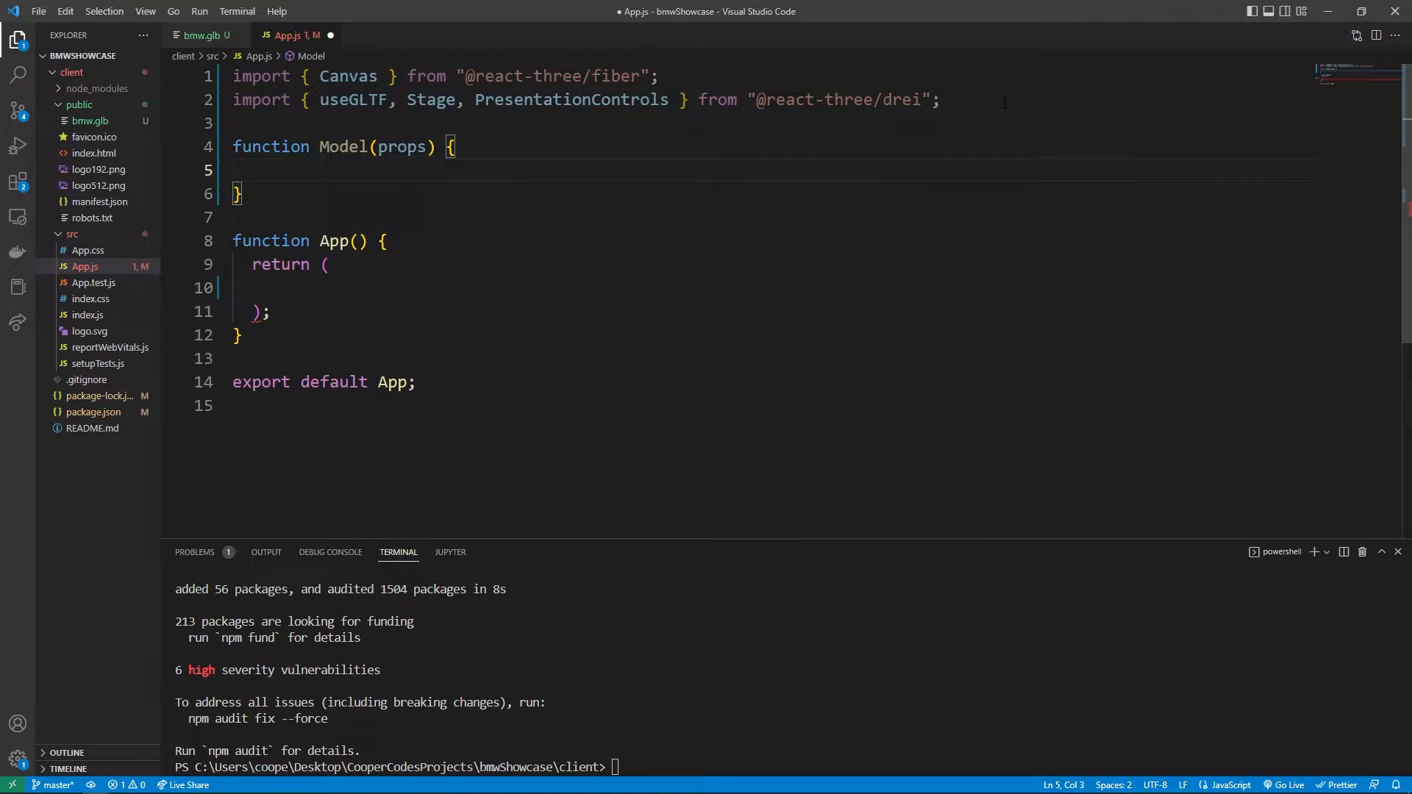
type("const")
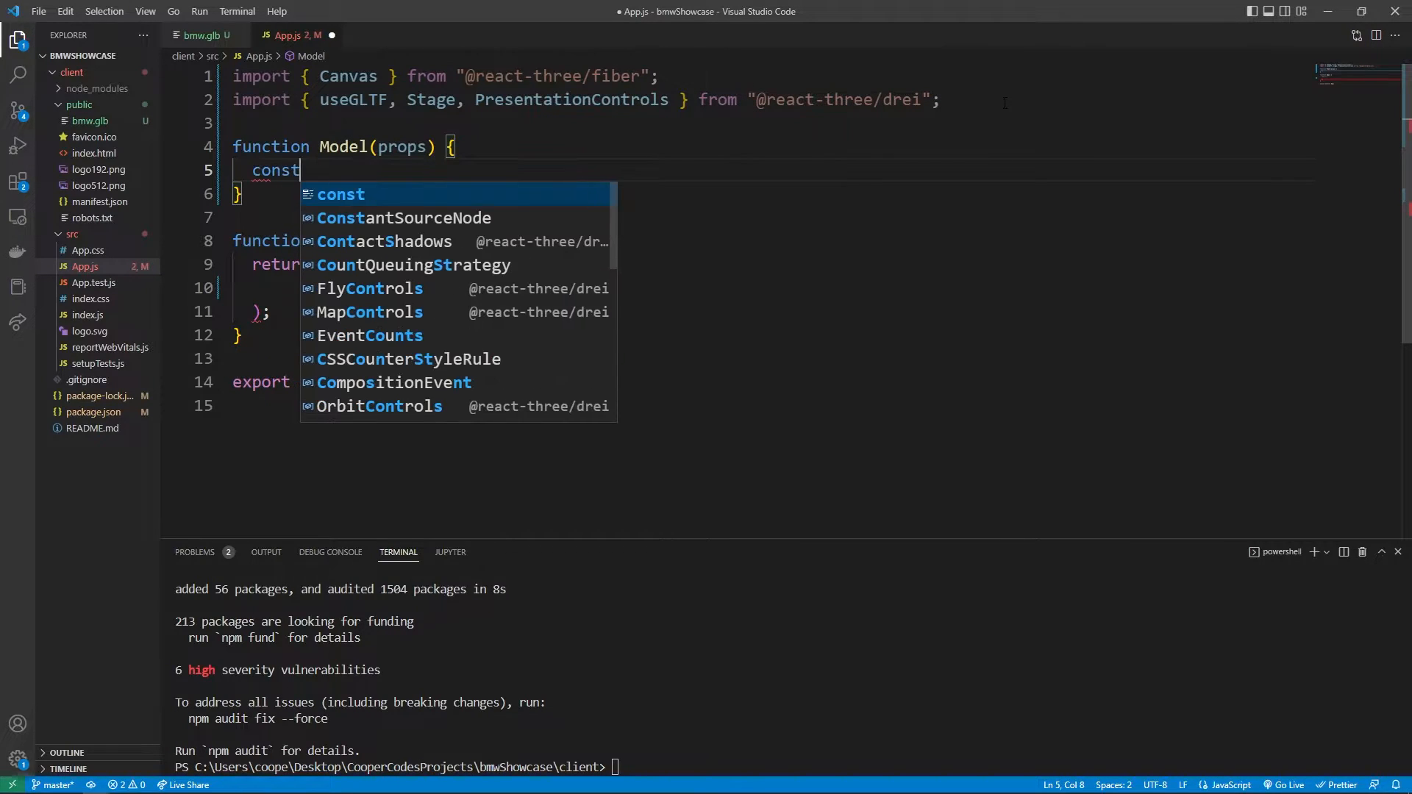
type("{ scene }")
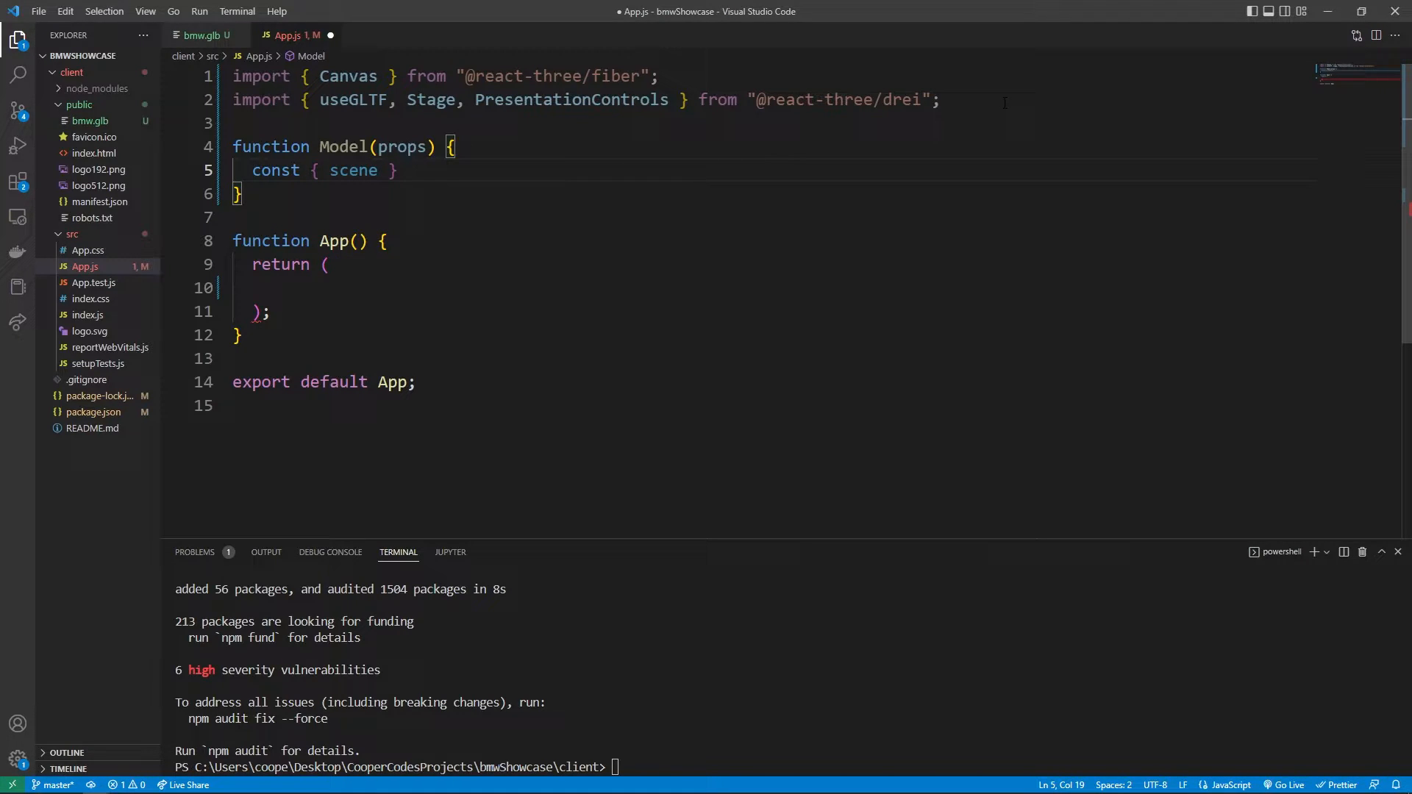
type("= useGLTF(")
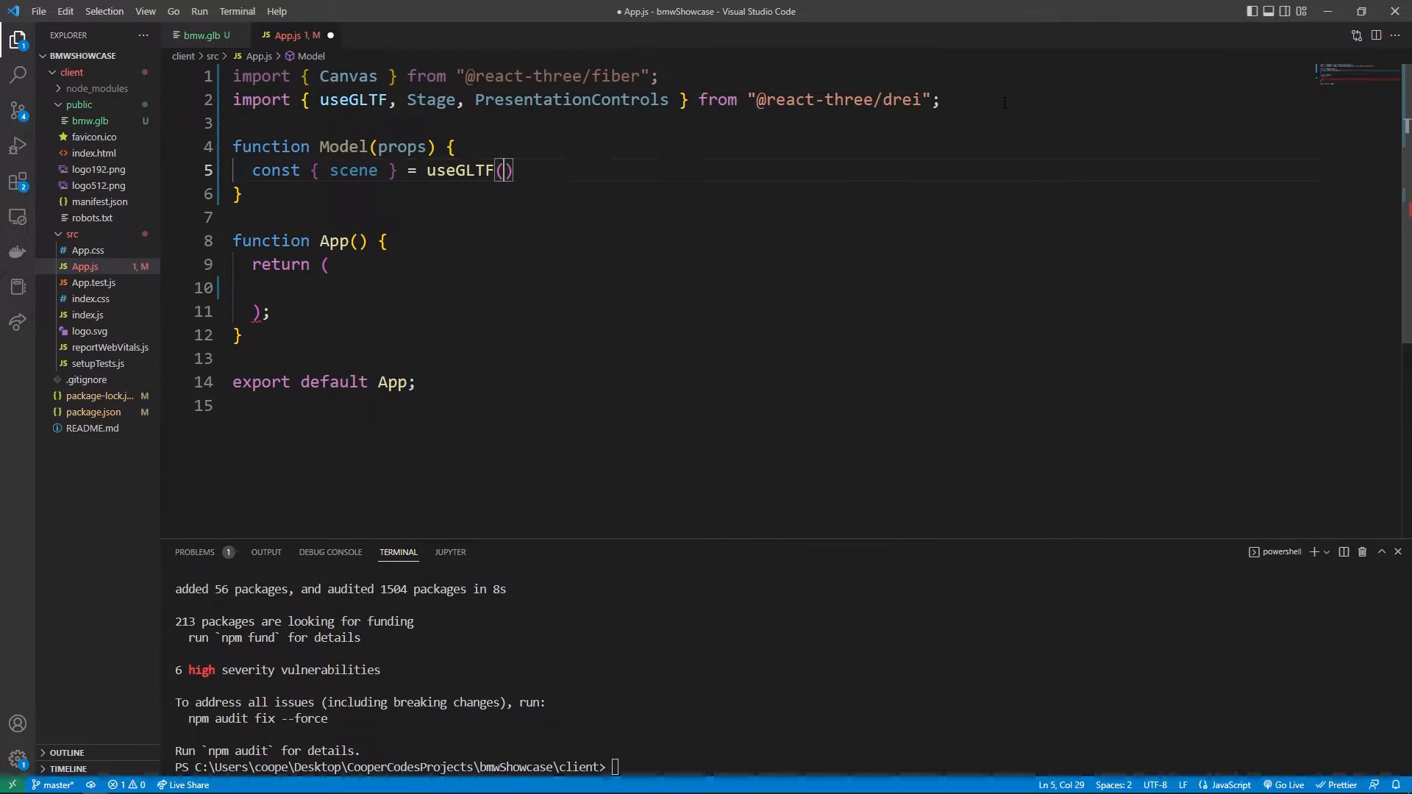
type("\"\"")
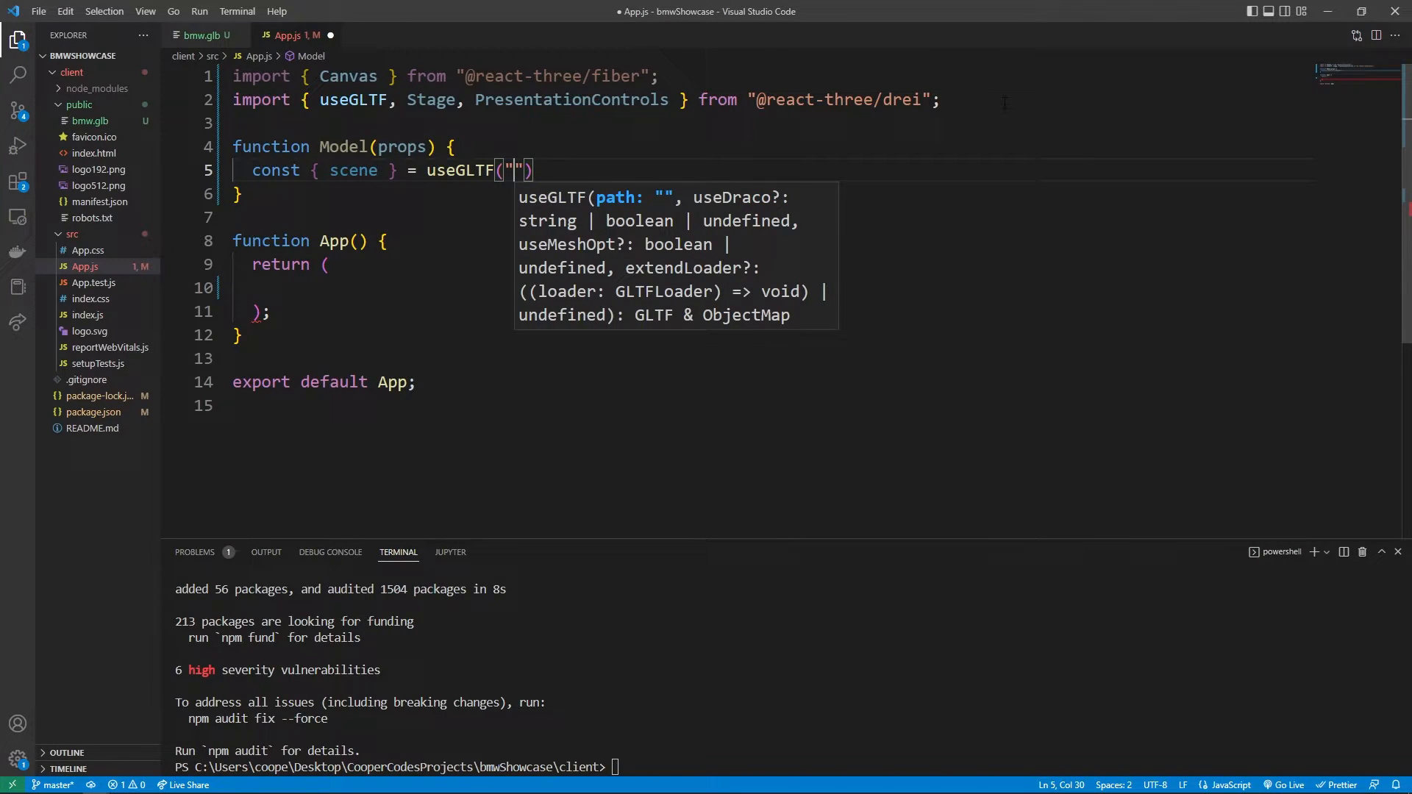
type("/bmw.glb")
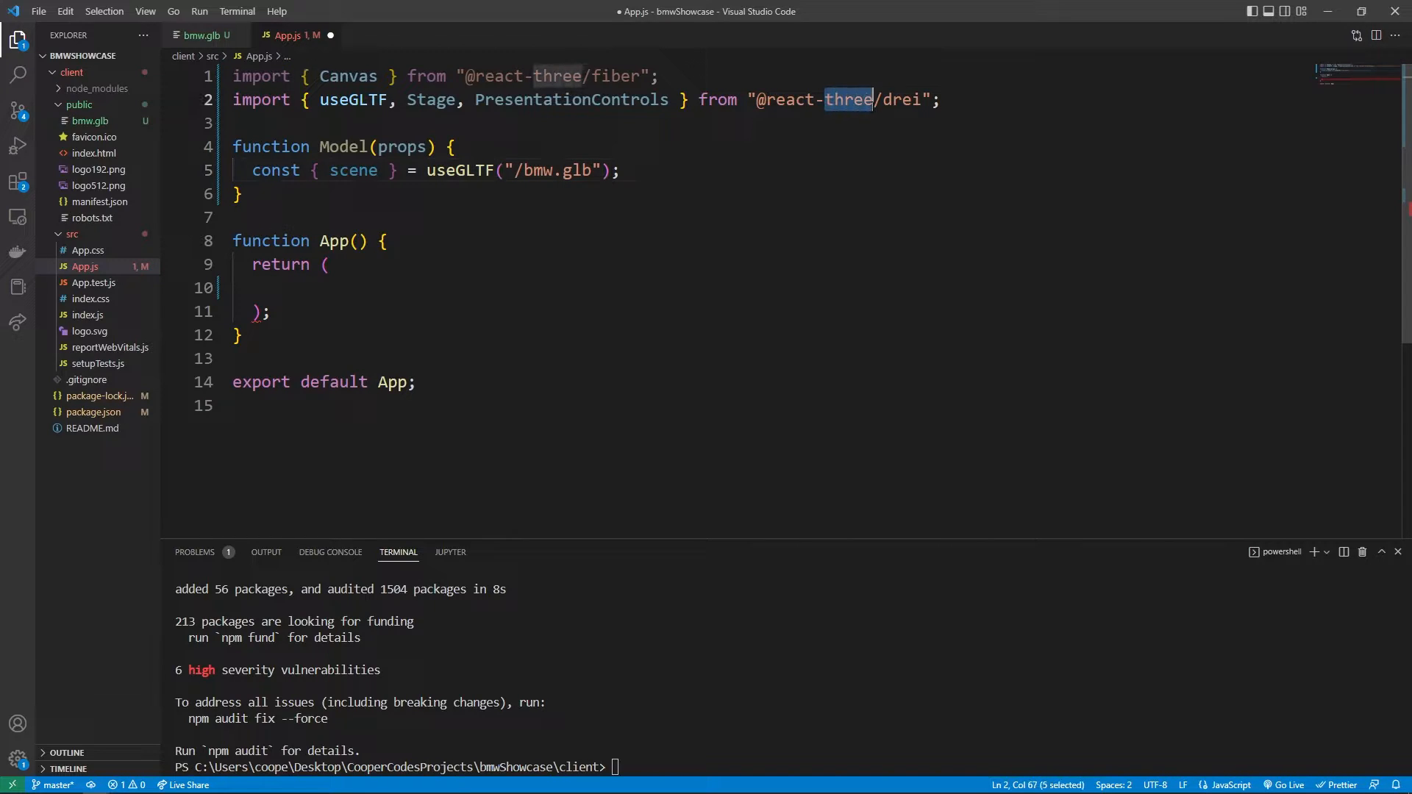
Make Model return <primitive object={scene} {...props} />.
left_click(416, 170)
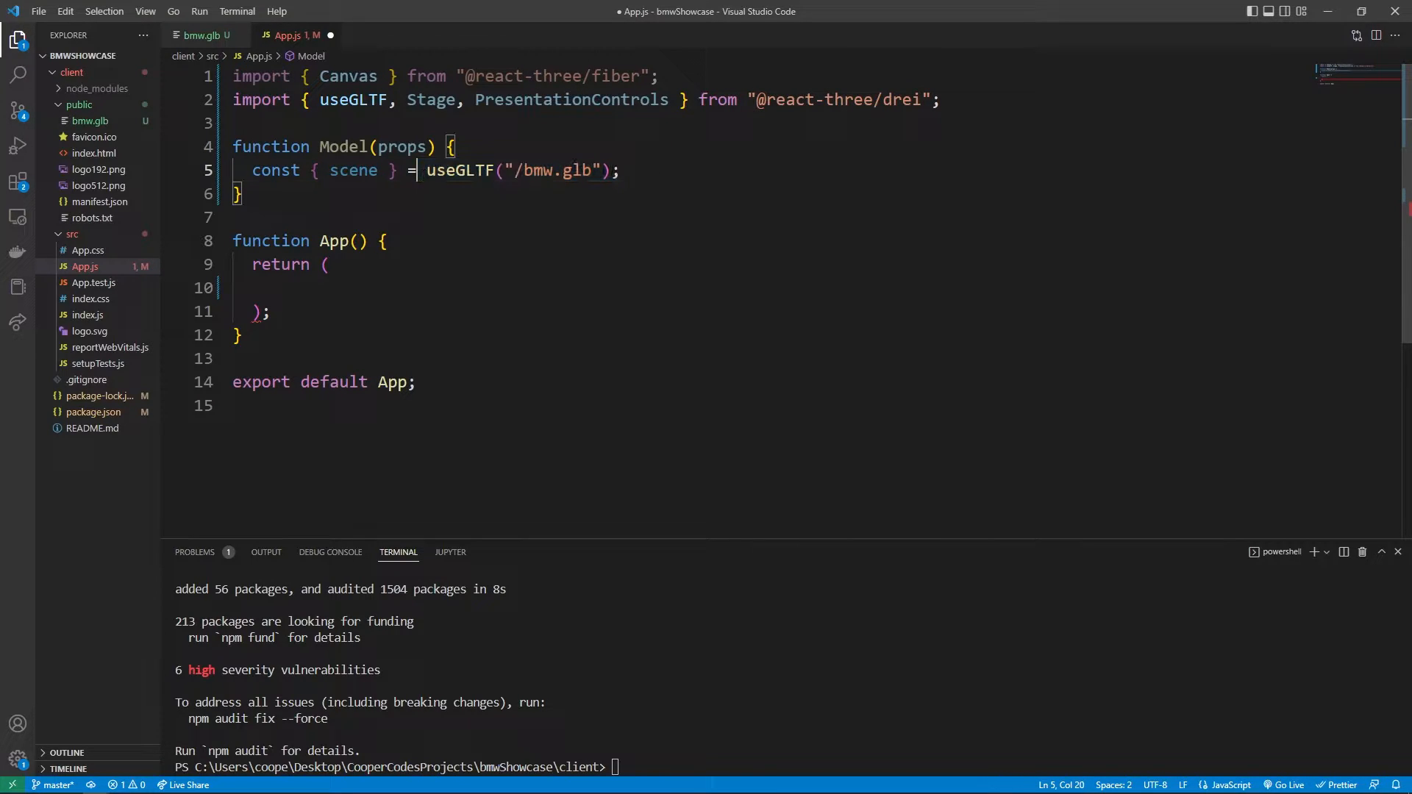
double_click(352, 170)
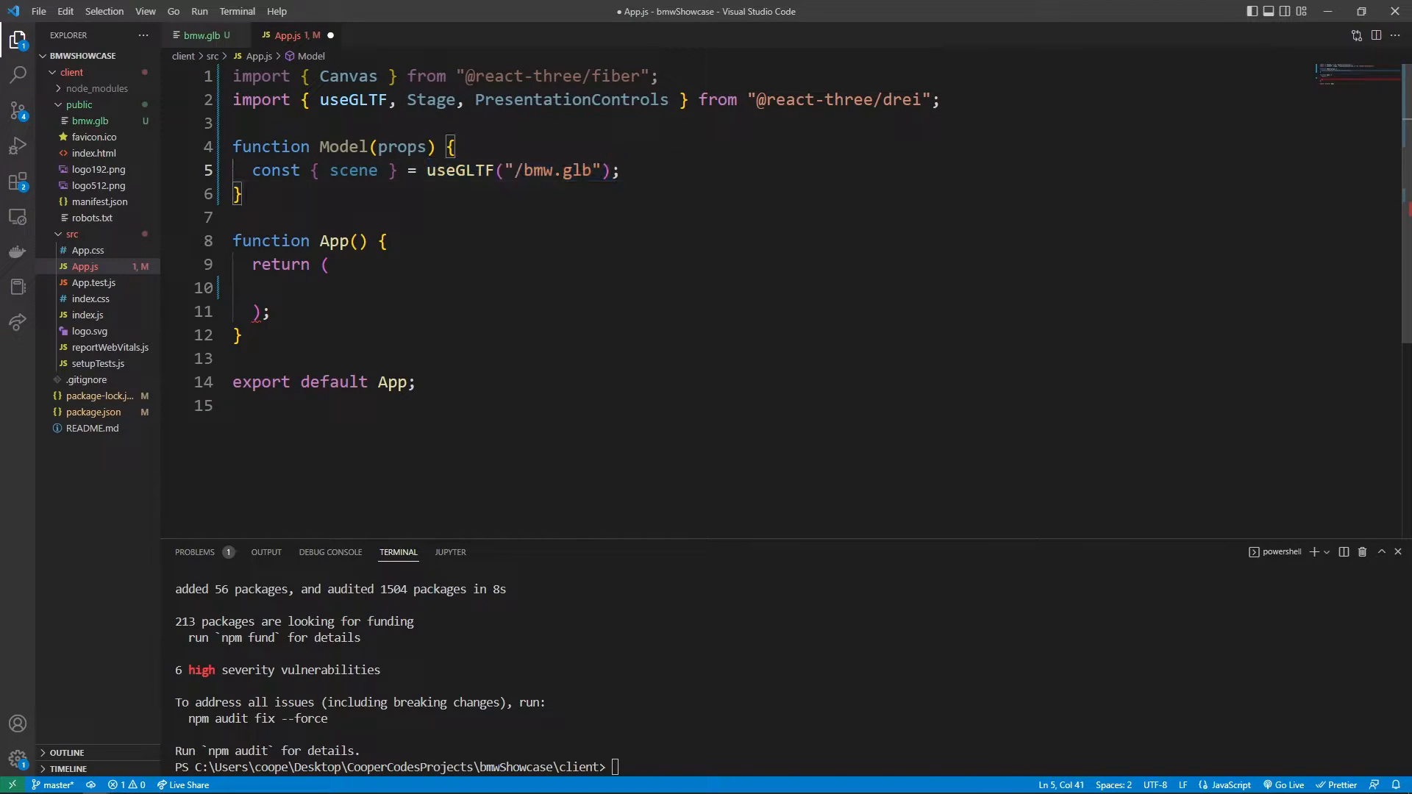
key("Enter")
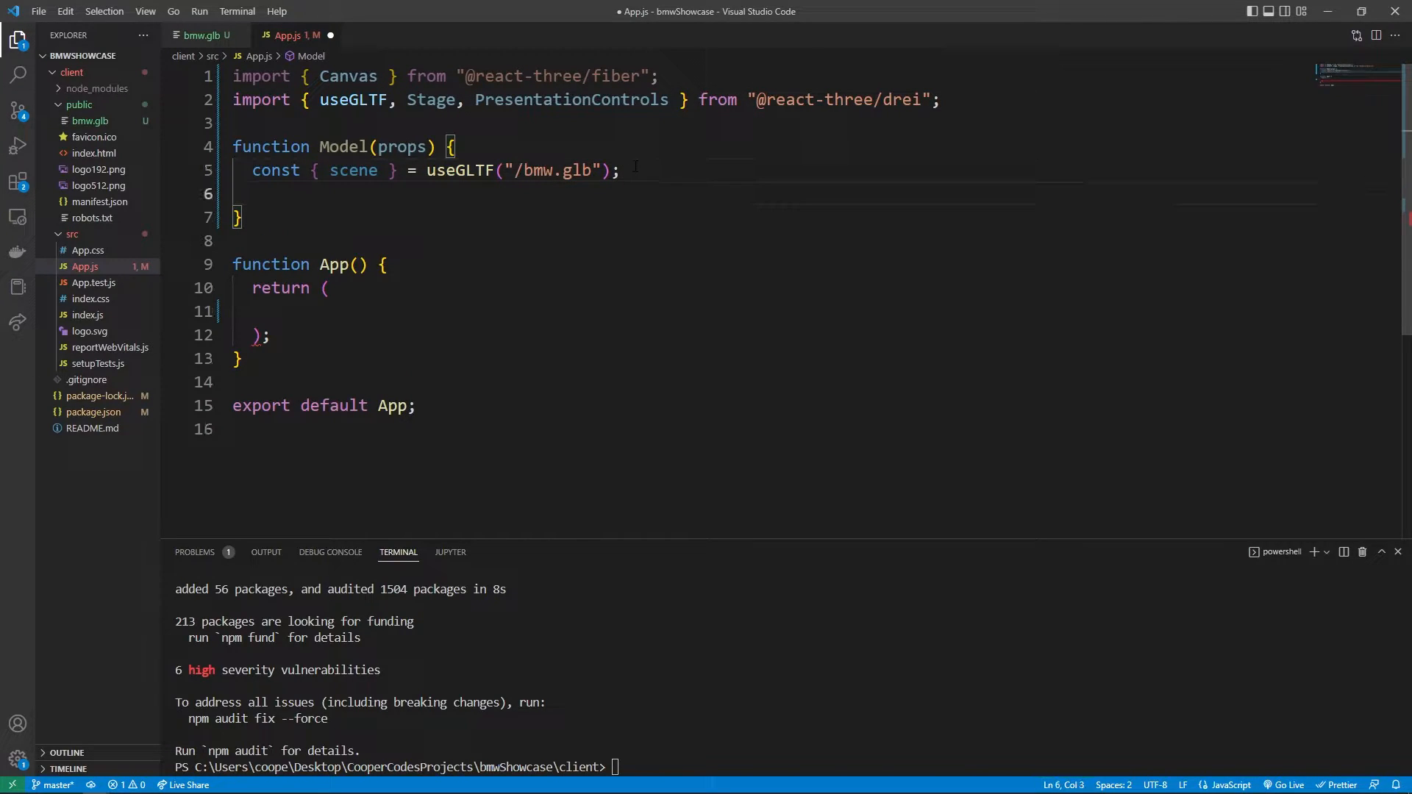
type("return <primitive")
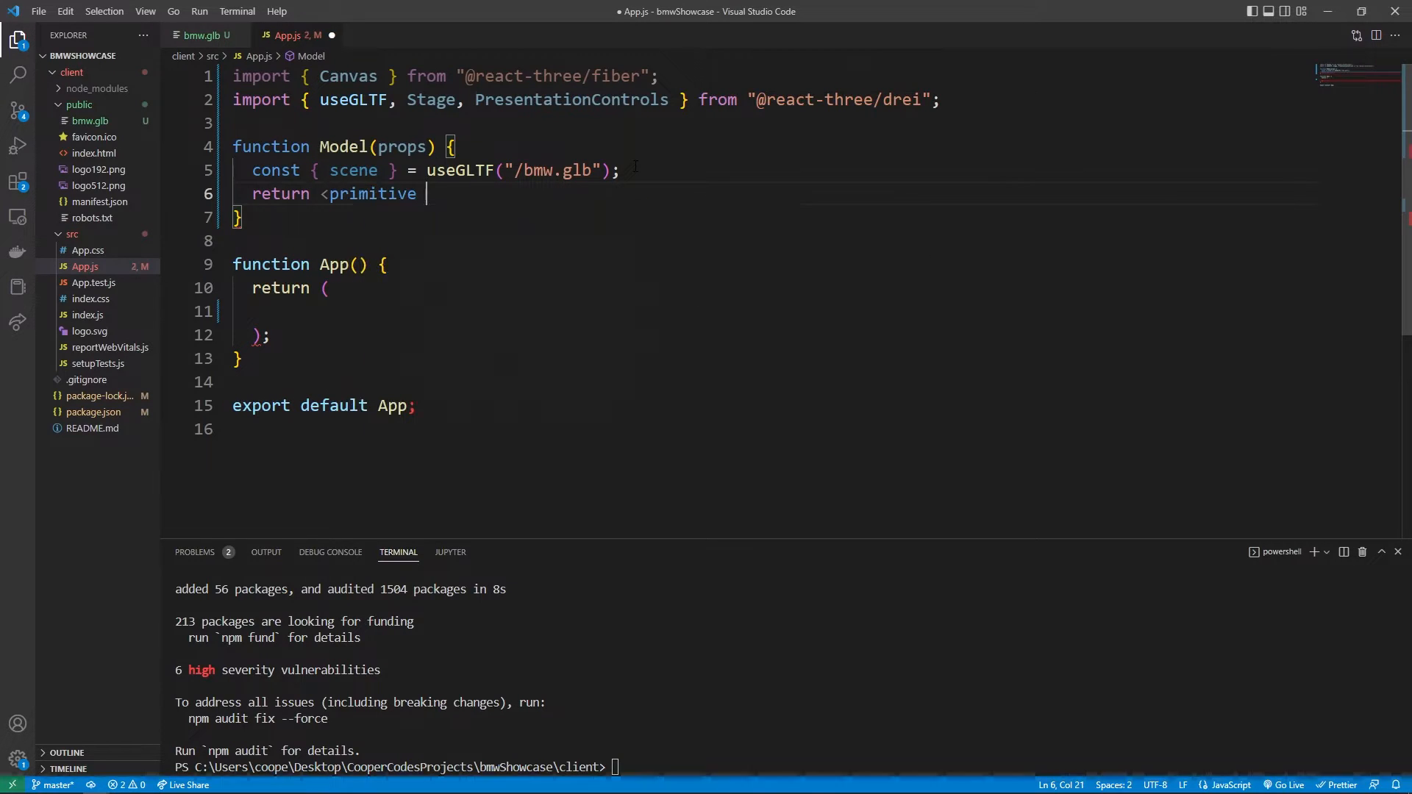
type("ob")
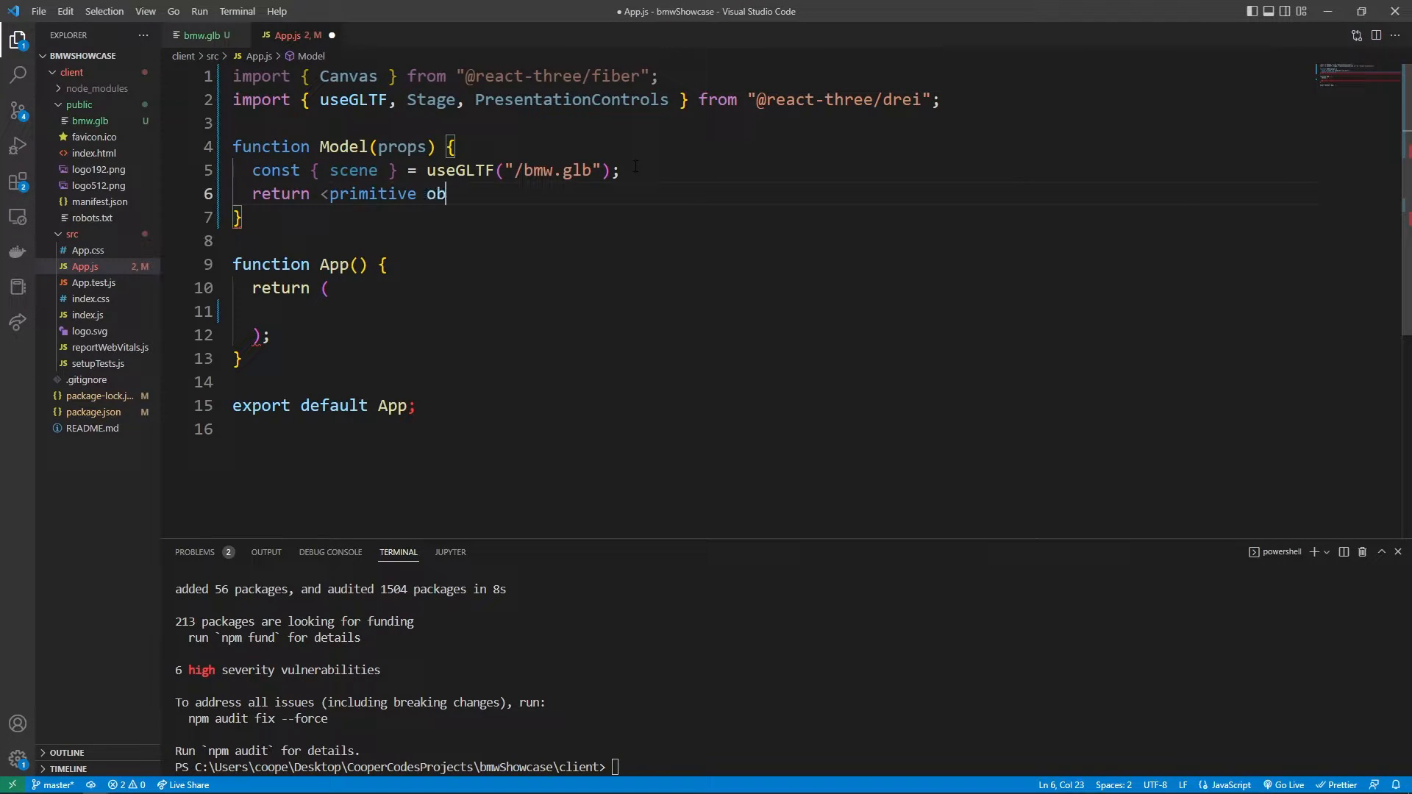
type("ject={}")
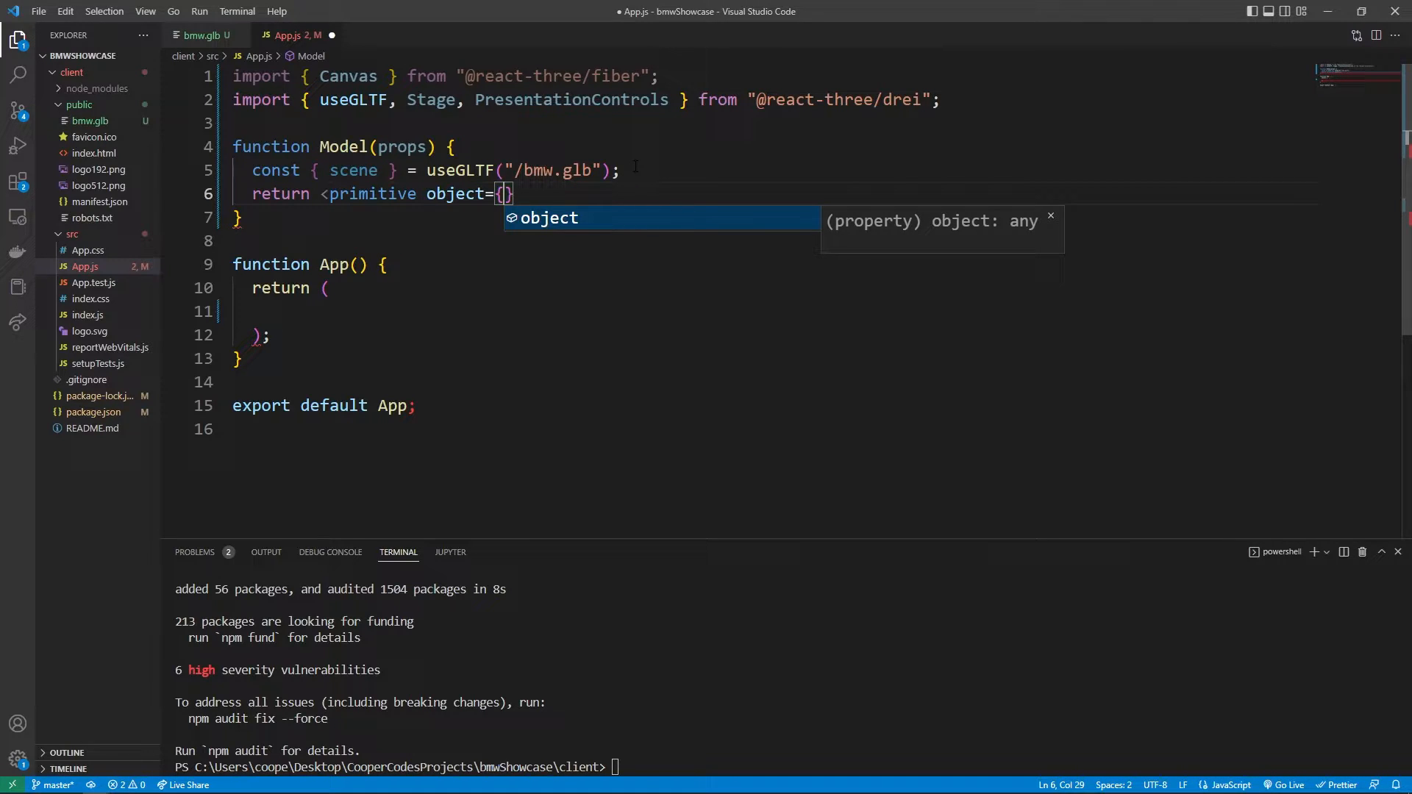
type("scene")
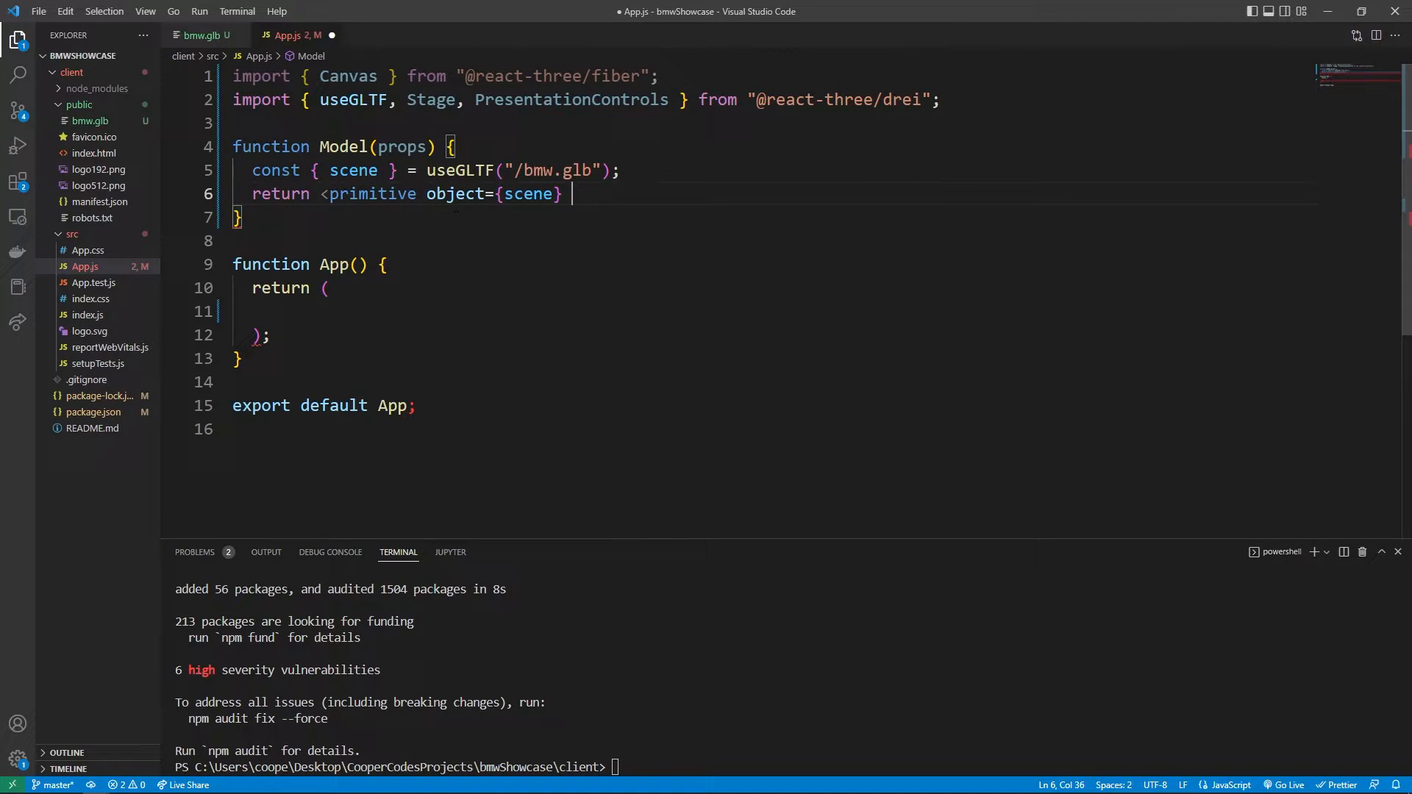
type("{...props} />")
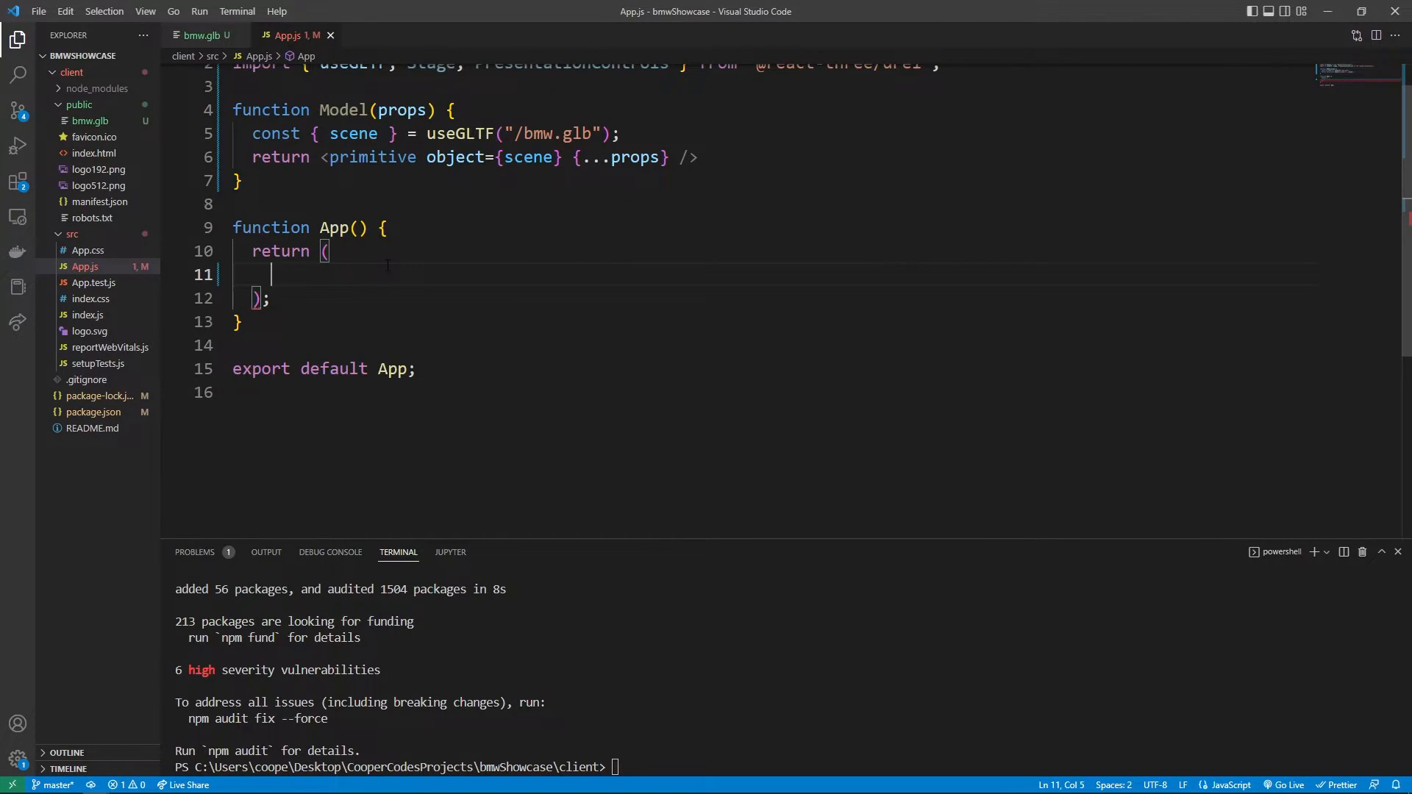
Return a Canvas with dpr [1,2], shadows and a camera fov of 45.
scroll("up", 3)
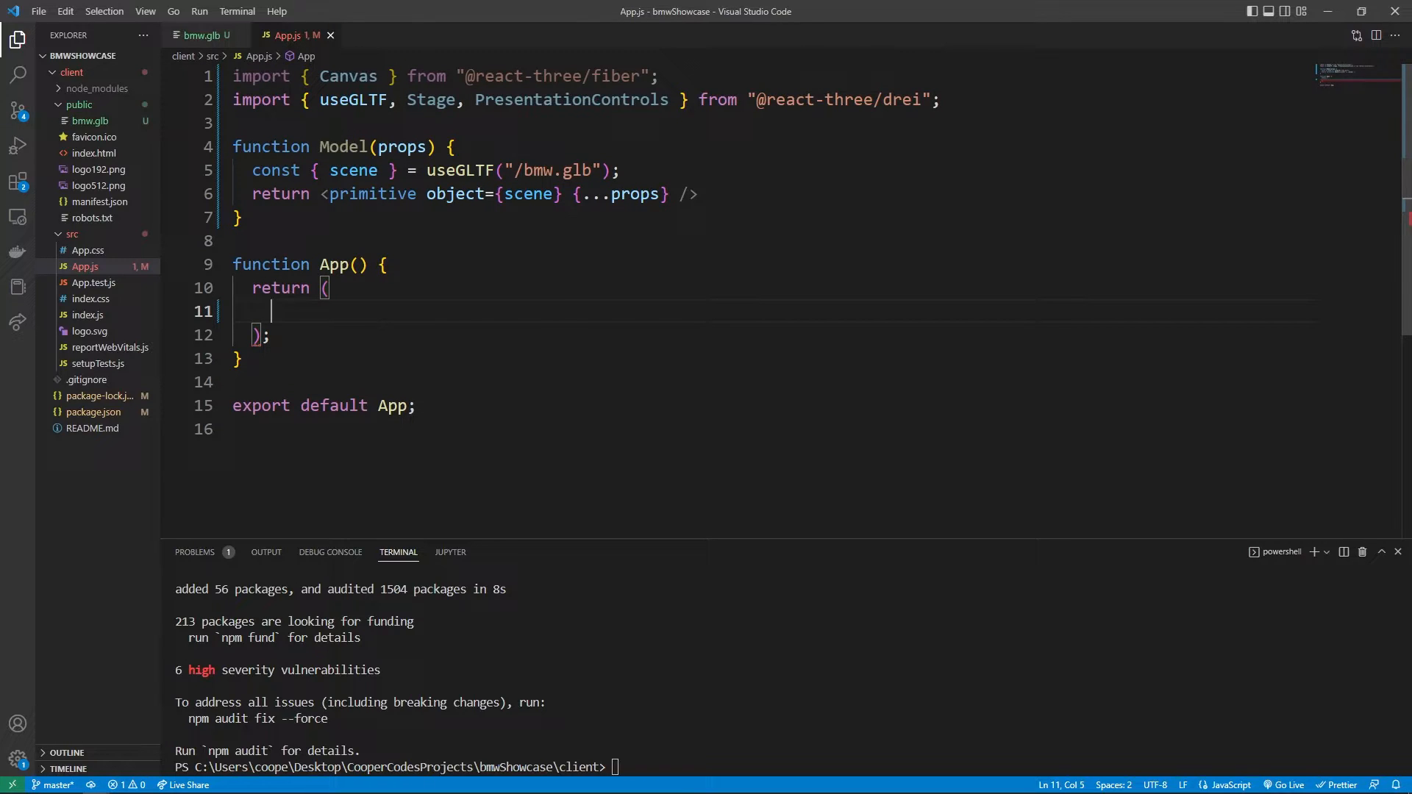
type("<Canvas>")
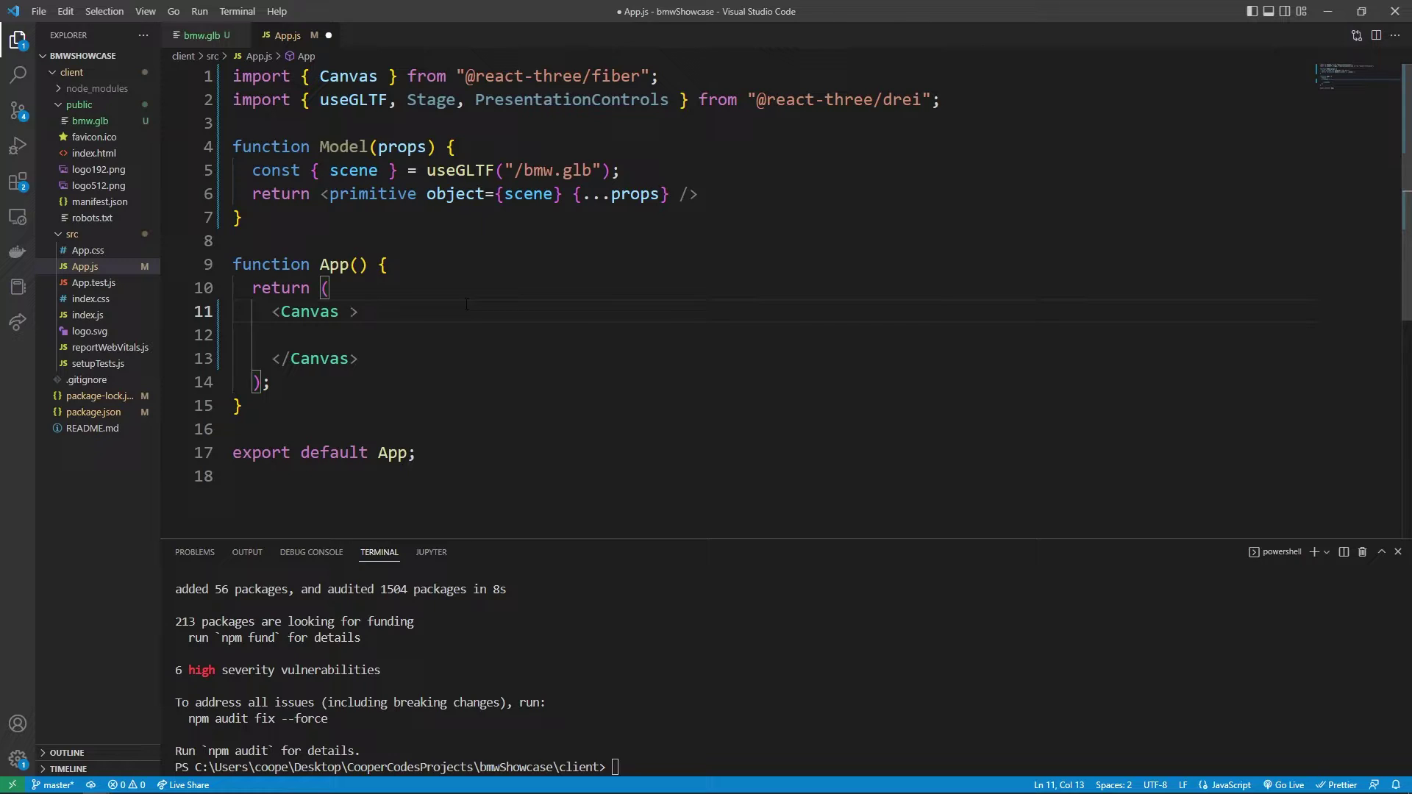
type("d")
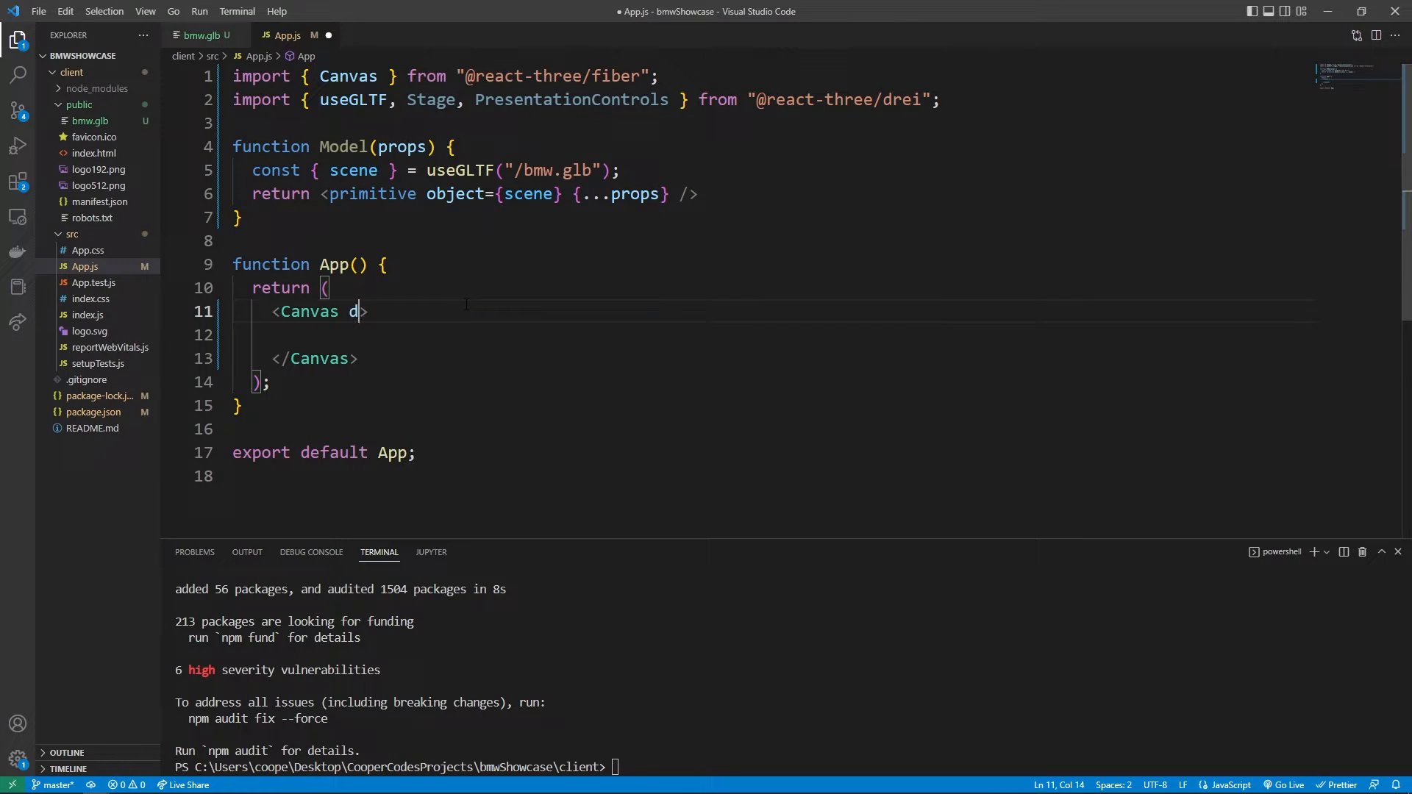
type("pr={[")
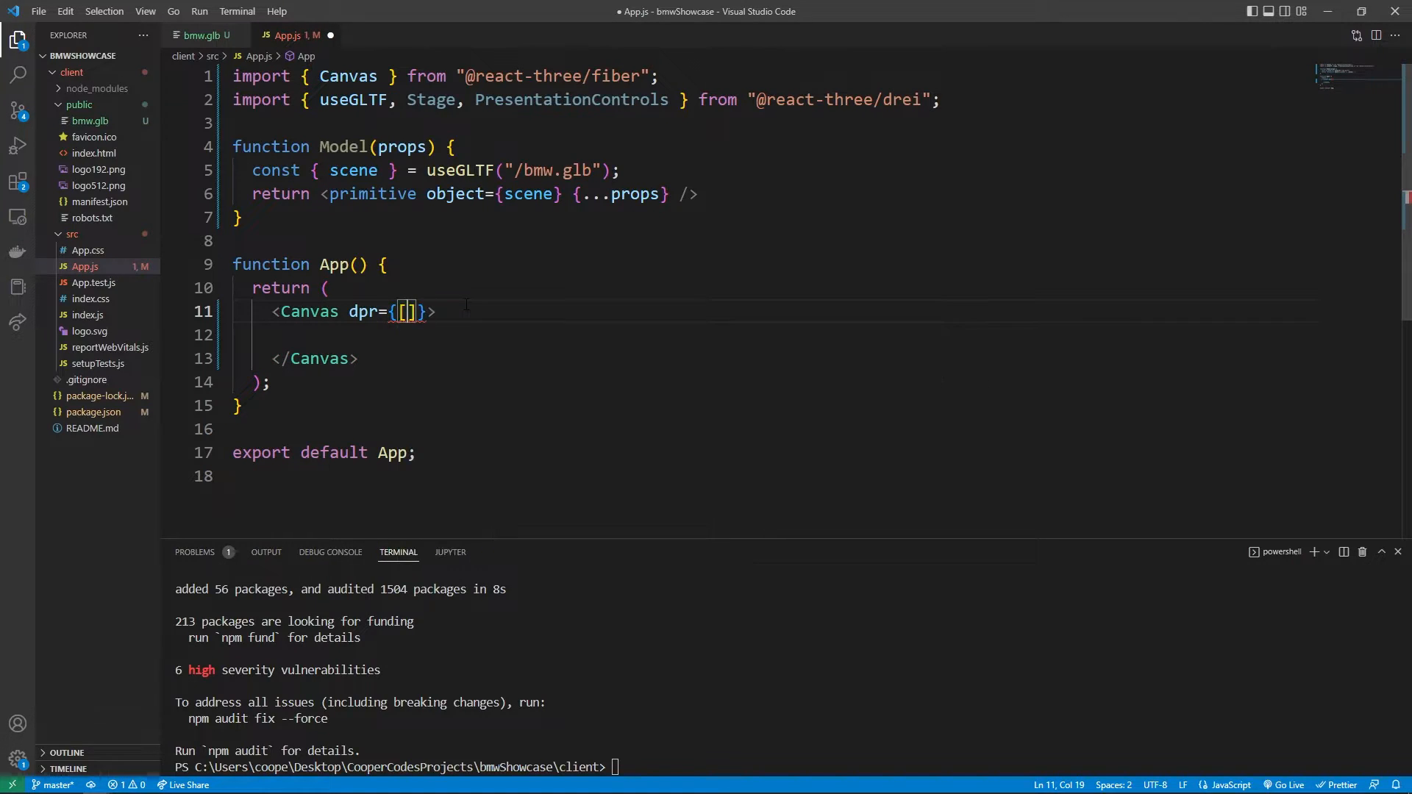
type("1,2")
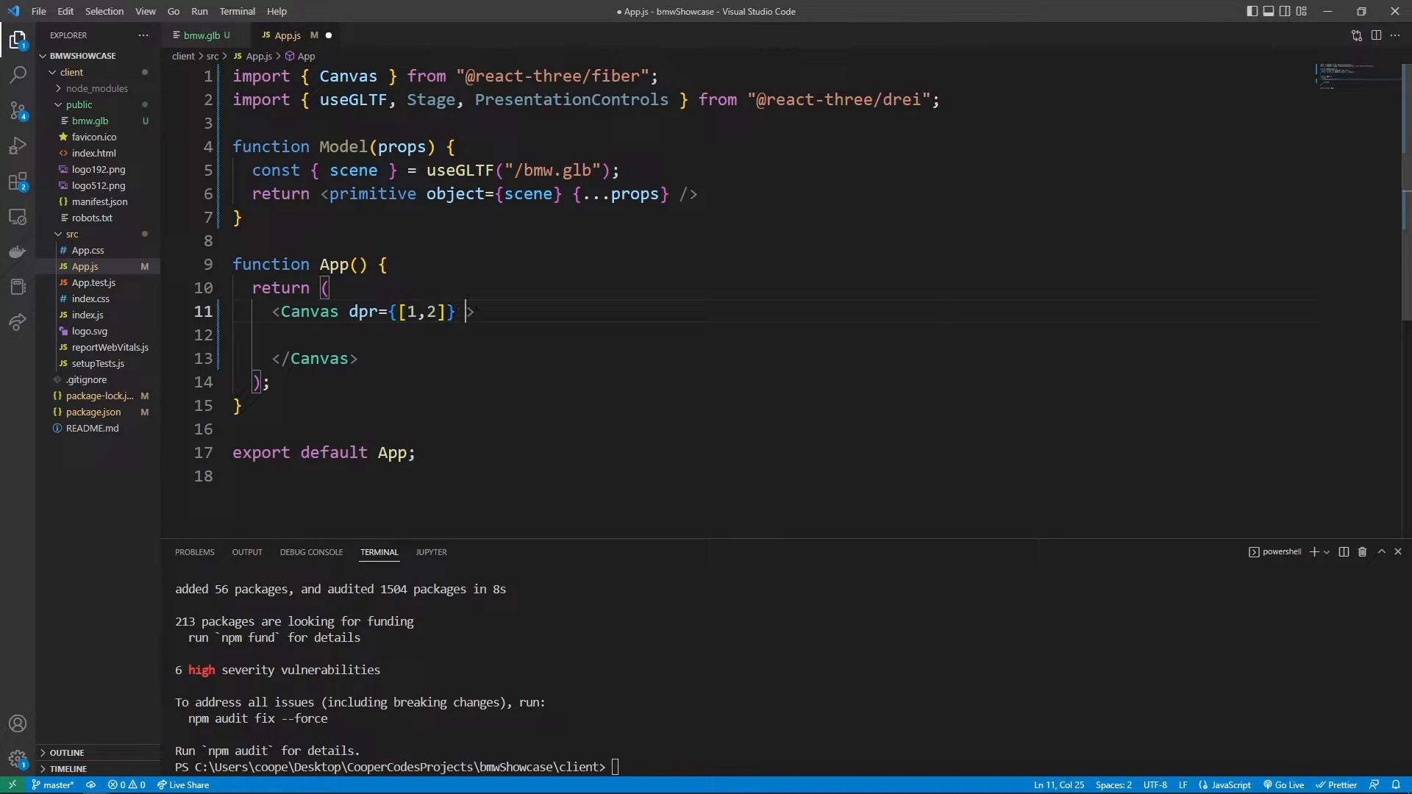
type("shadows")
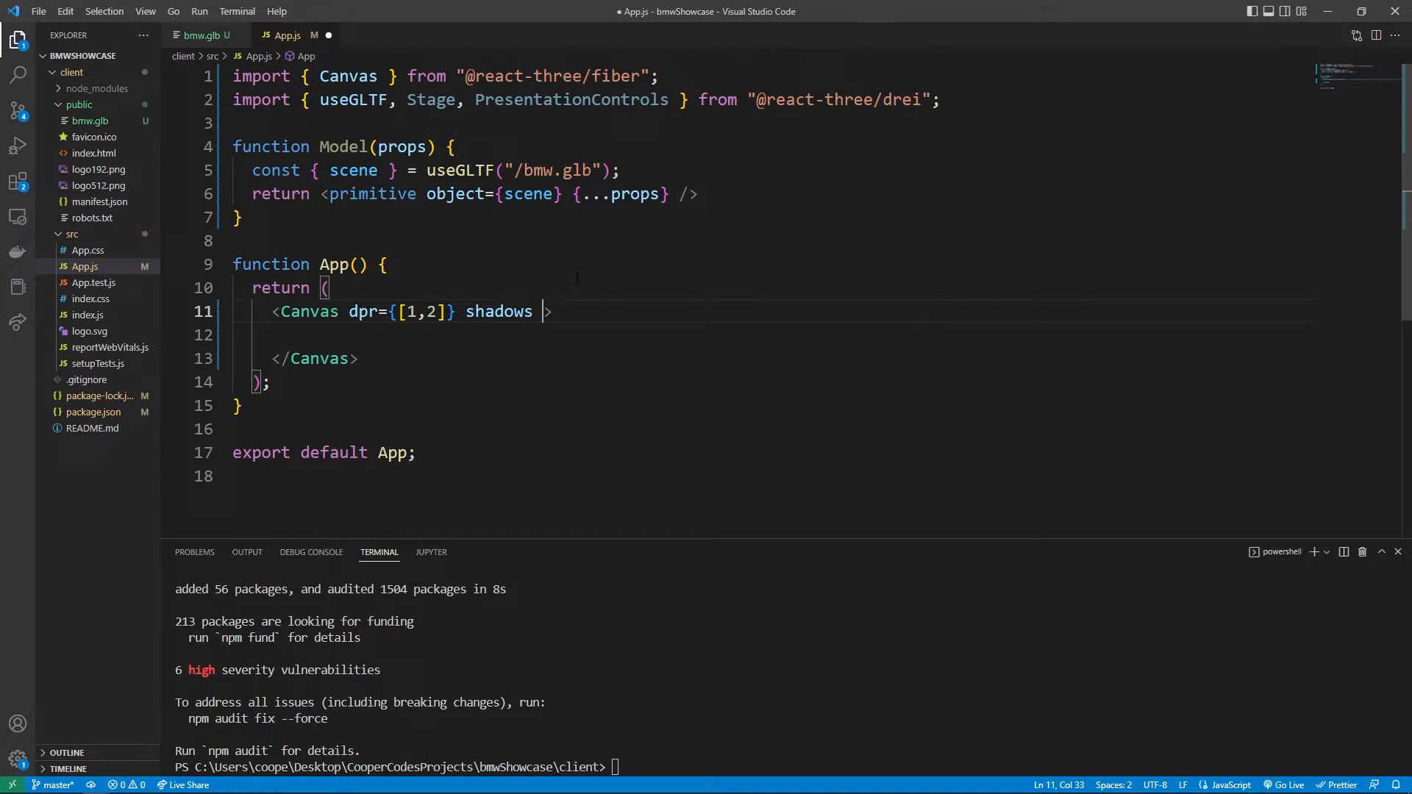
type("camera")
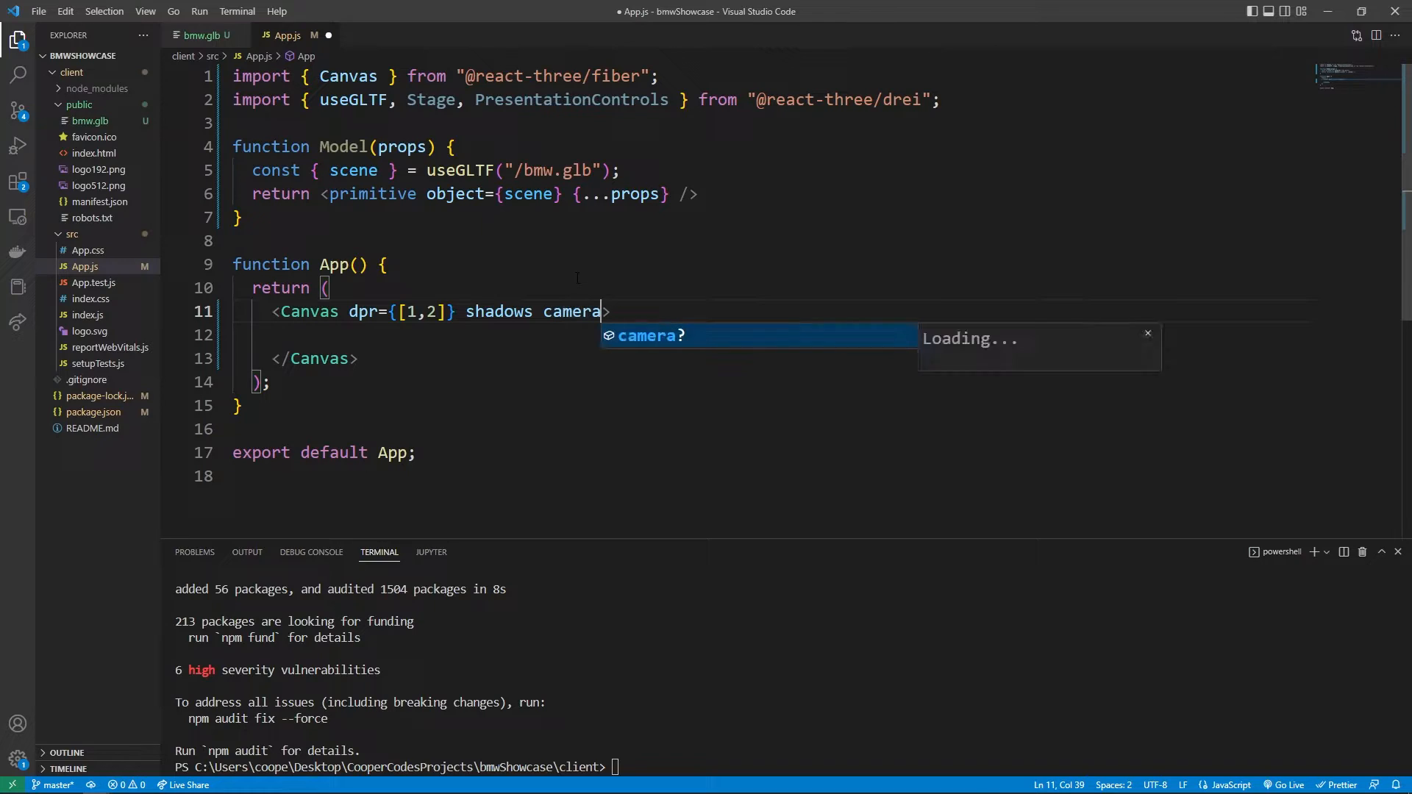
type("={{ fov")
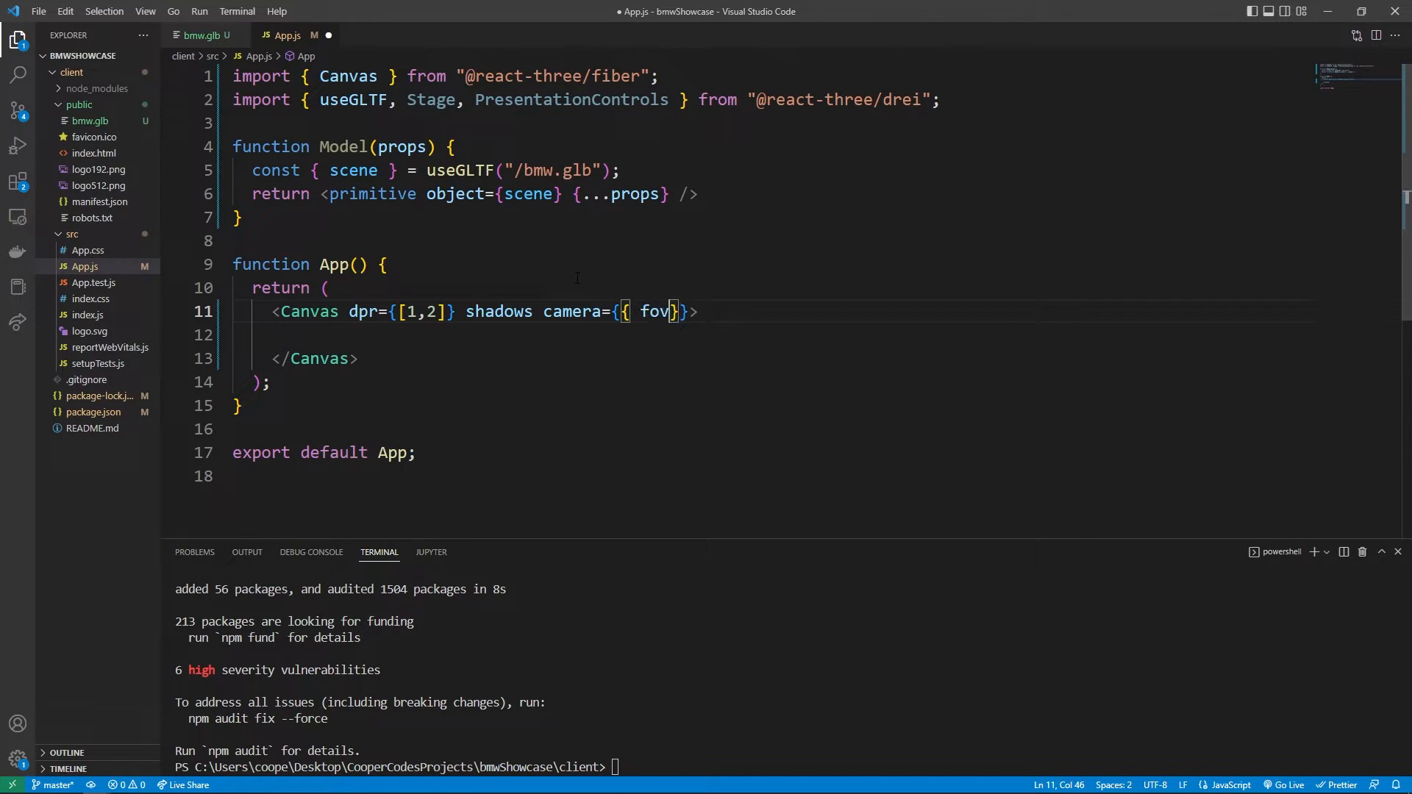
type(": 45")
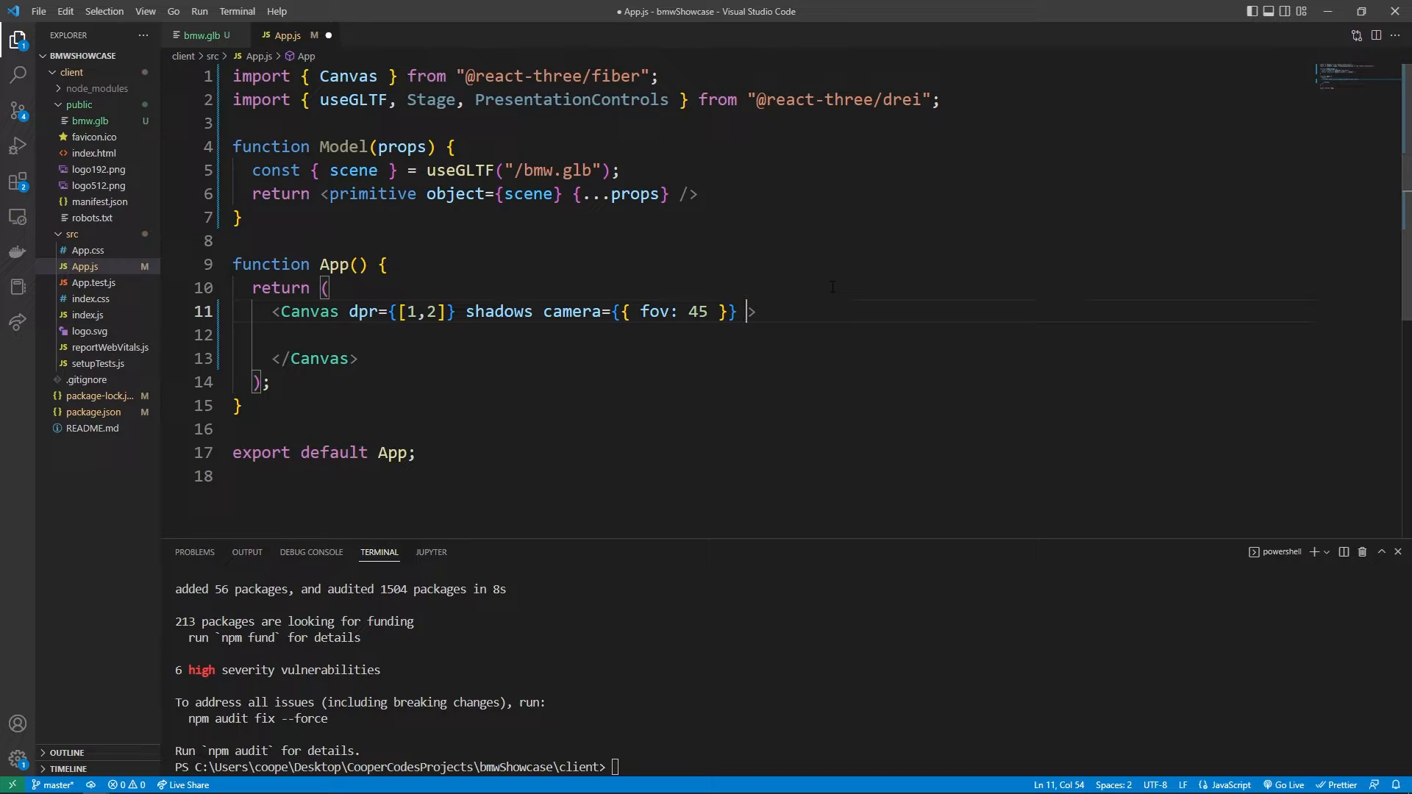
Give the Canvas a style with position "absolute".
type("style={{")
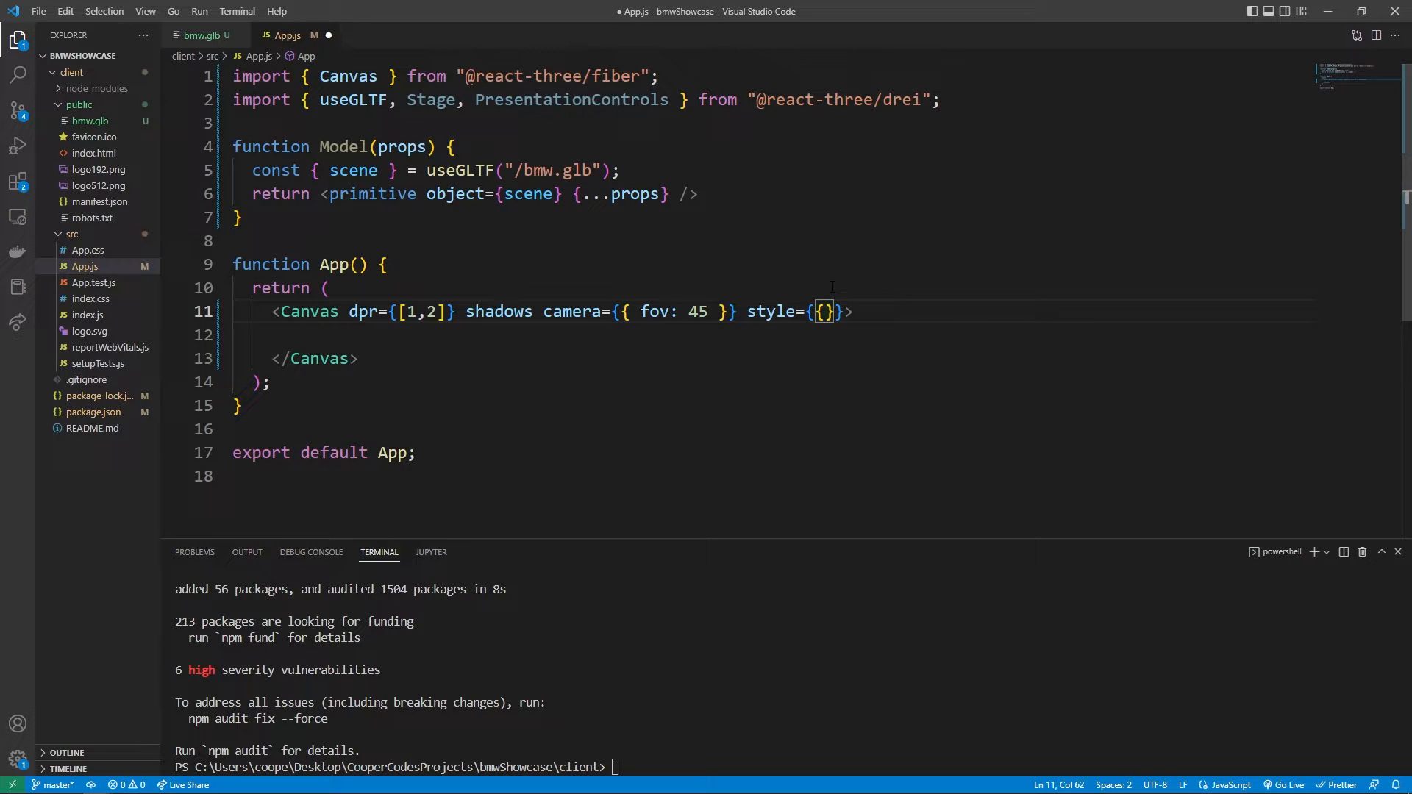
type("\"\"")
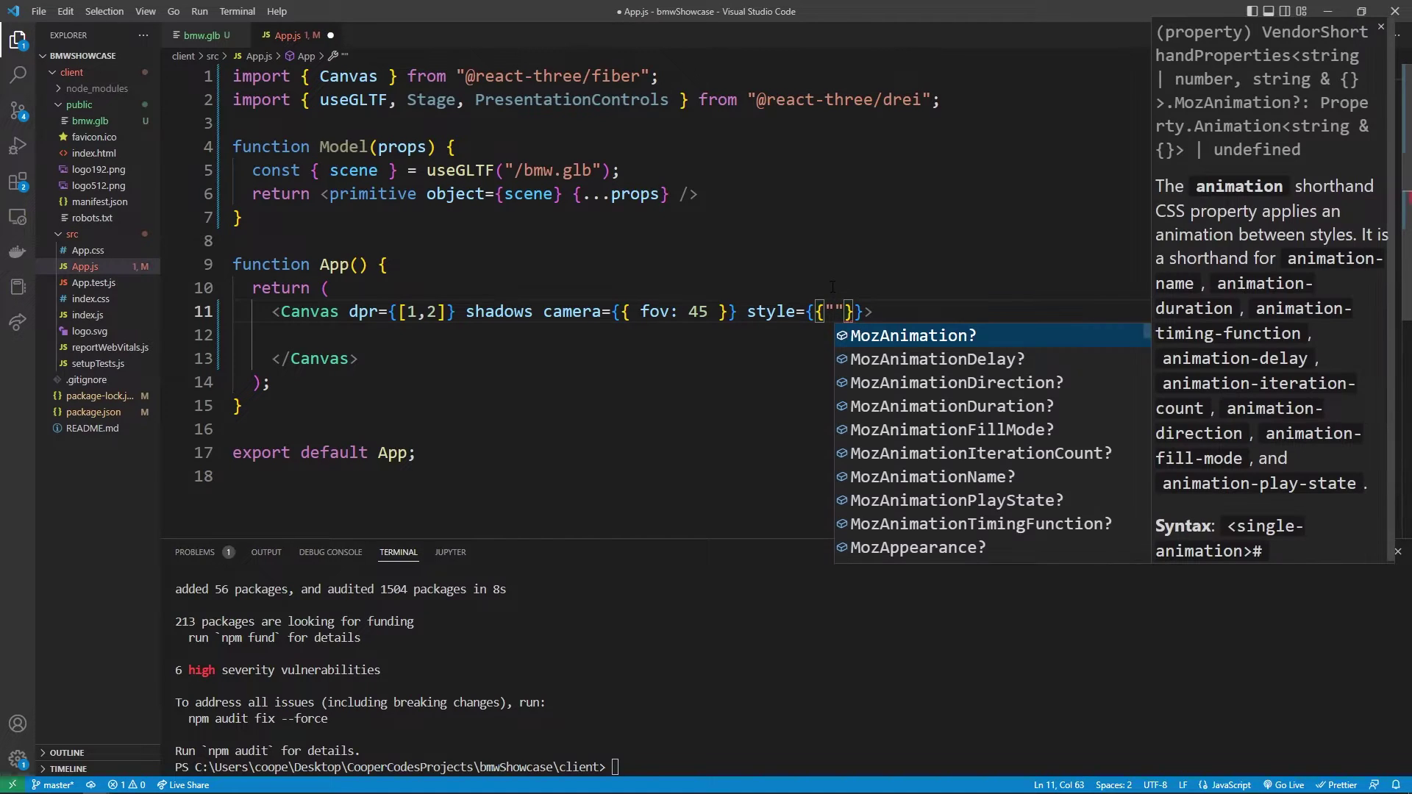
type("position")
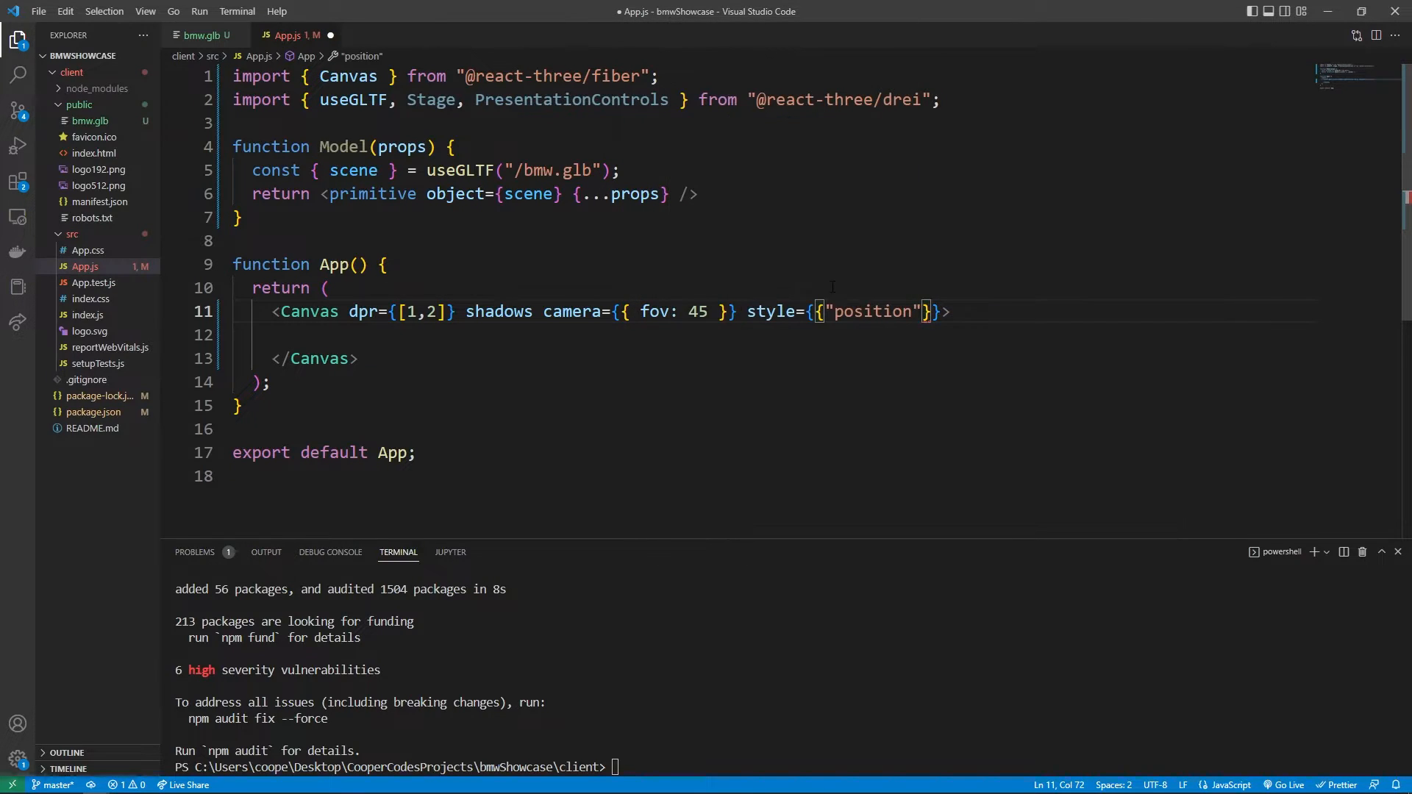
type(": \"absolute\"")
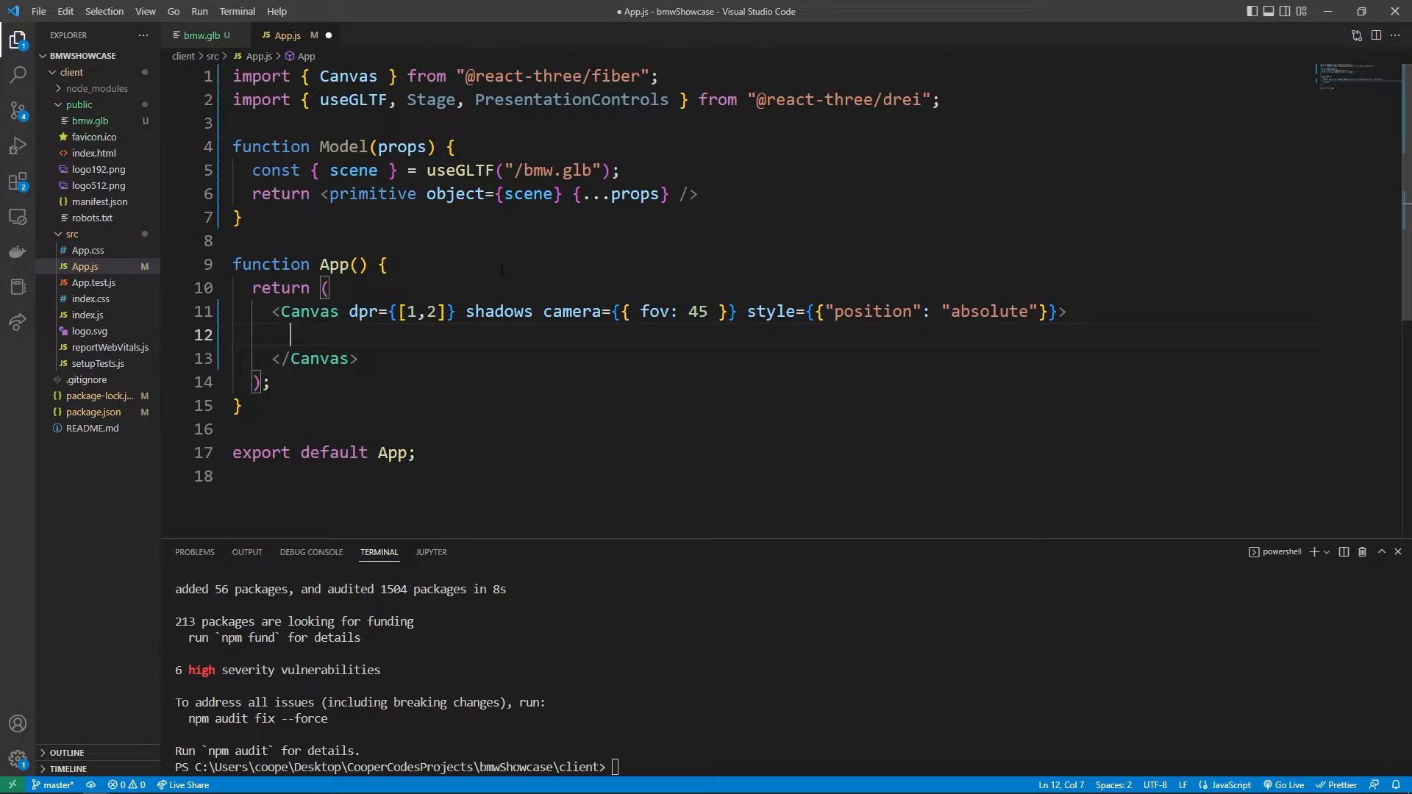
Add a background color element with #101010 inside the Canvas.
type("<color")
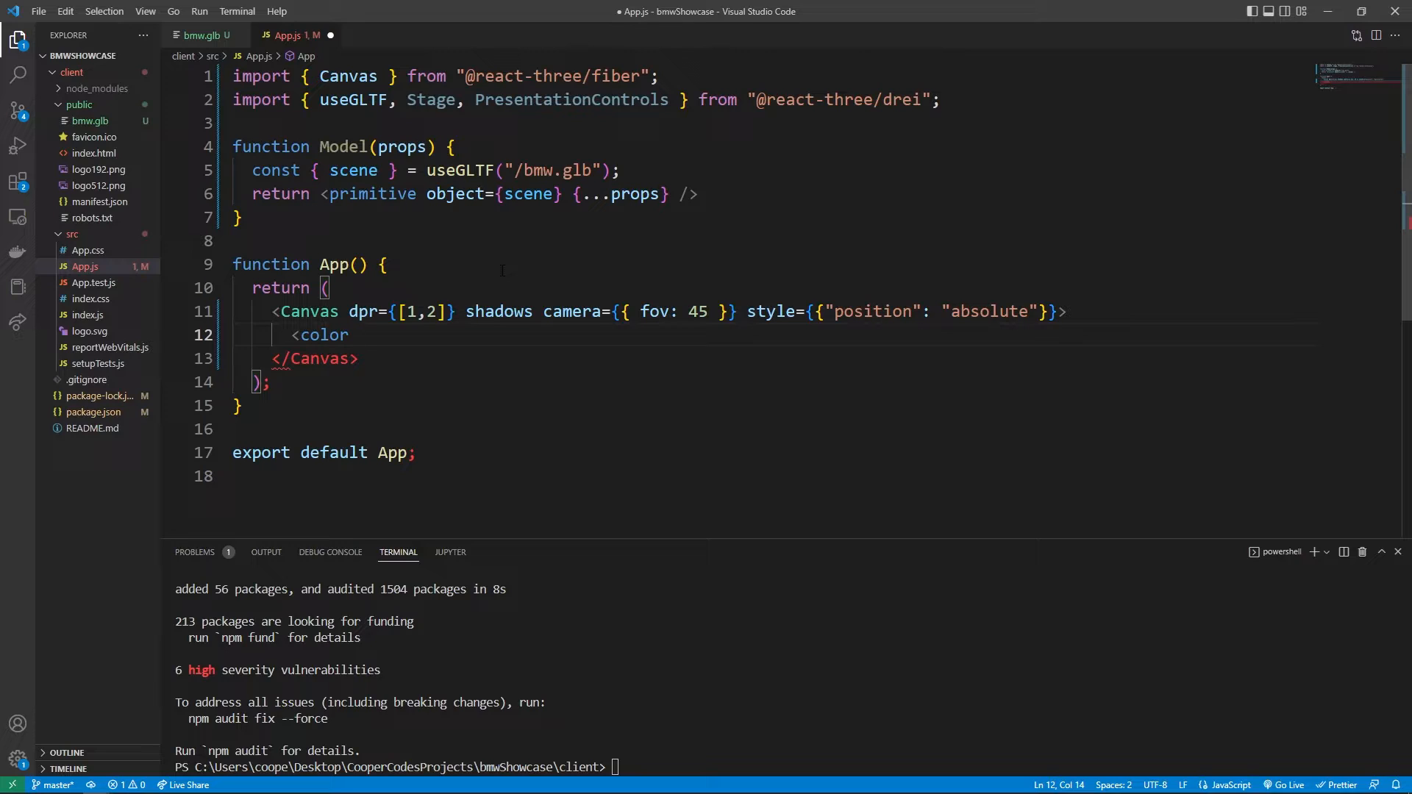
type("attach=\"background\" args={[\"")
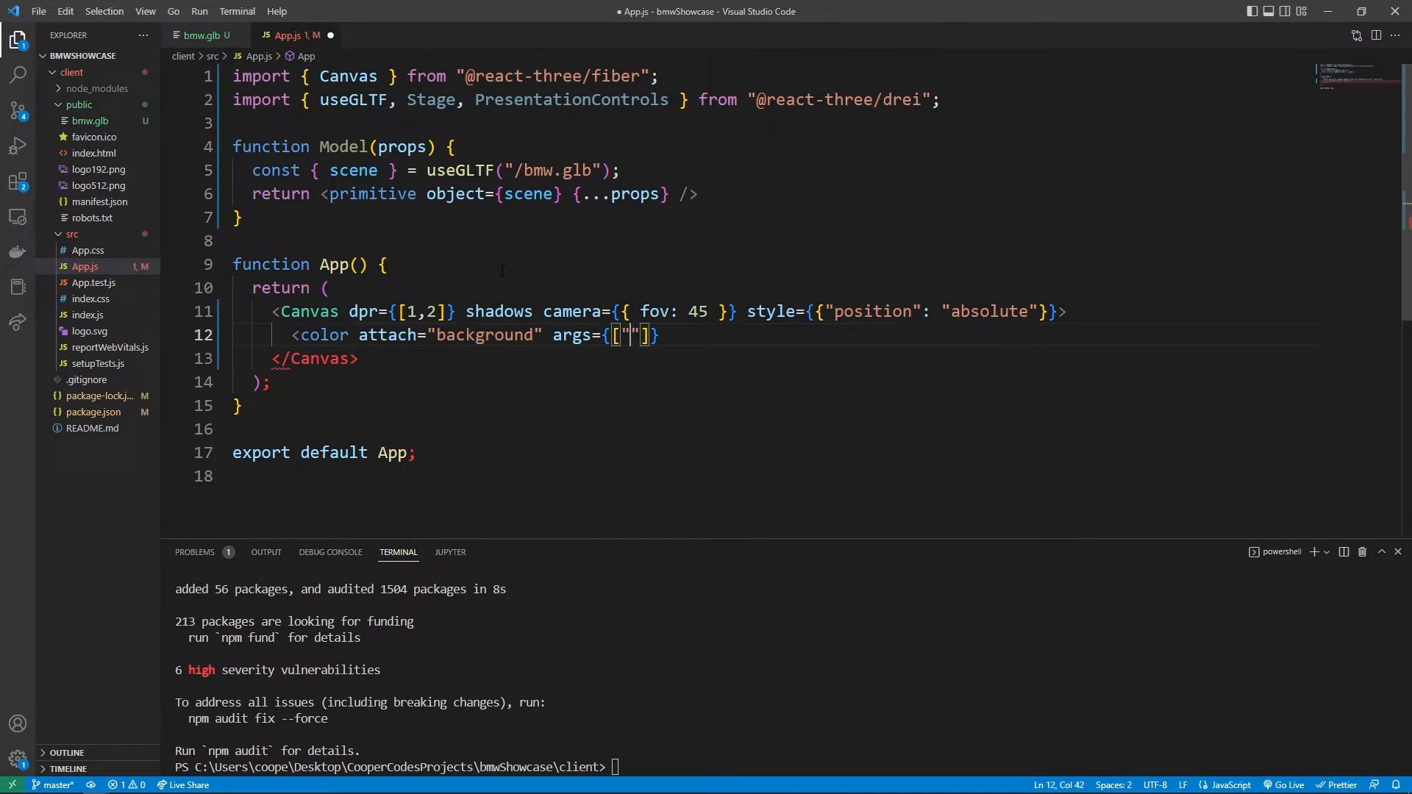
type("#")
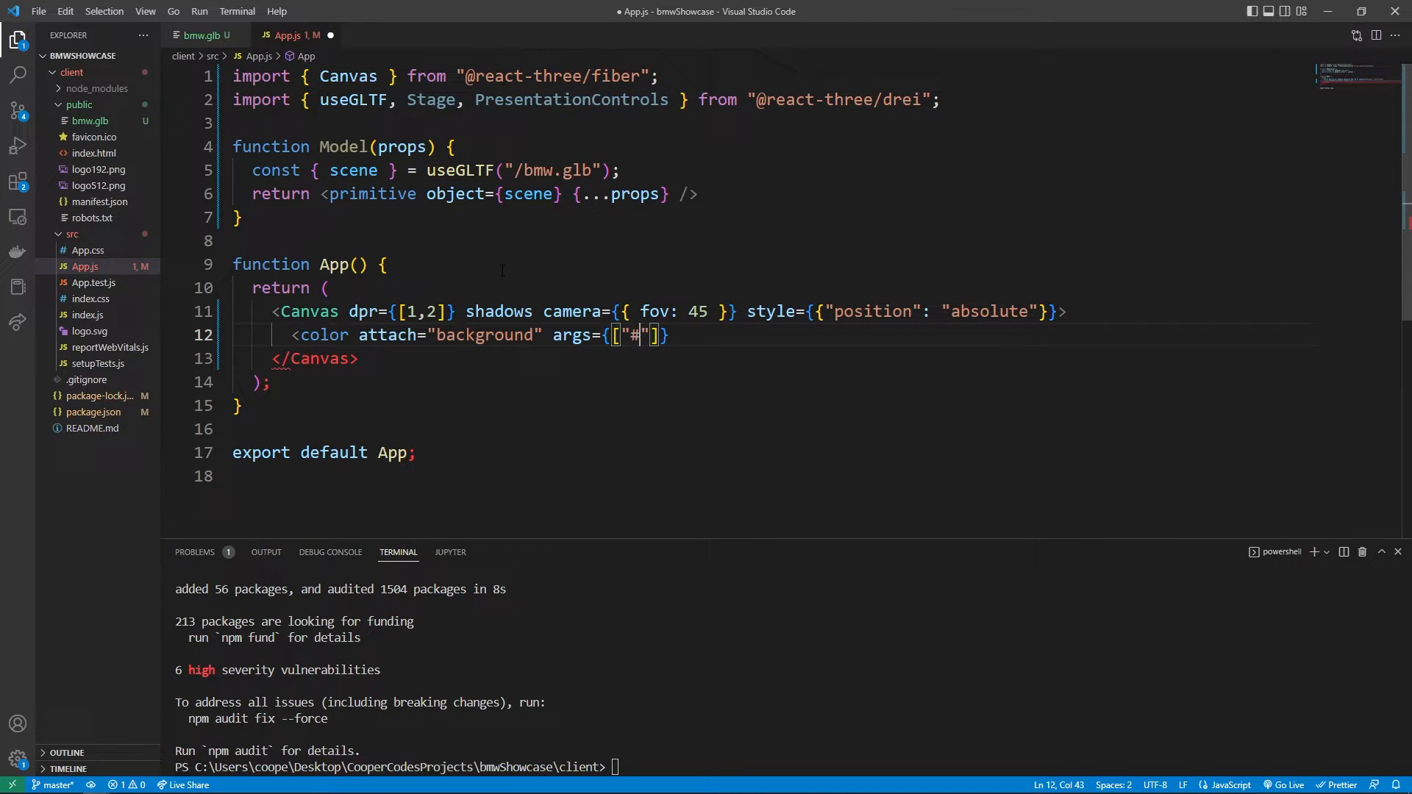
type("1010")
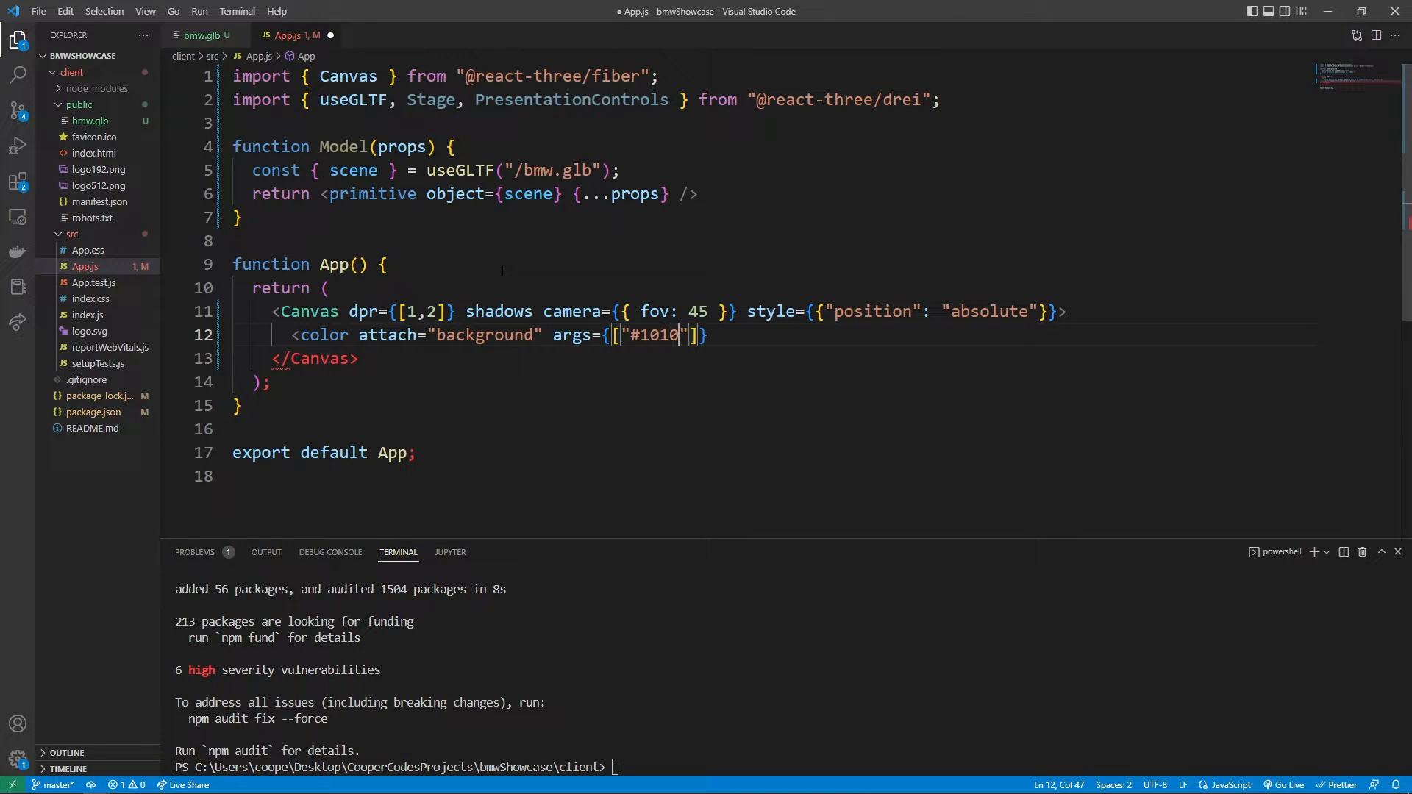
type("10")
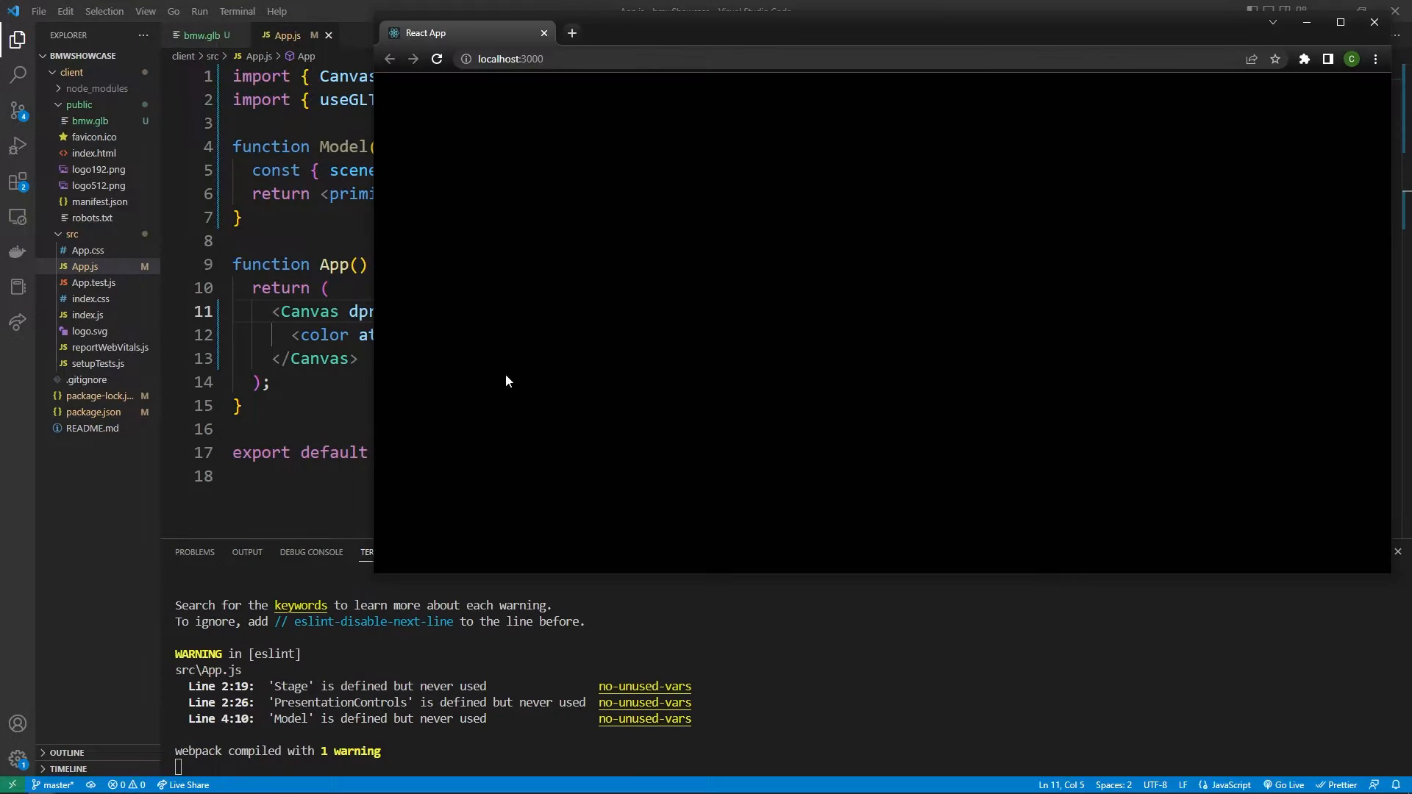
mouse_move(711, 250)
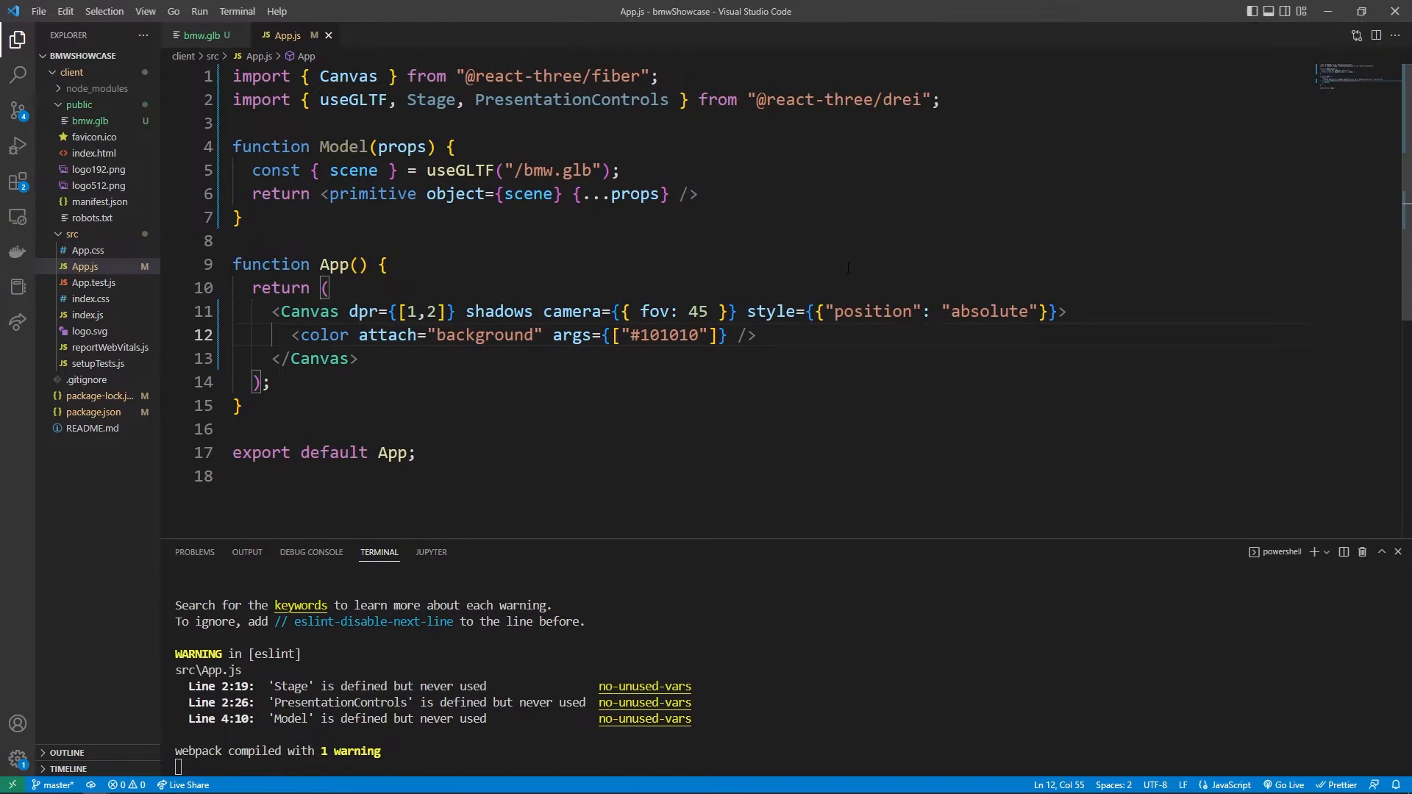
Add PresentationControls inside the Canvas with speed 1.5 and global.
key("Enter")
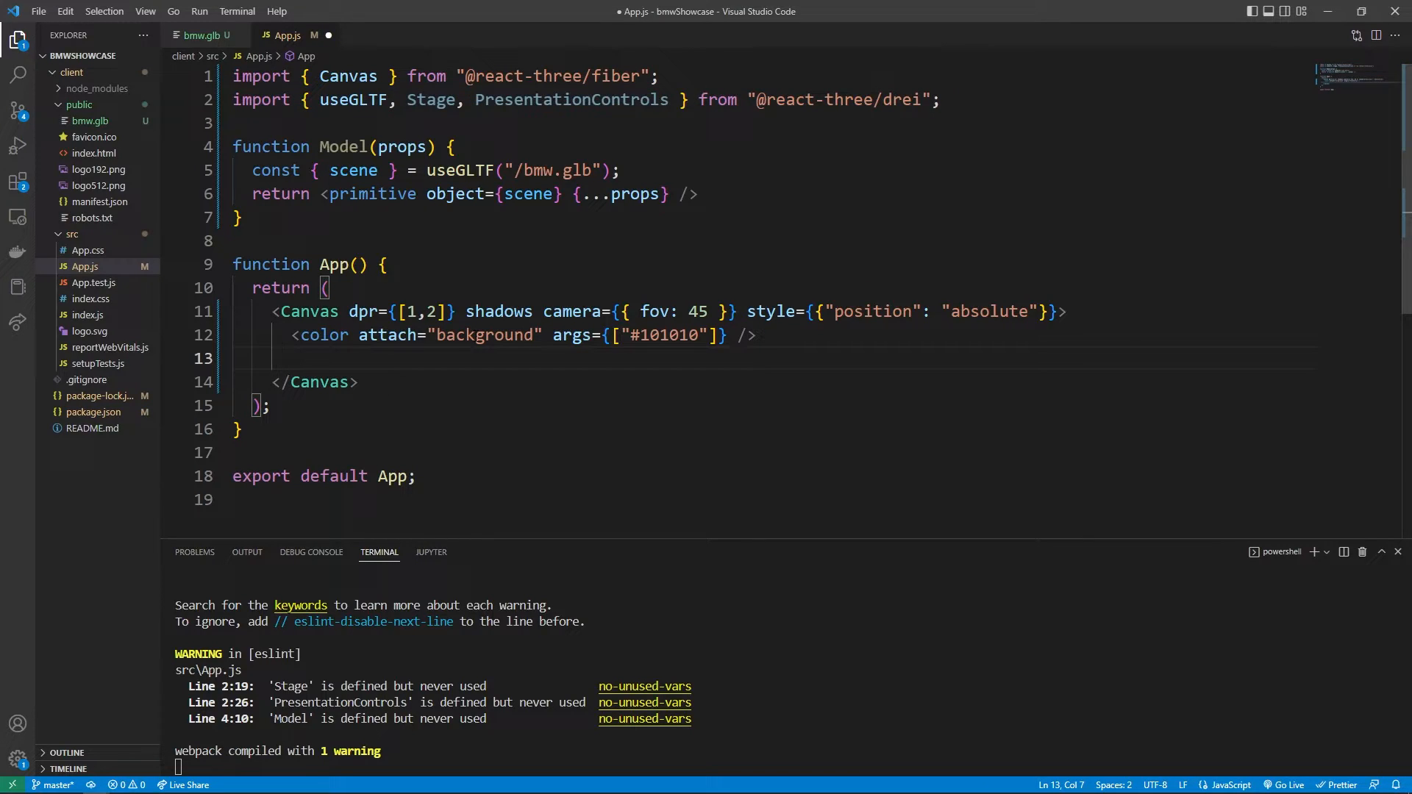
type("<PresentationControls")
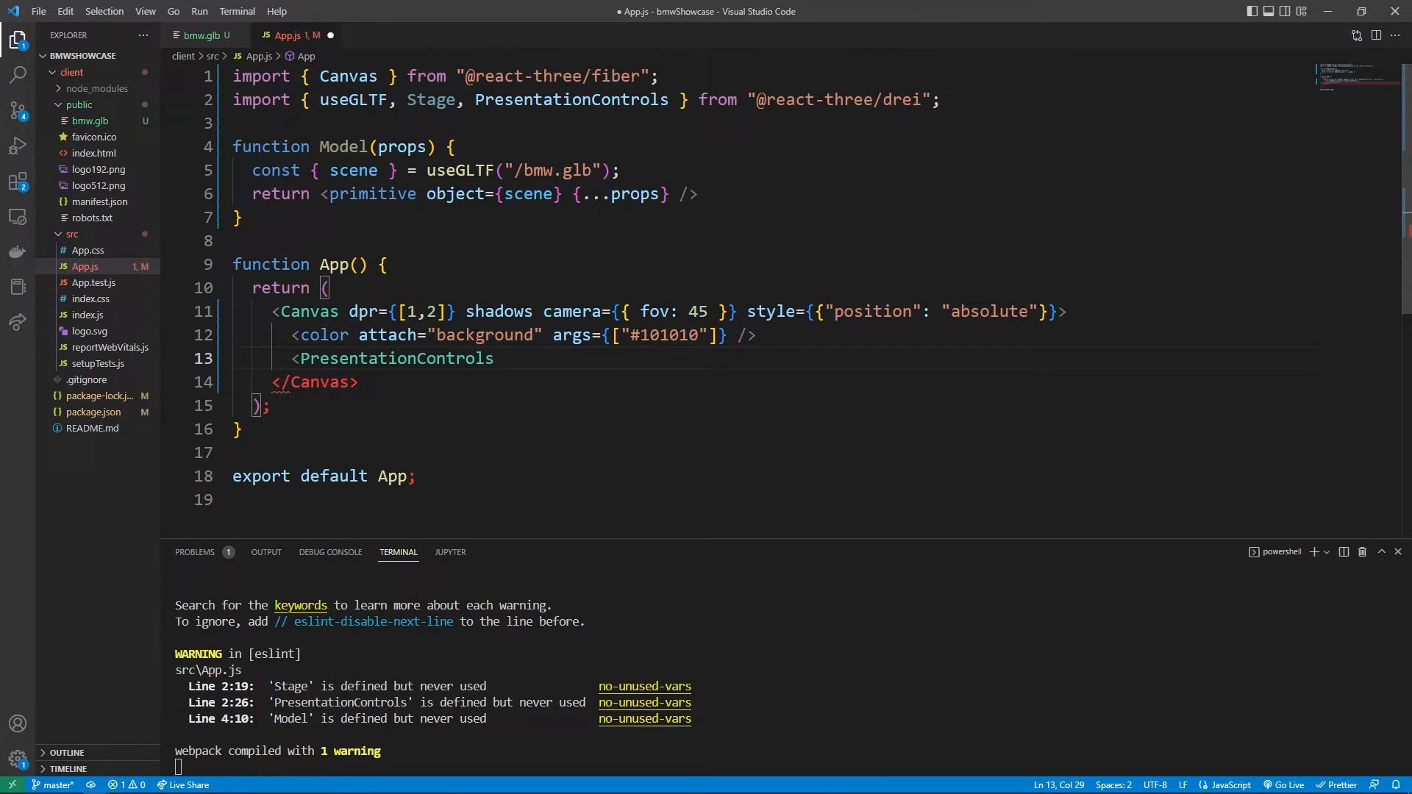
type(">")
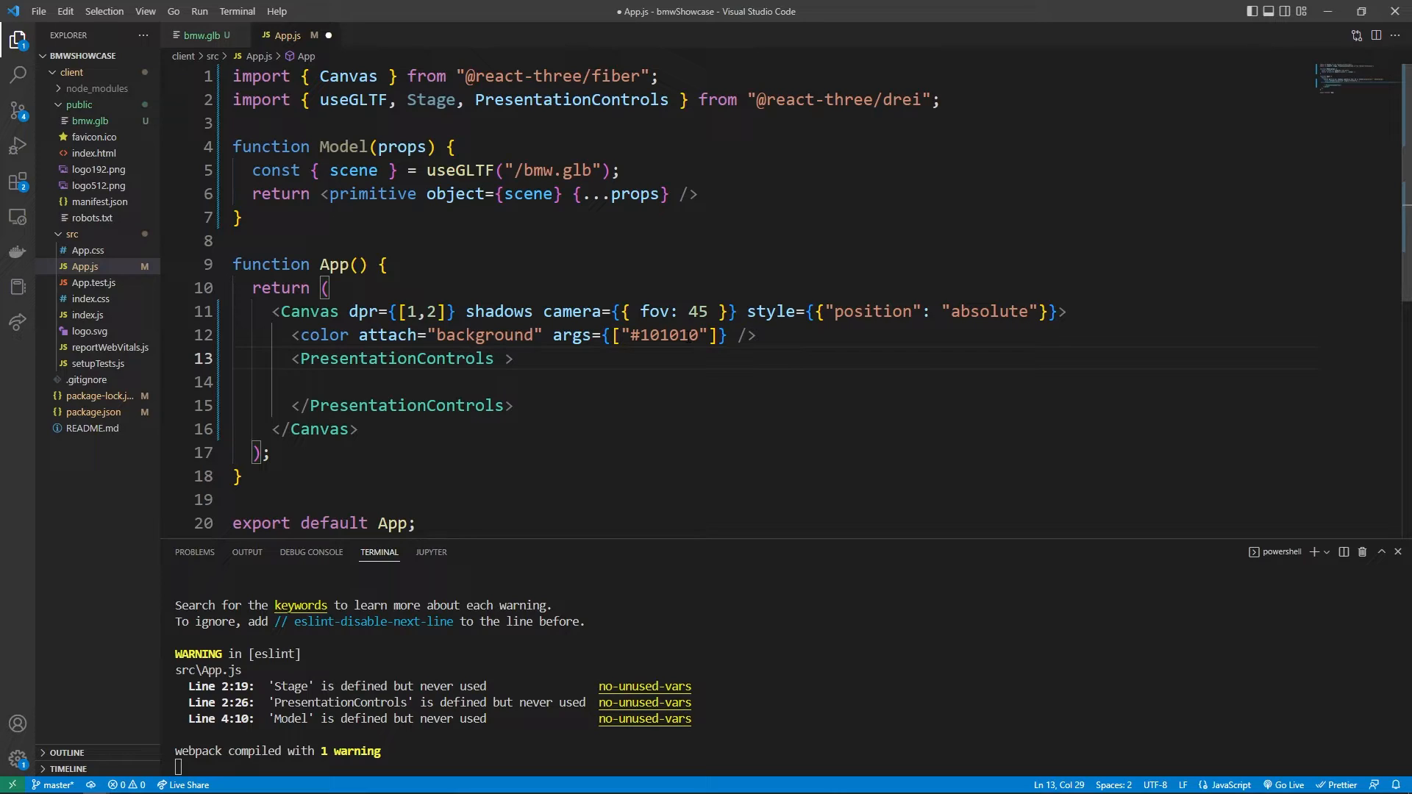
type("speed=")
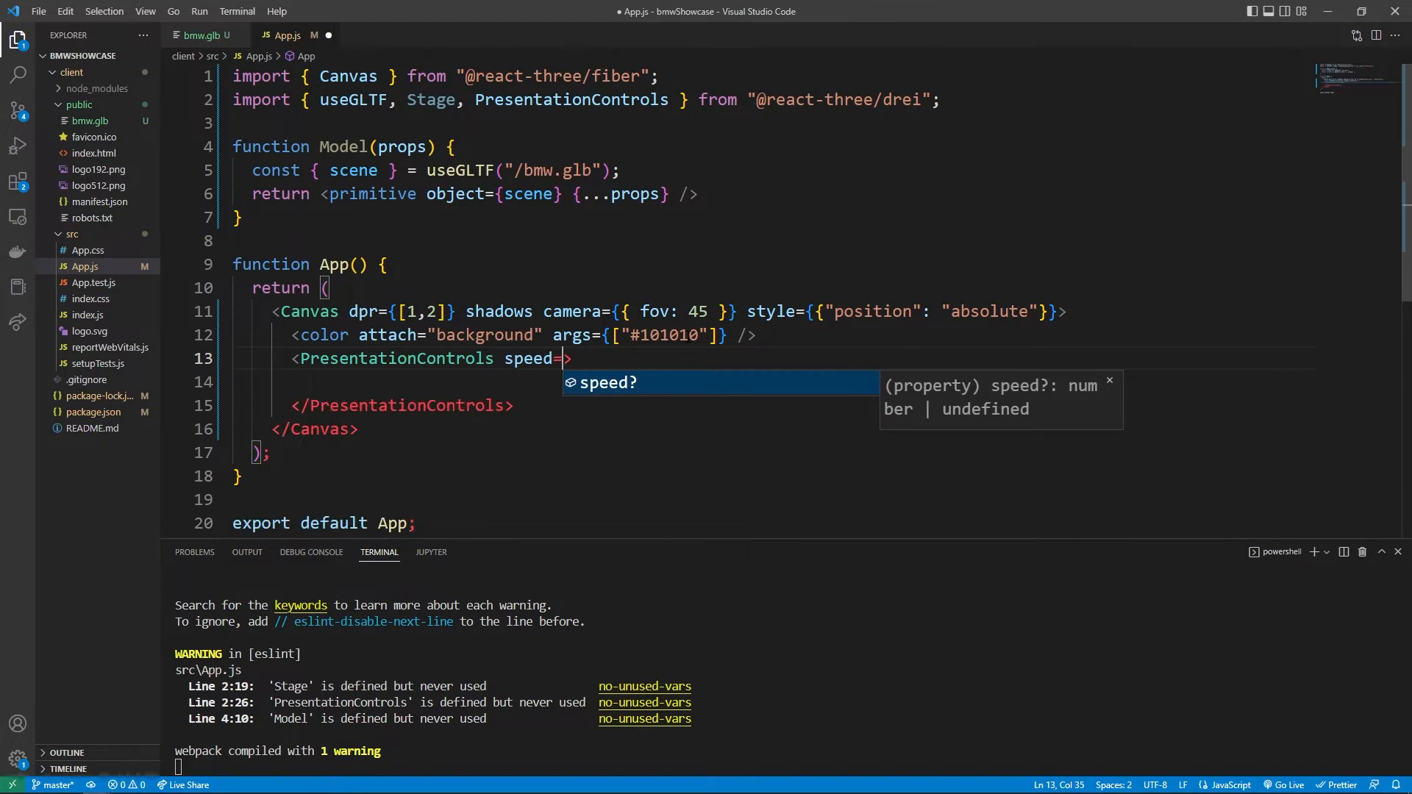
type("{}}")
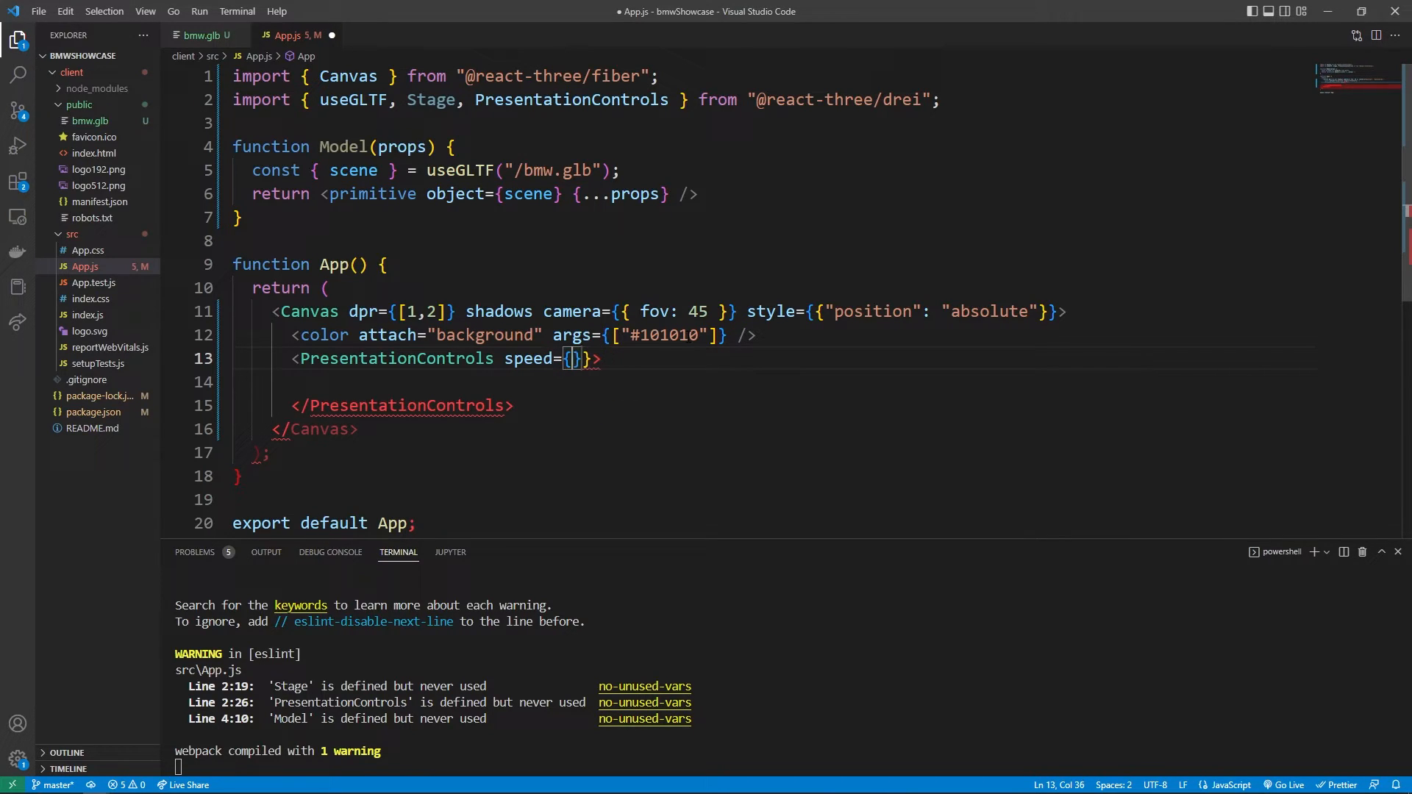
type("1.5")
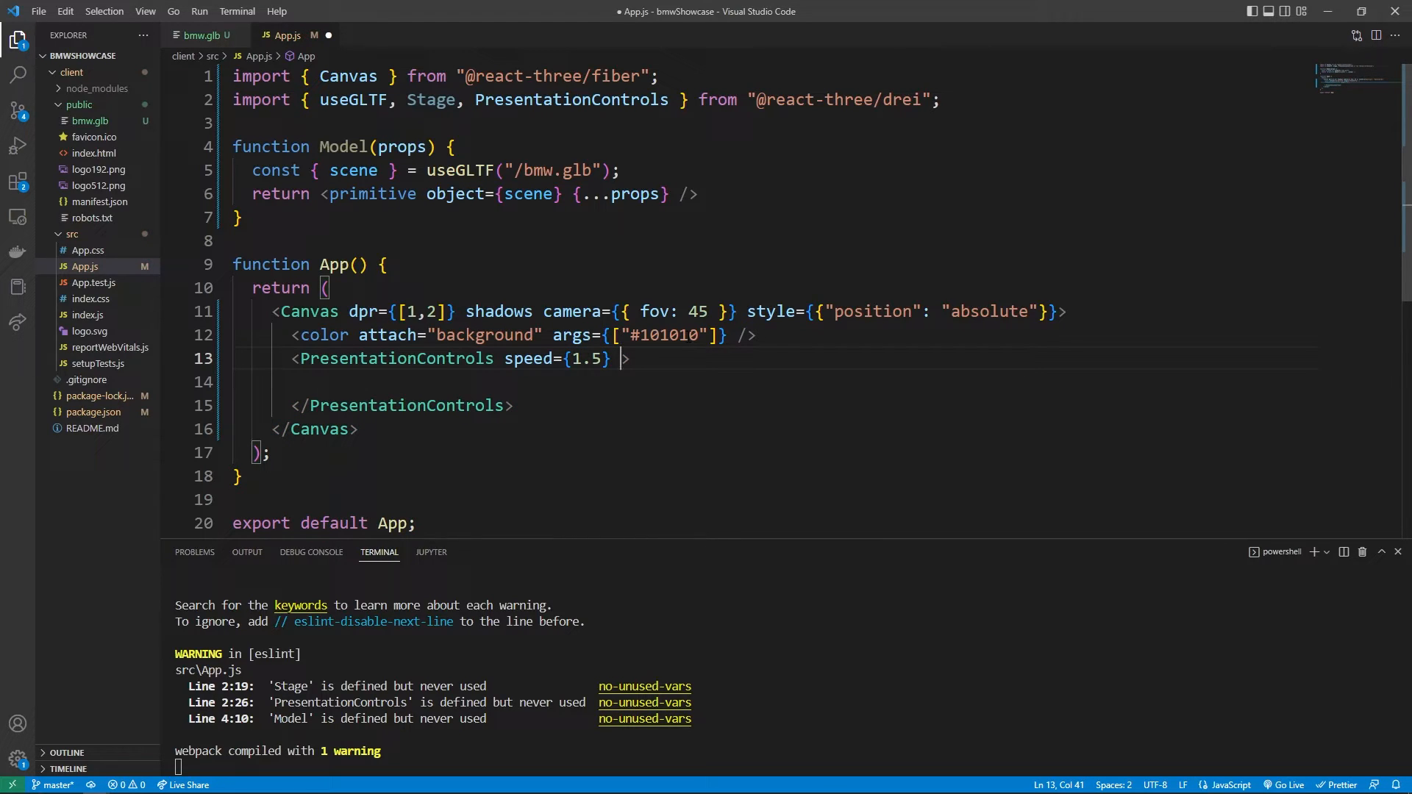
type("global")
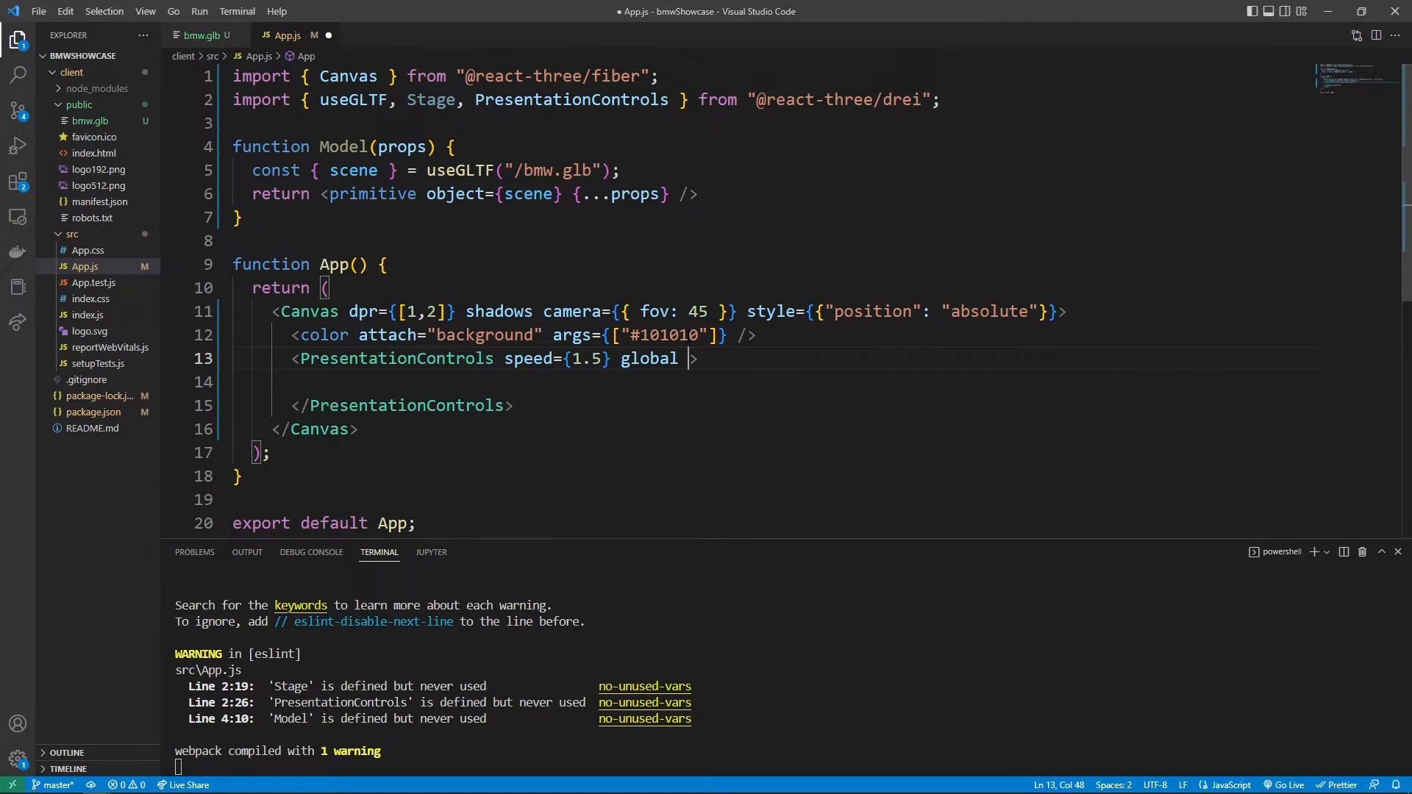
mouse_move(1092, 198)
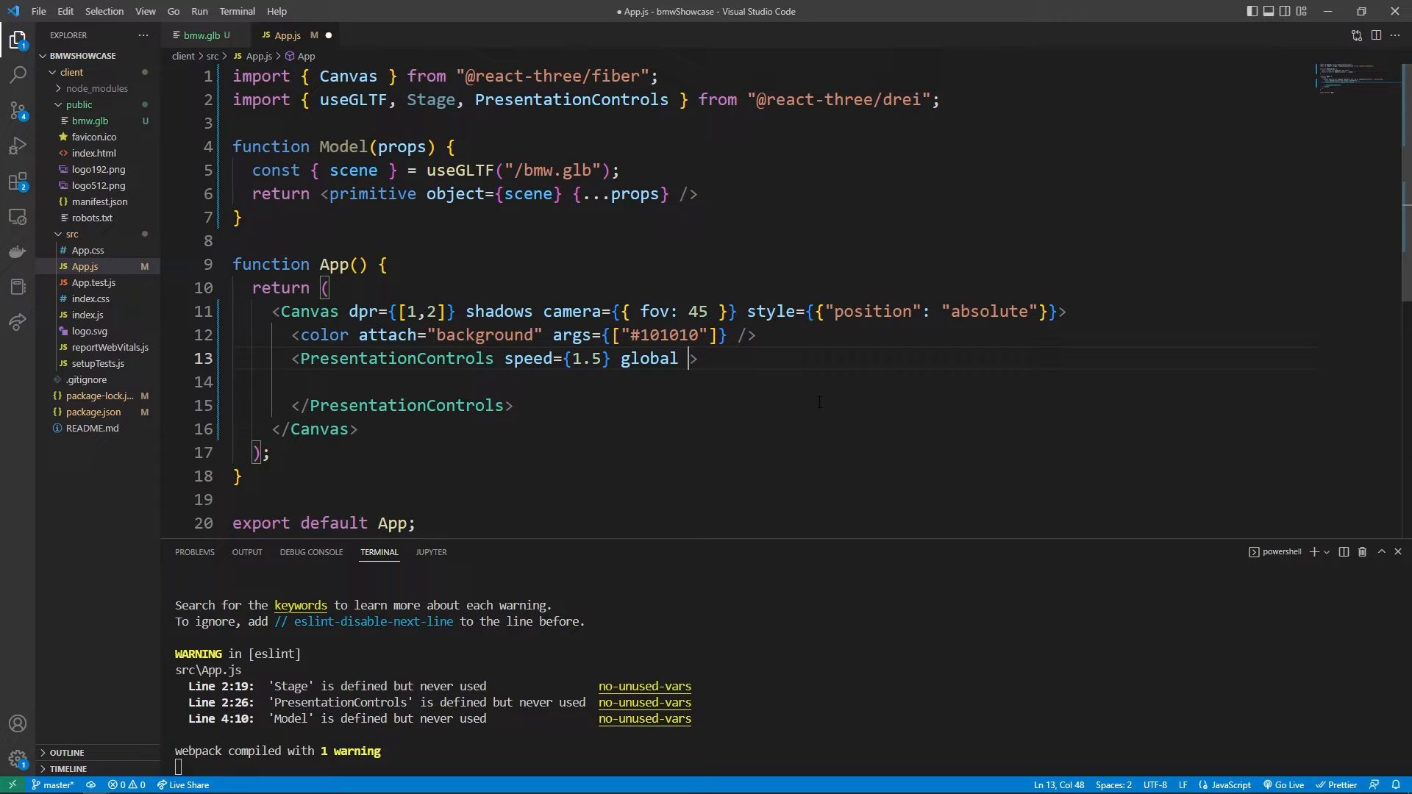
Set PresentationControls zoom to .5 and polar to [-0.1, Math.PI / 4].
type("zoom={}")
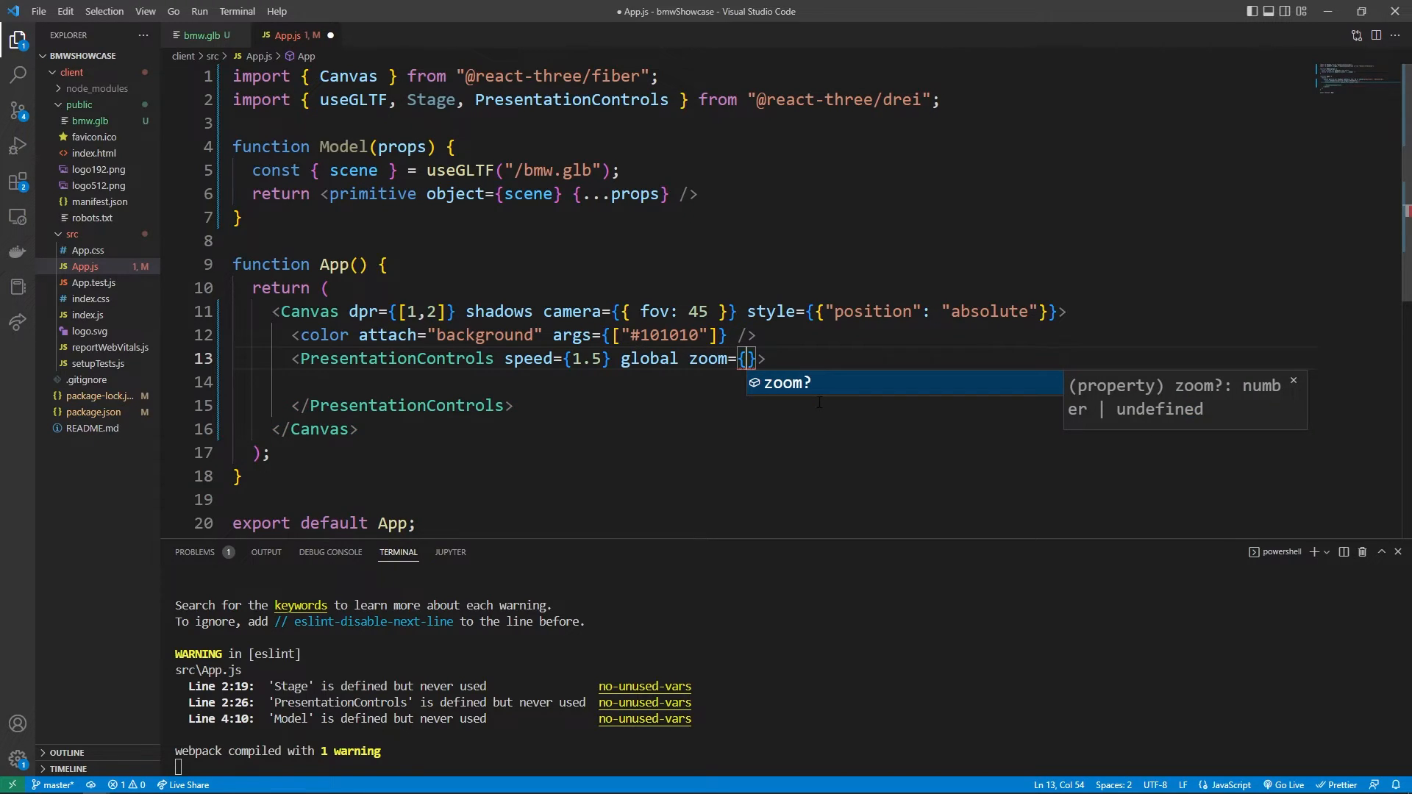
type(".5")
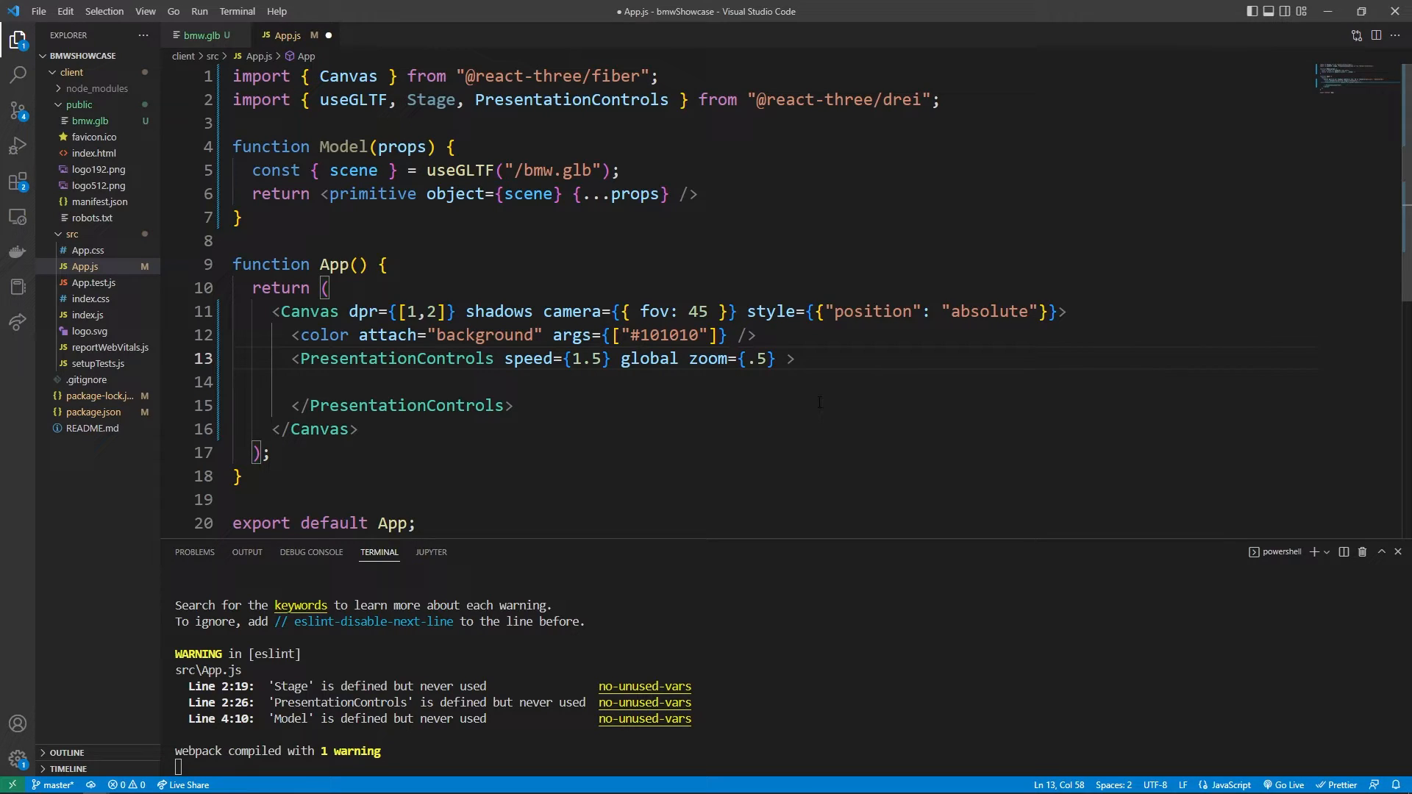
left_click(793, 358)
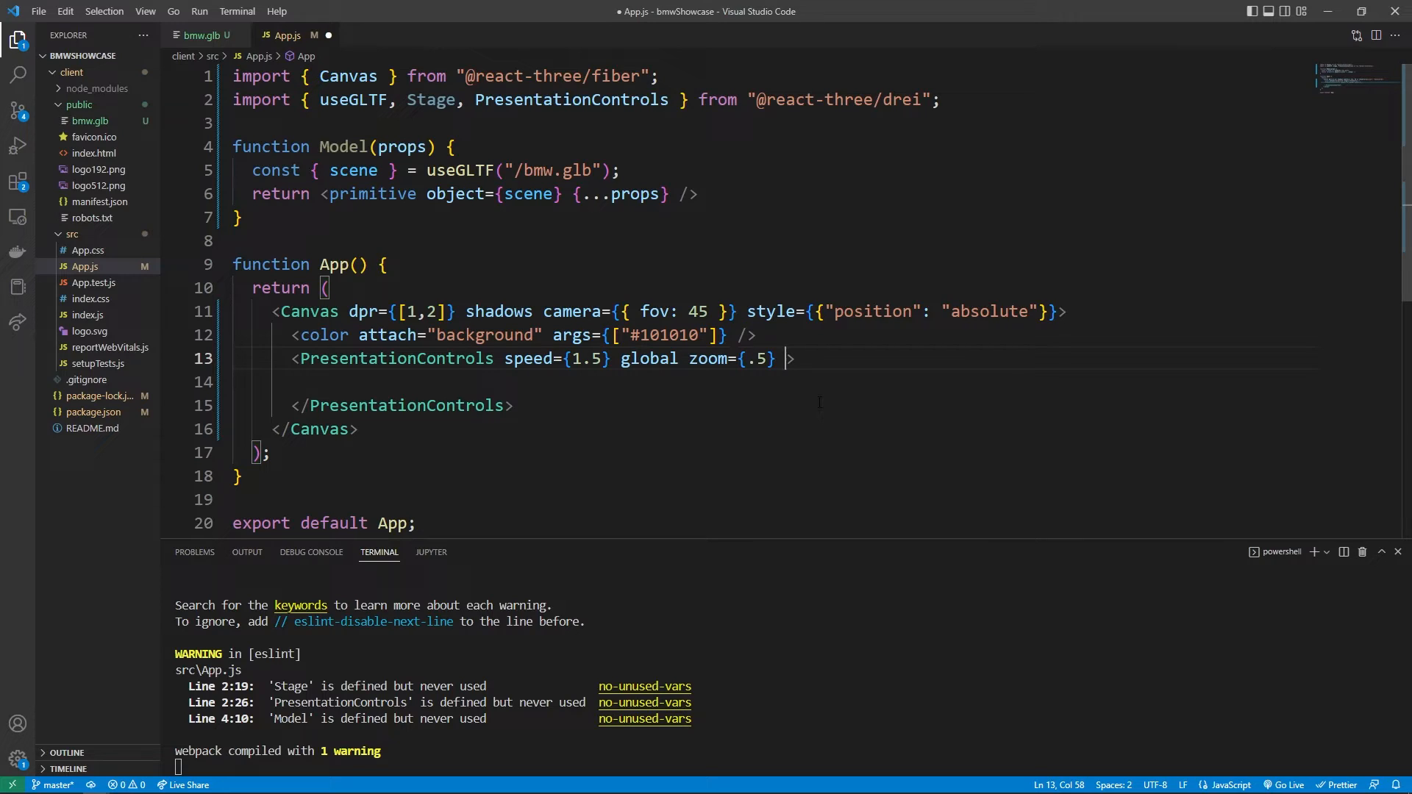
type("polar=>")
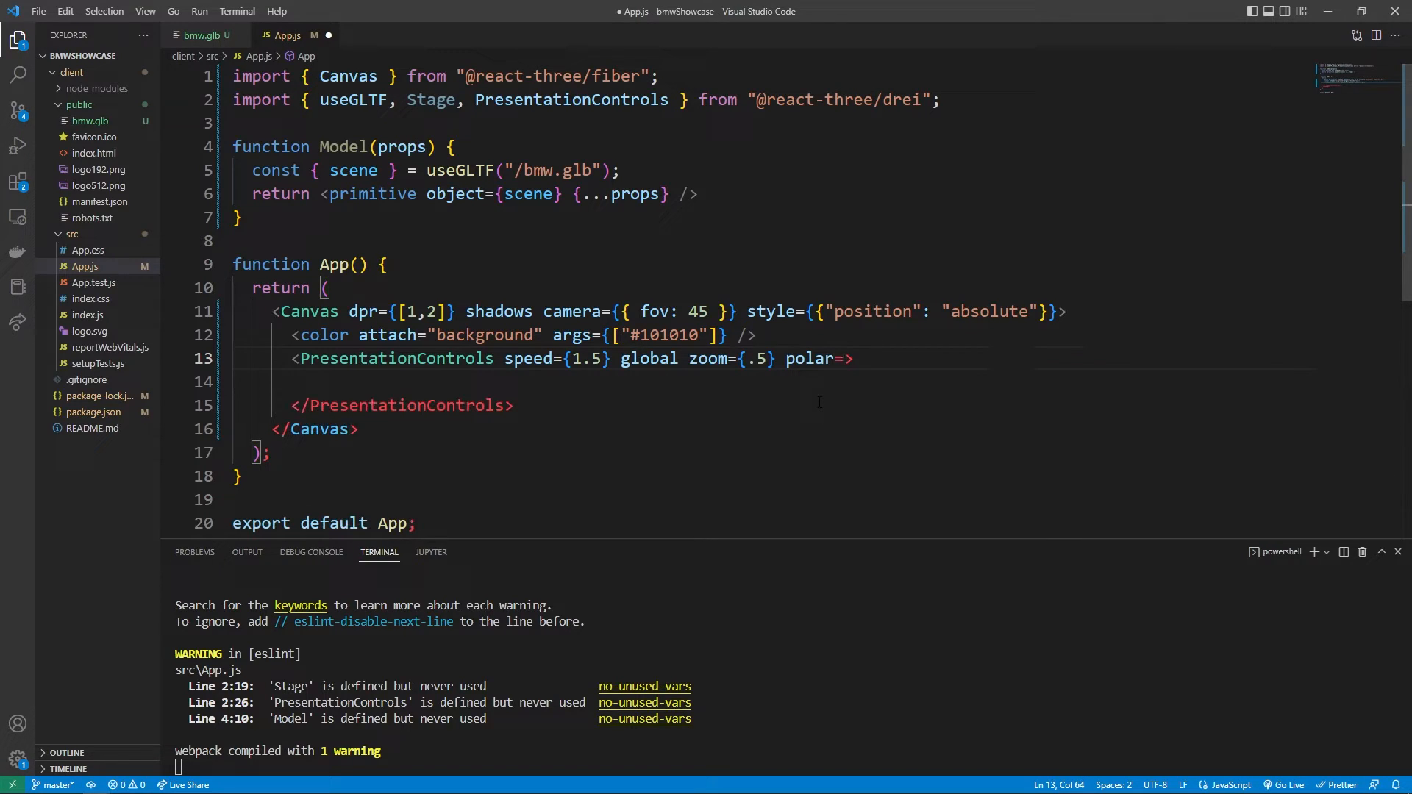
type("{}")
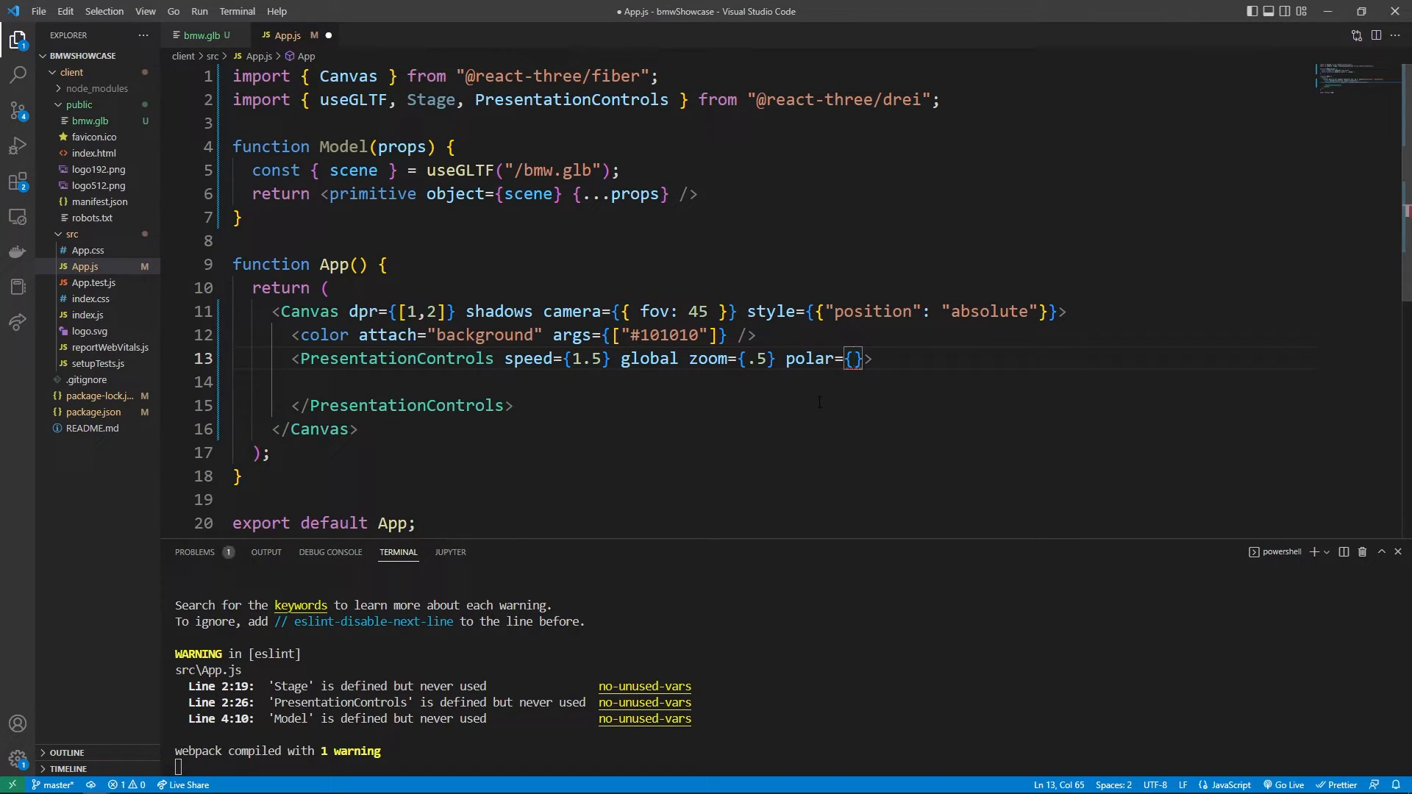
type("[-0.1,")
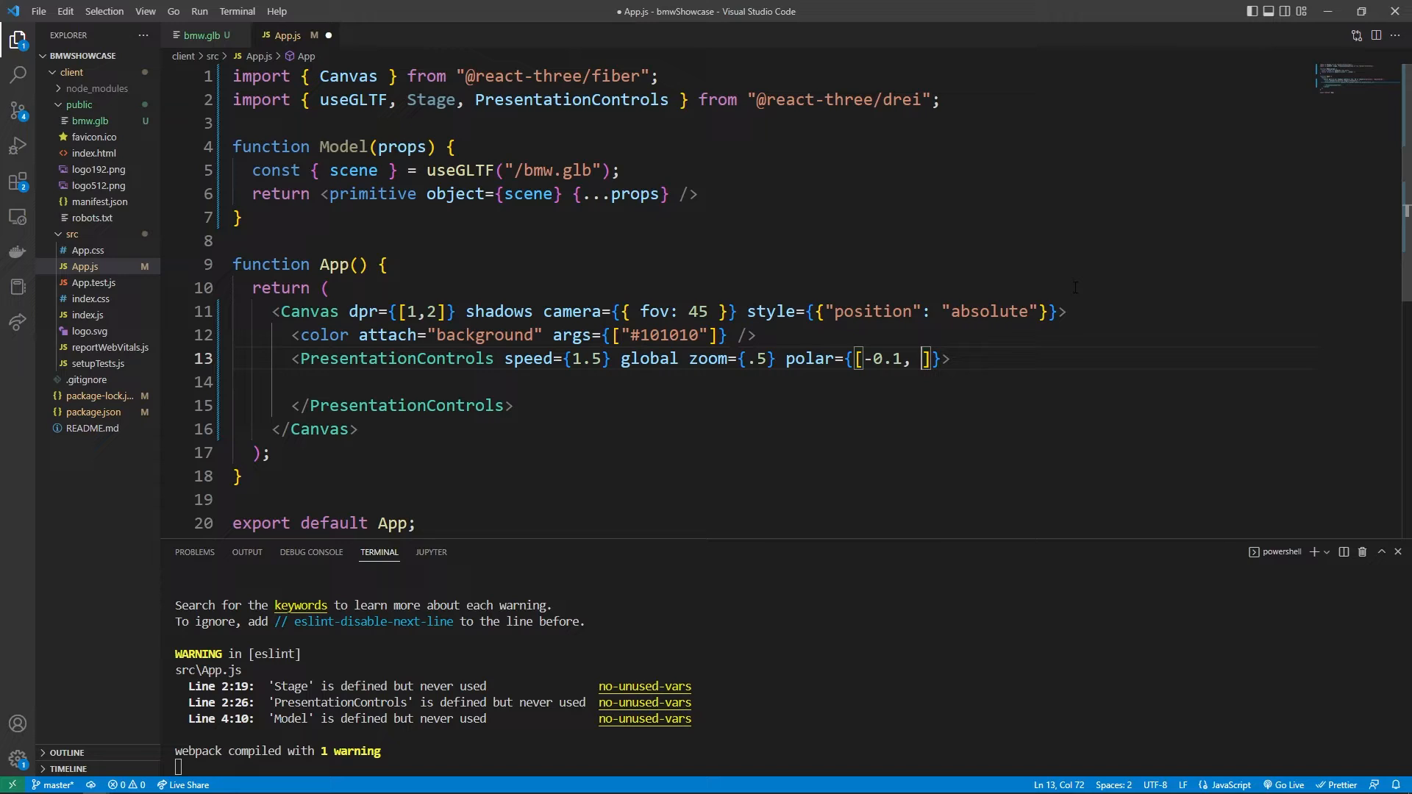
type("M")
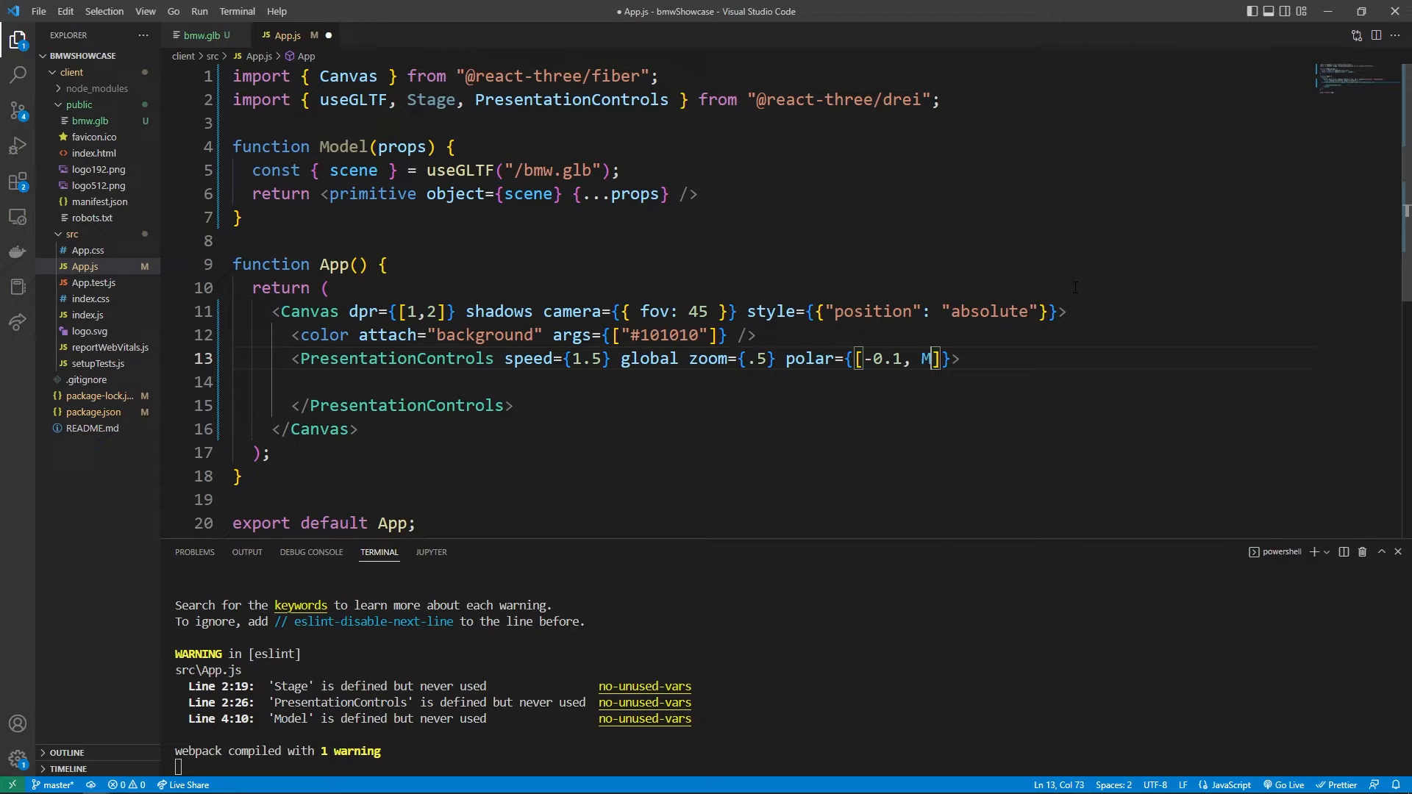
type("ath.PI /")
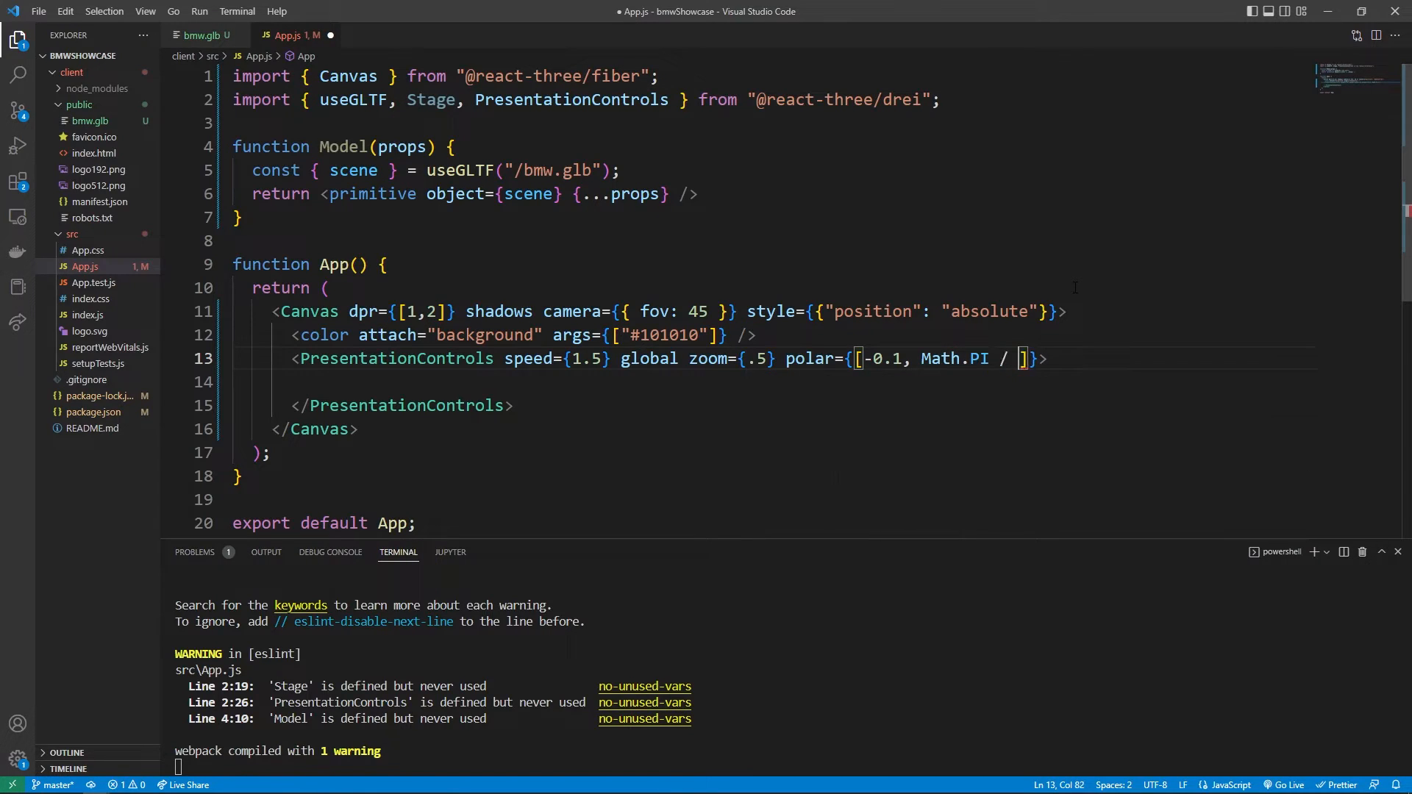
type("4")
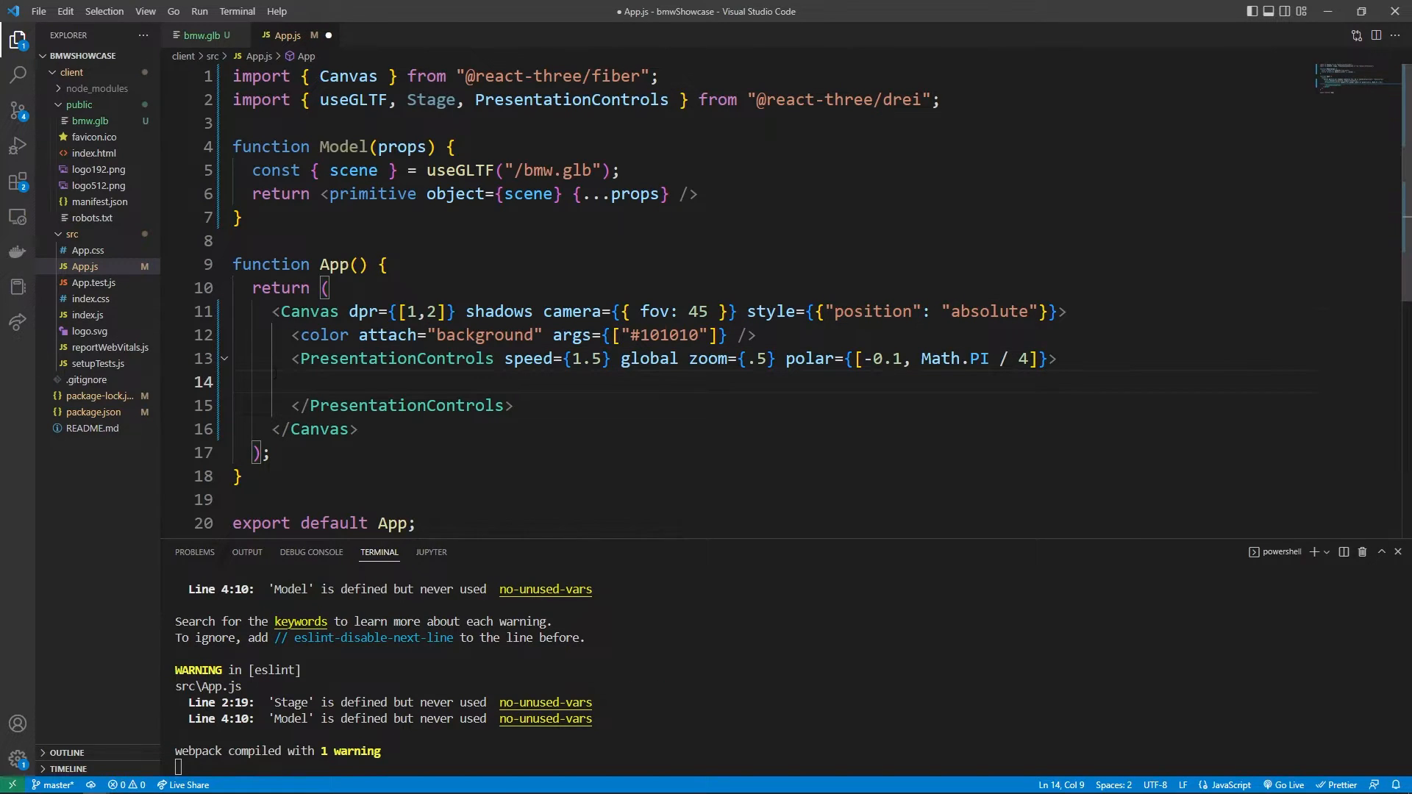
type("<Stage >")
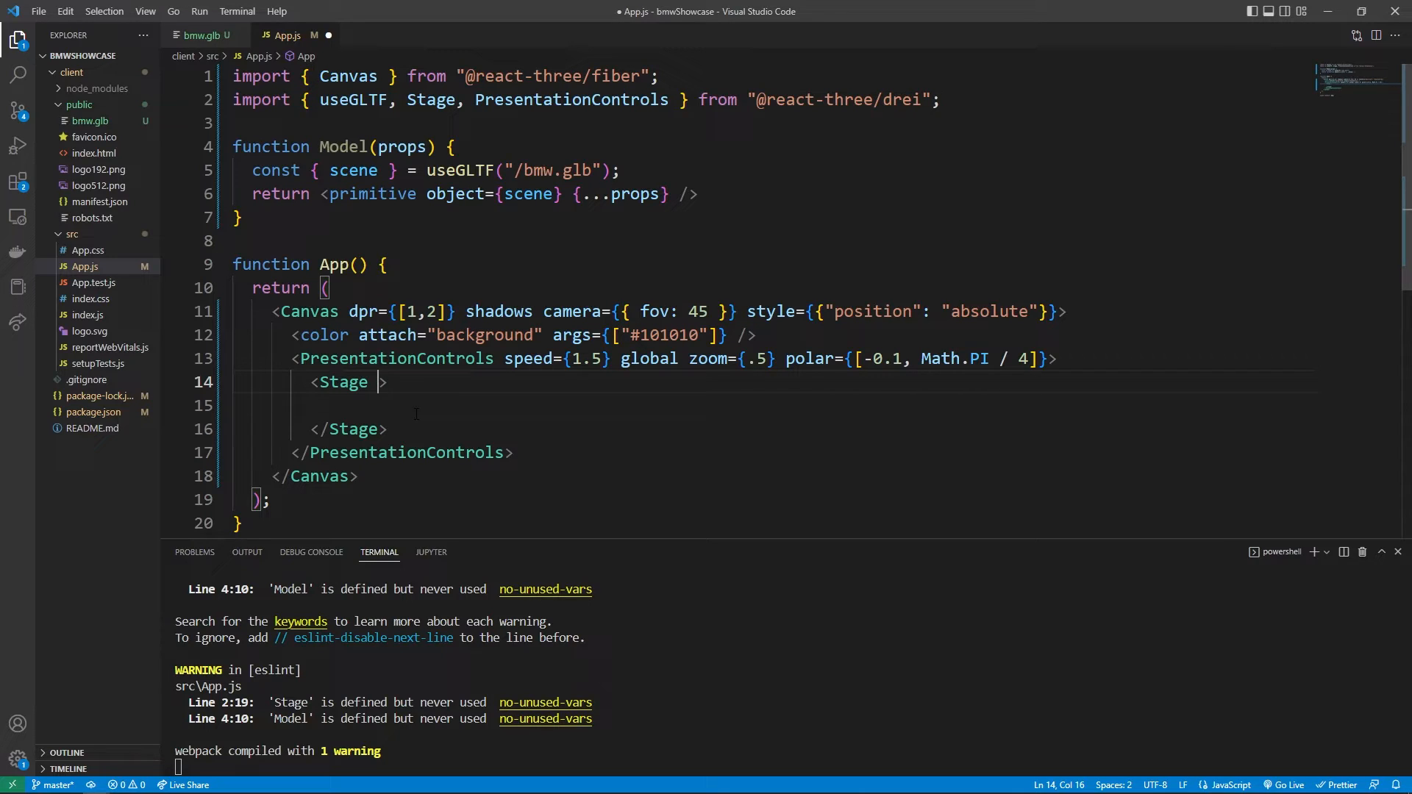
Give Stage environment={null} and place a Model with scale={0.01} inside.
type("environment={}")
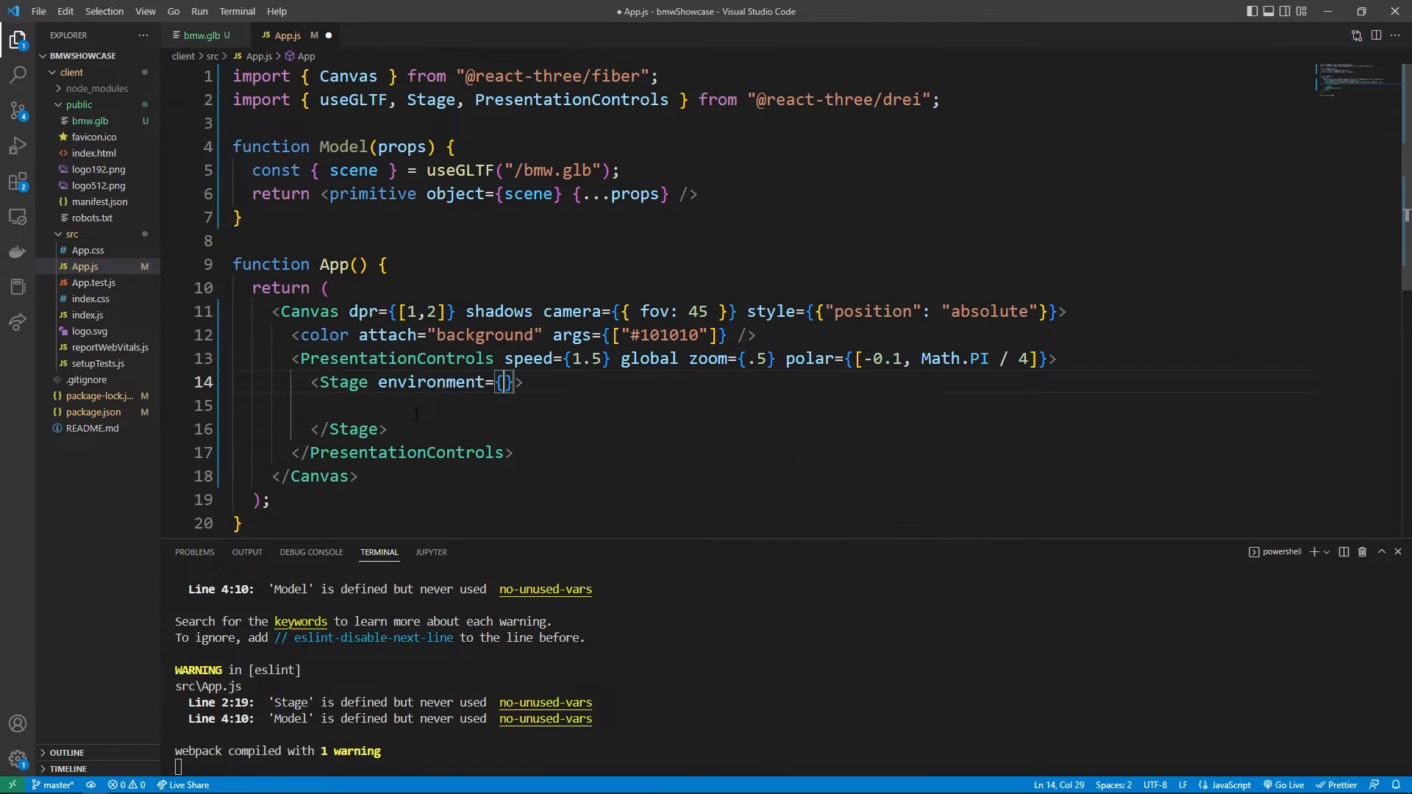
type("null")
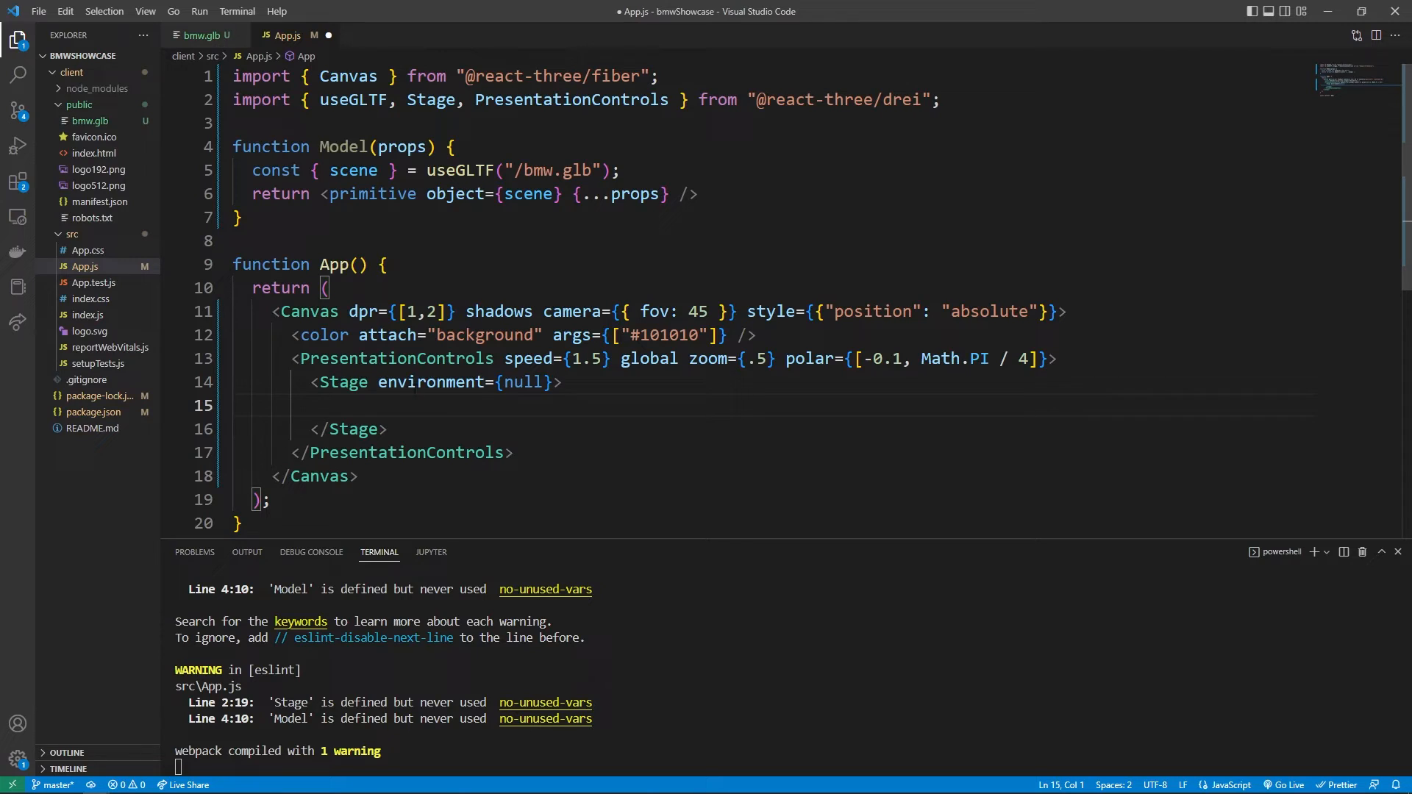
mouse_move(432, 382)
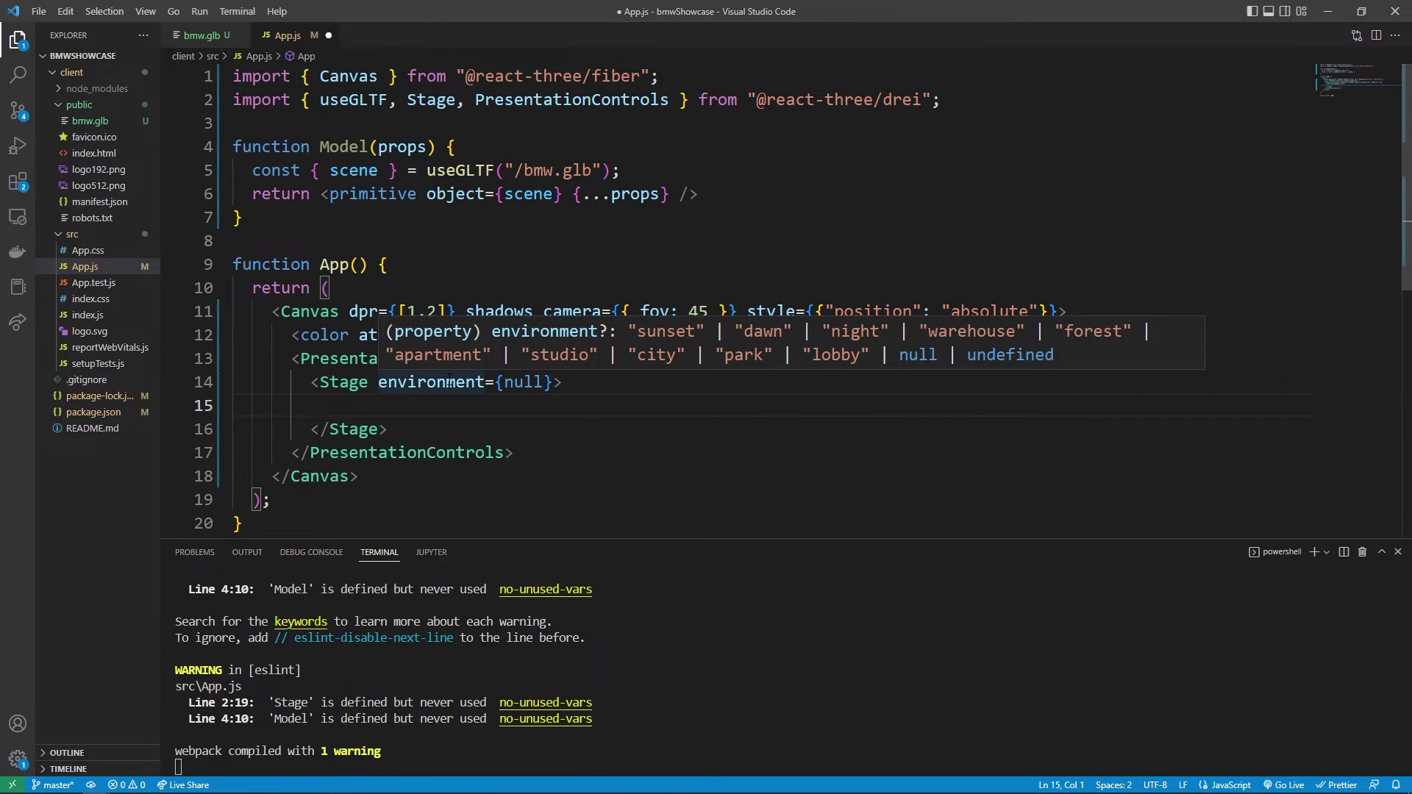
type("<Model")
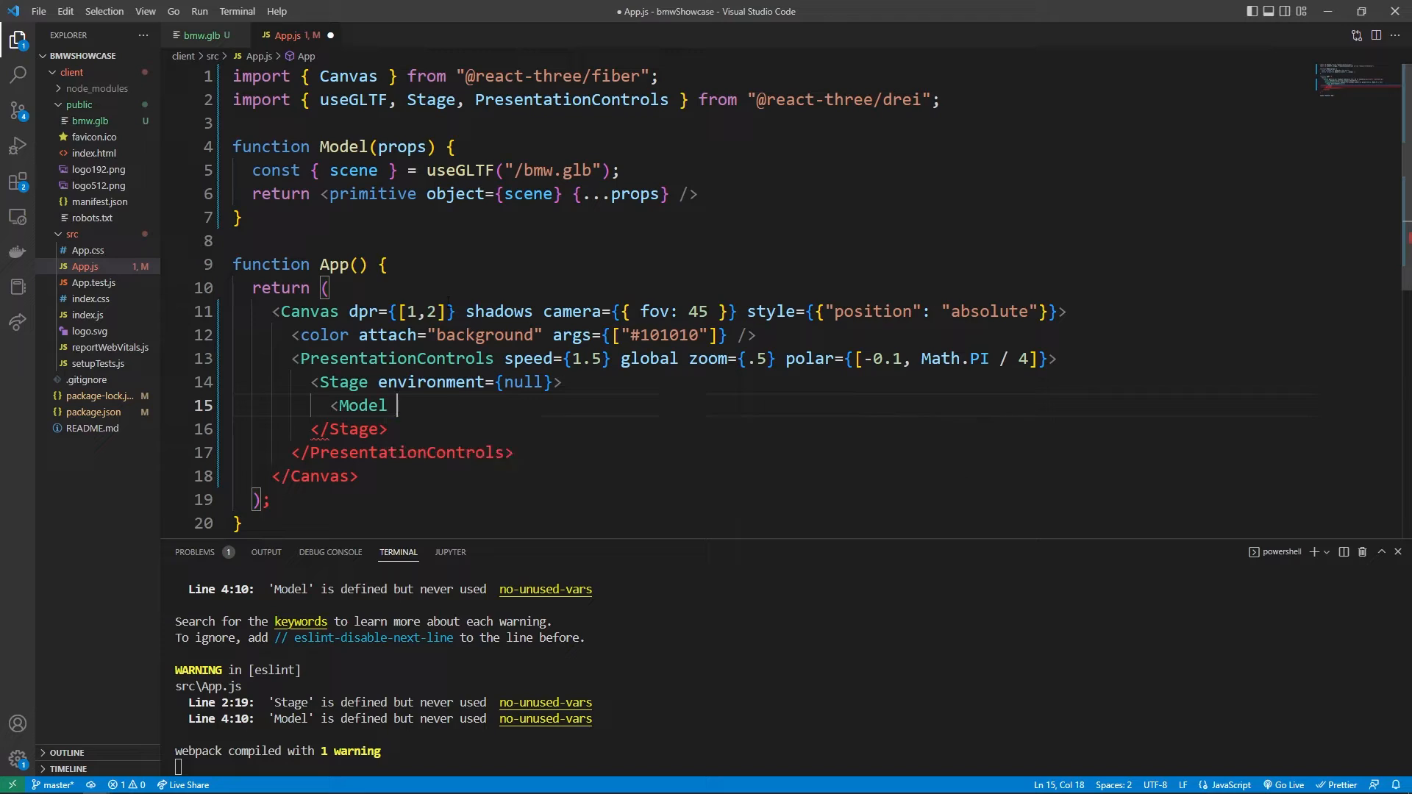
type("scale=")
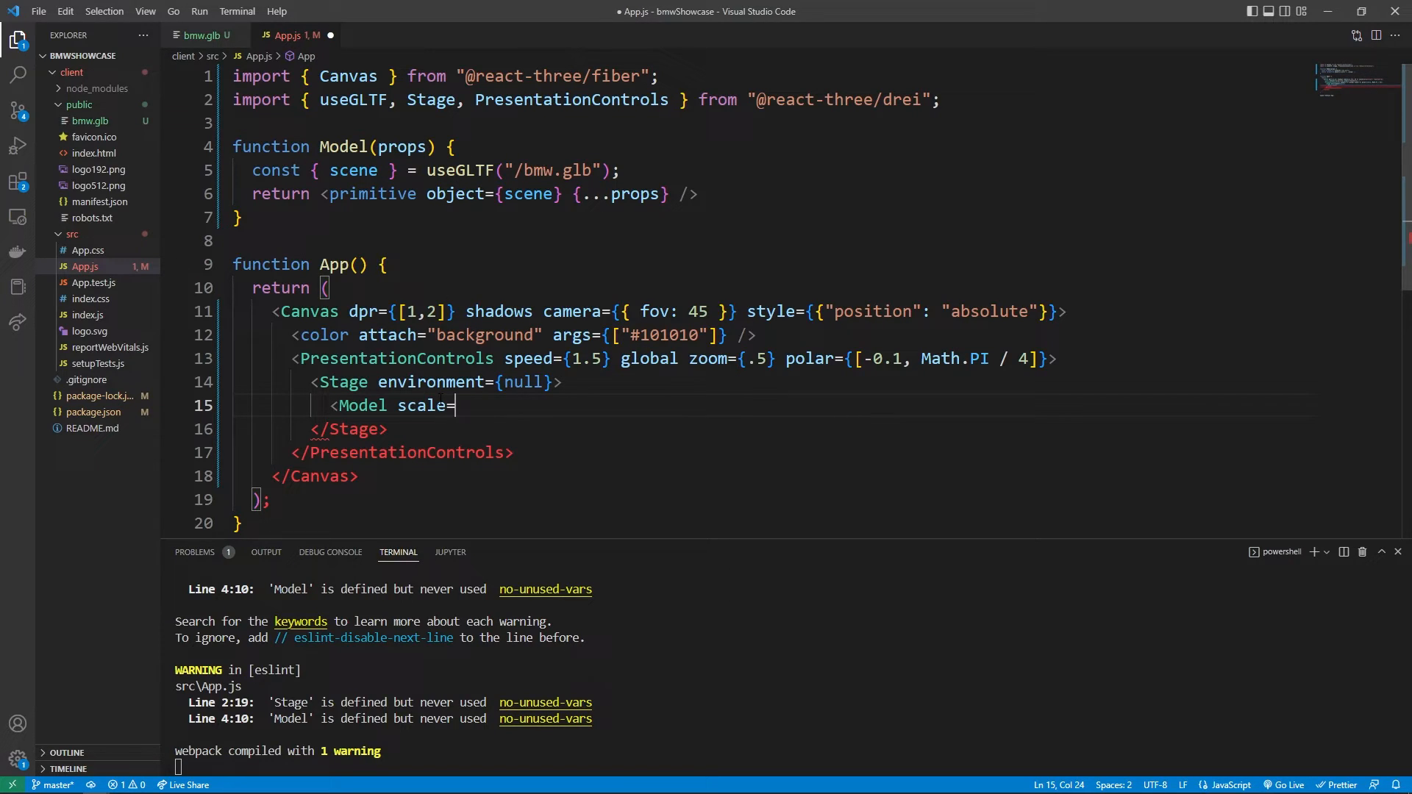
type("{0.01} />")
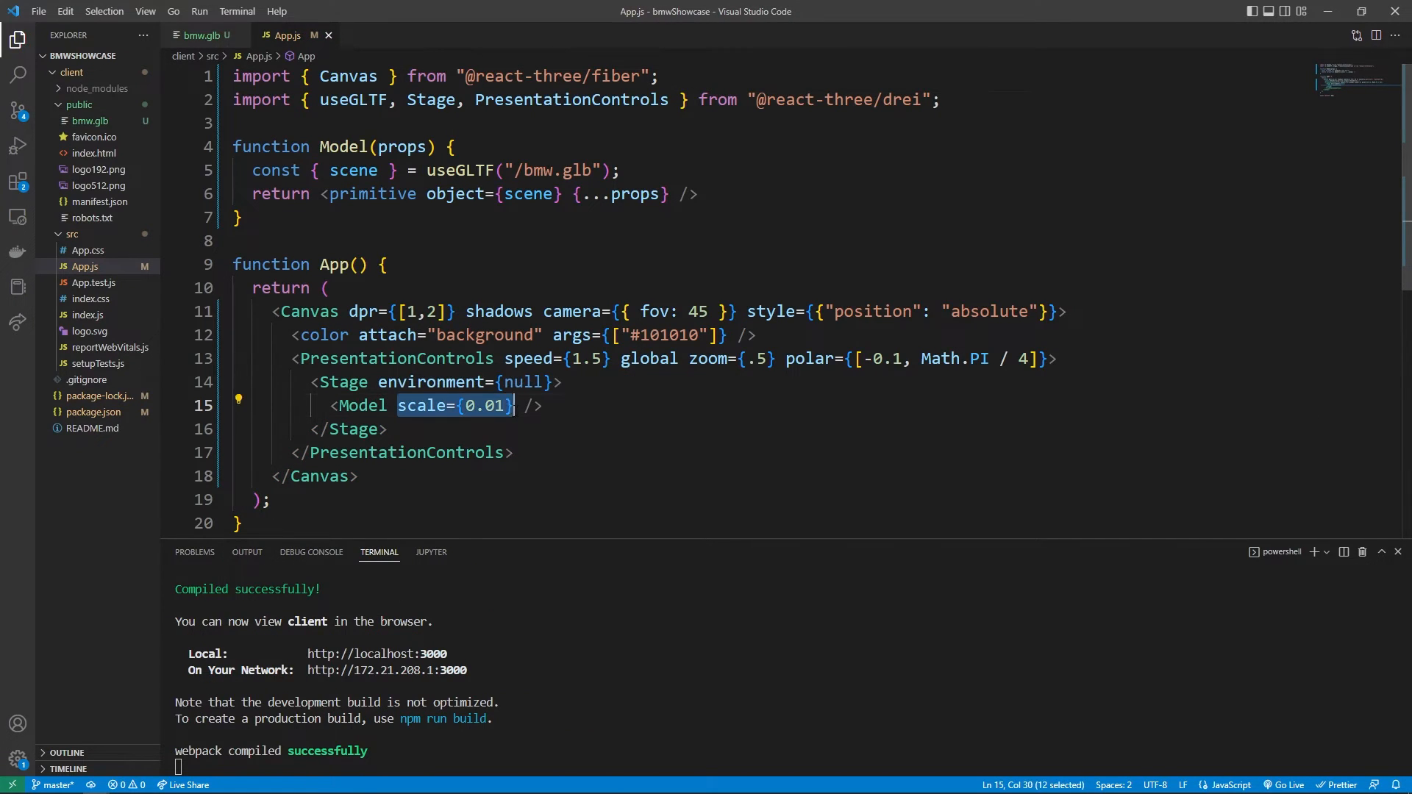
Copy scale={0.01} onto the primitive and select the null environment value.
double_click(361, 405)
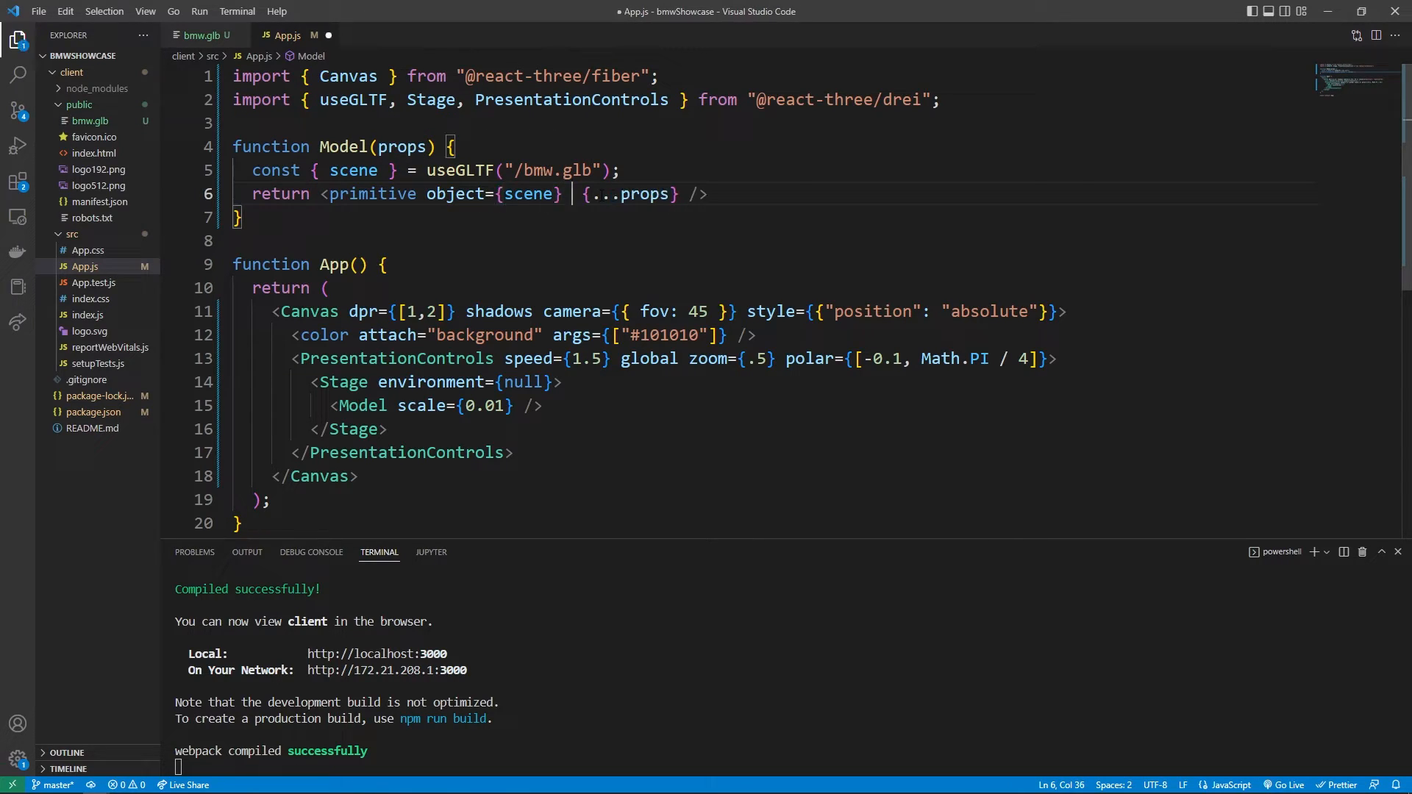
type("scale={0.}")
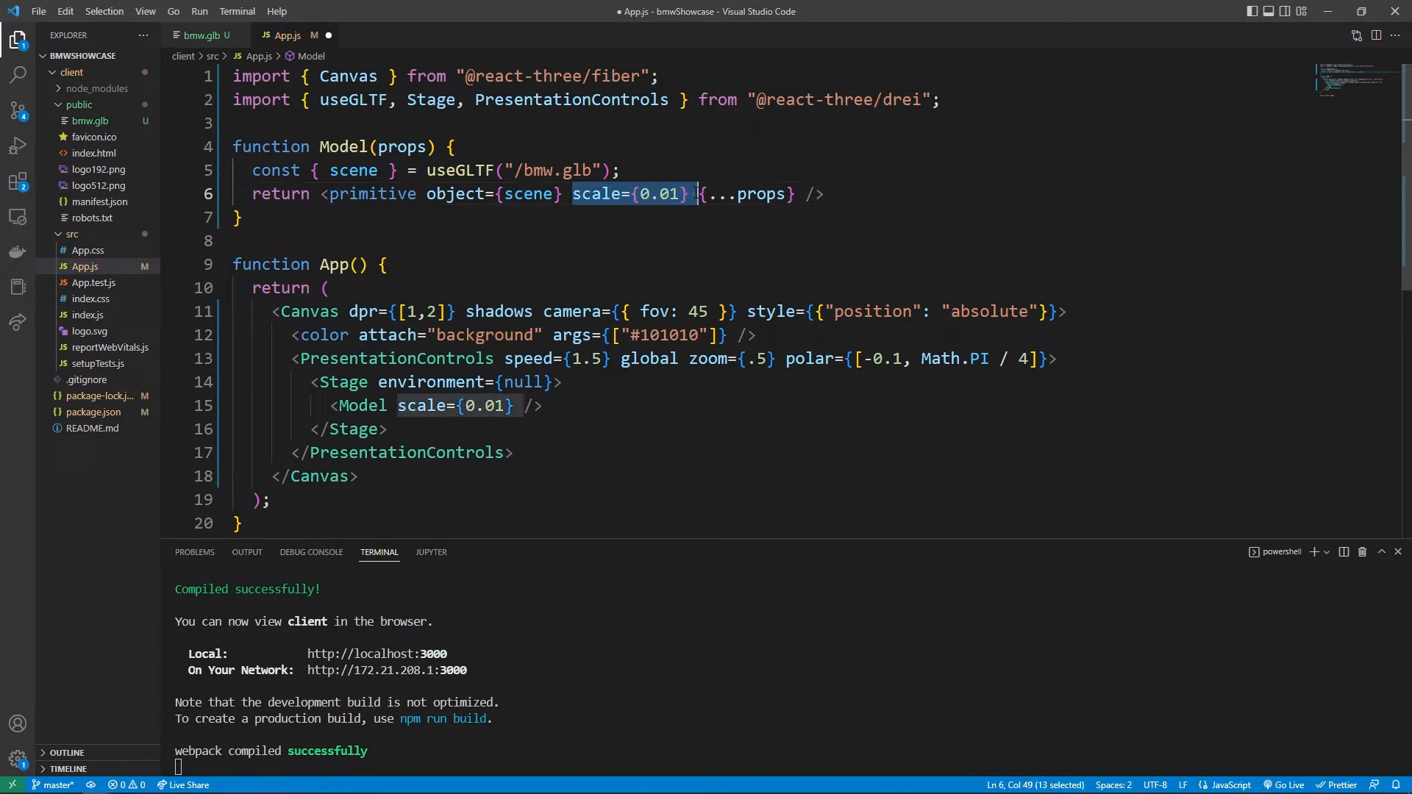
left_click(698, 193)
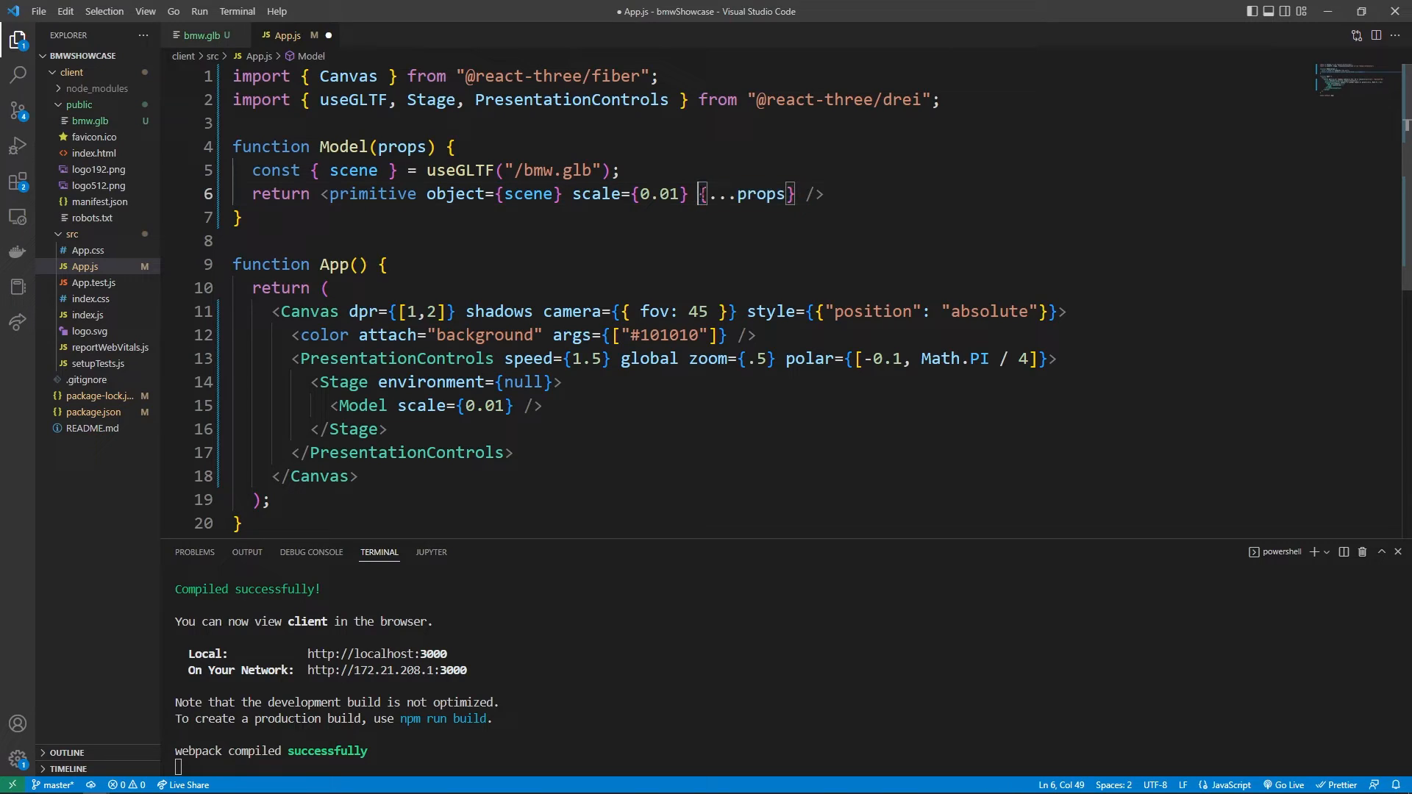
left_click(505, 405)
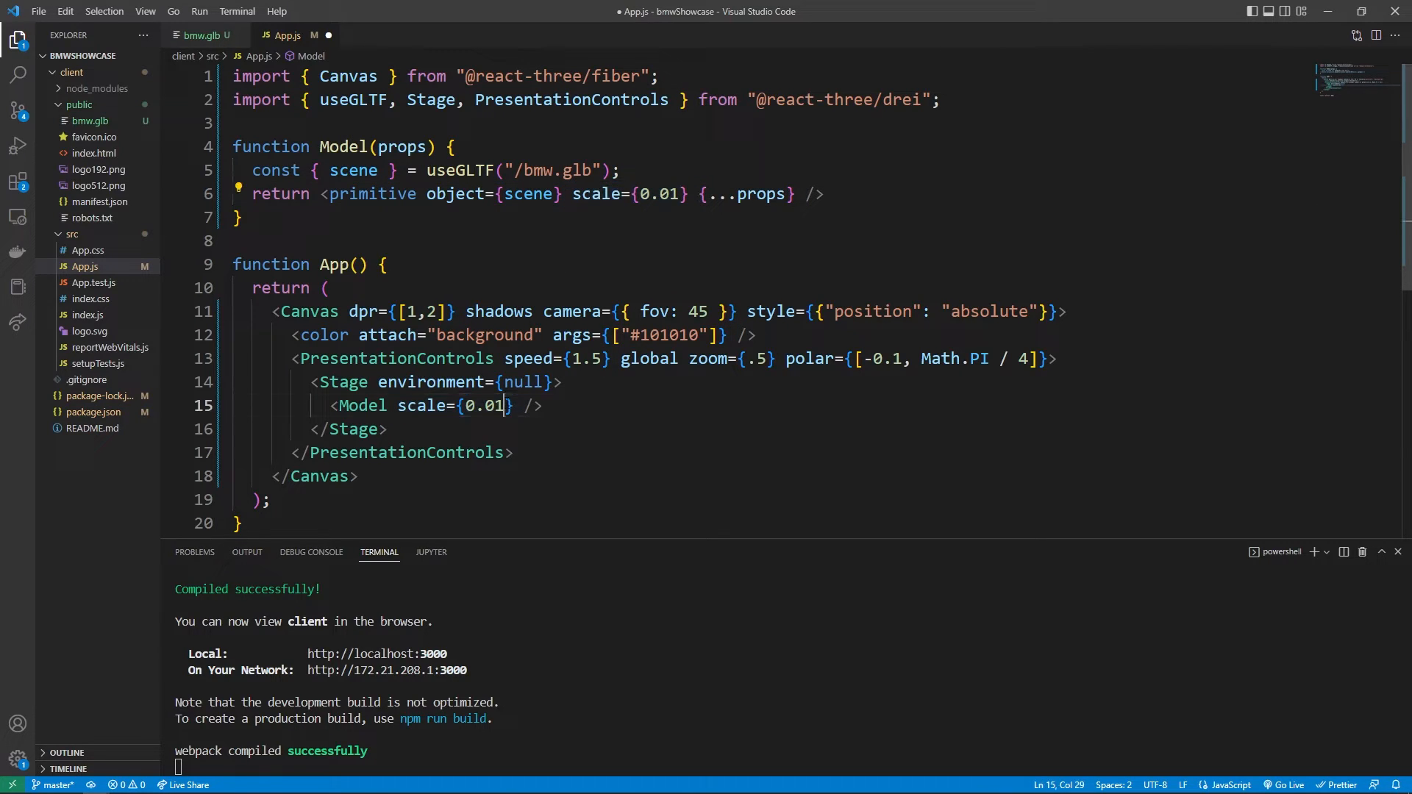
double_click(452, 405)
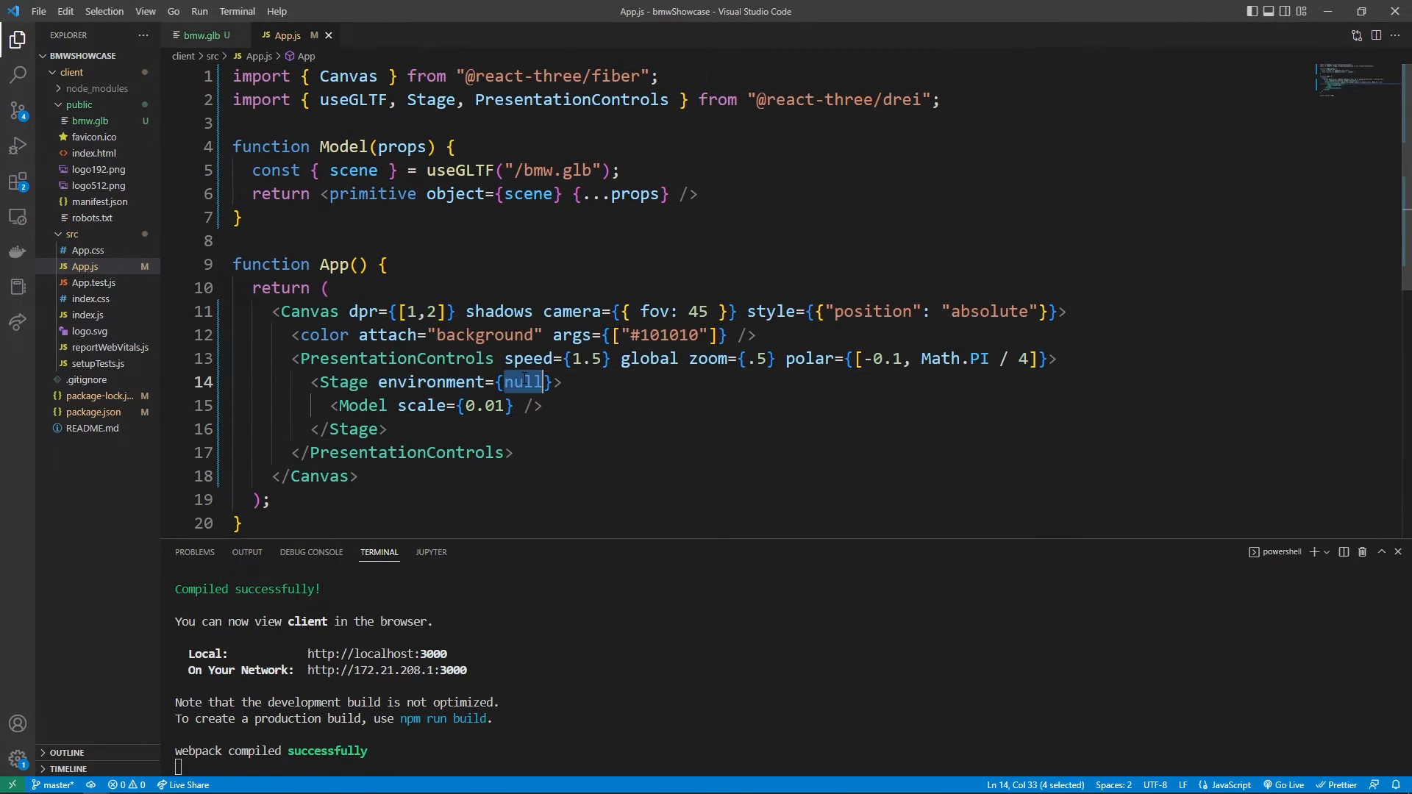
Change the Stage environment value from null to "sunset".
type("\"sunset\"")
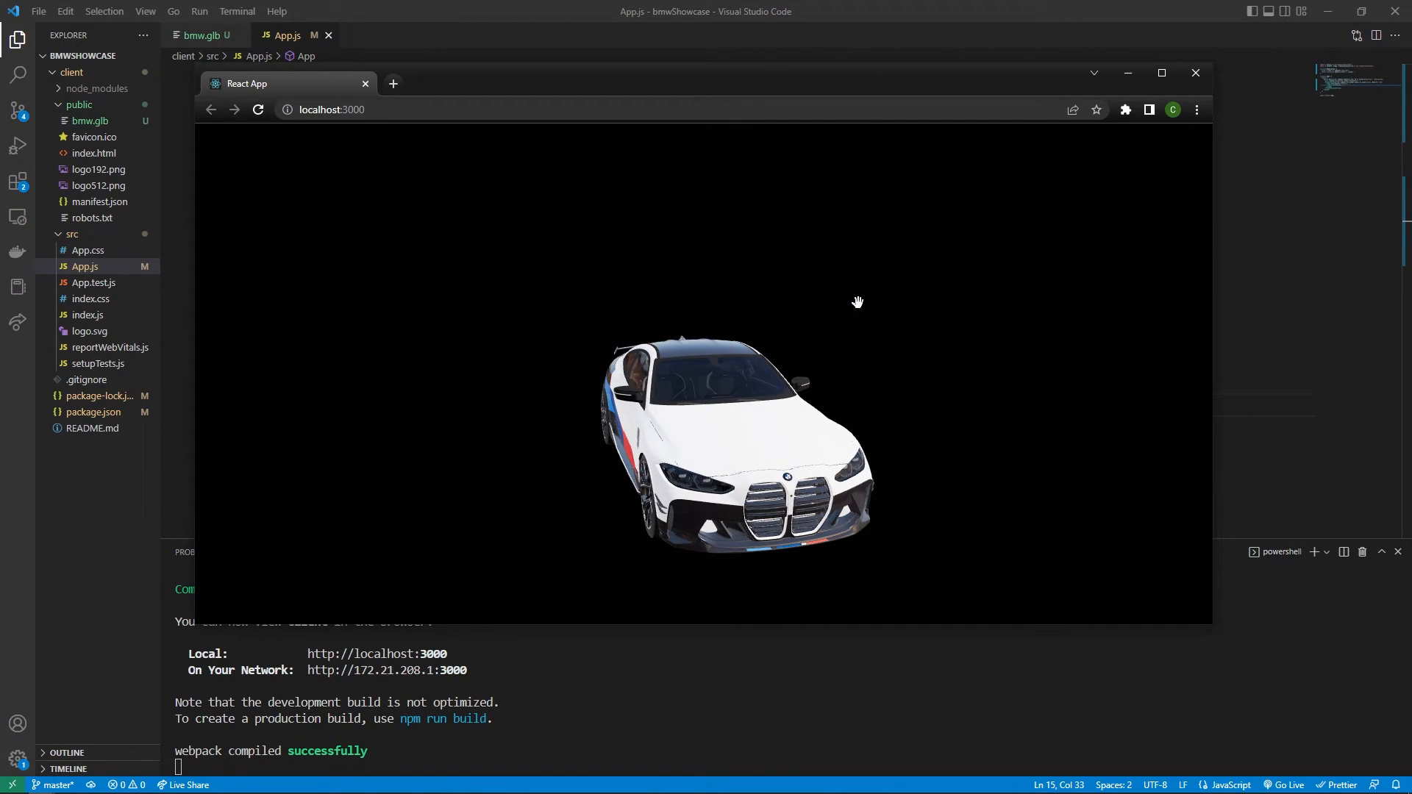
mouse_move(754, 288)
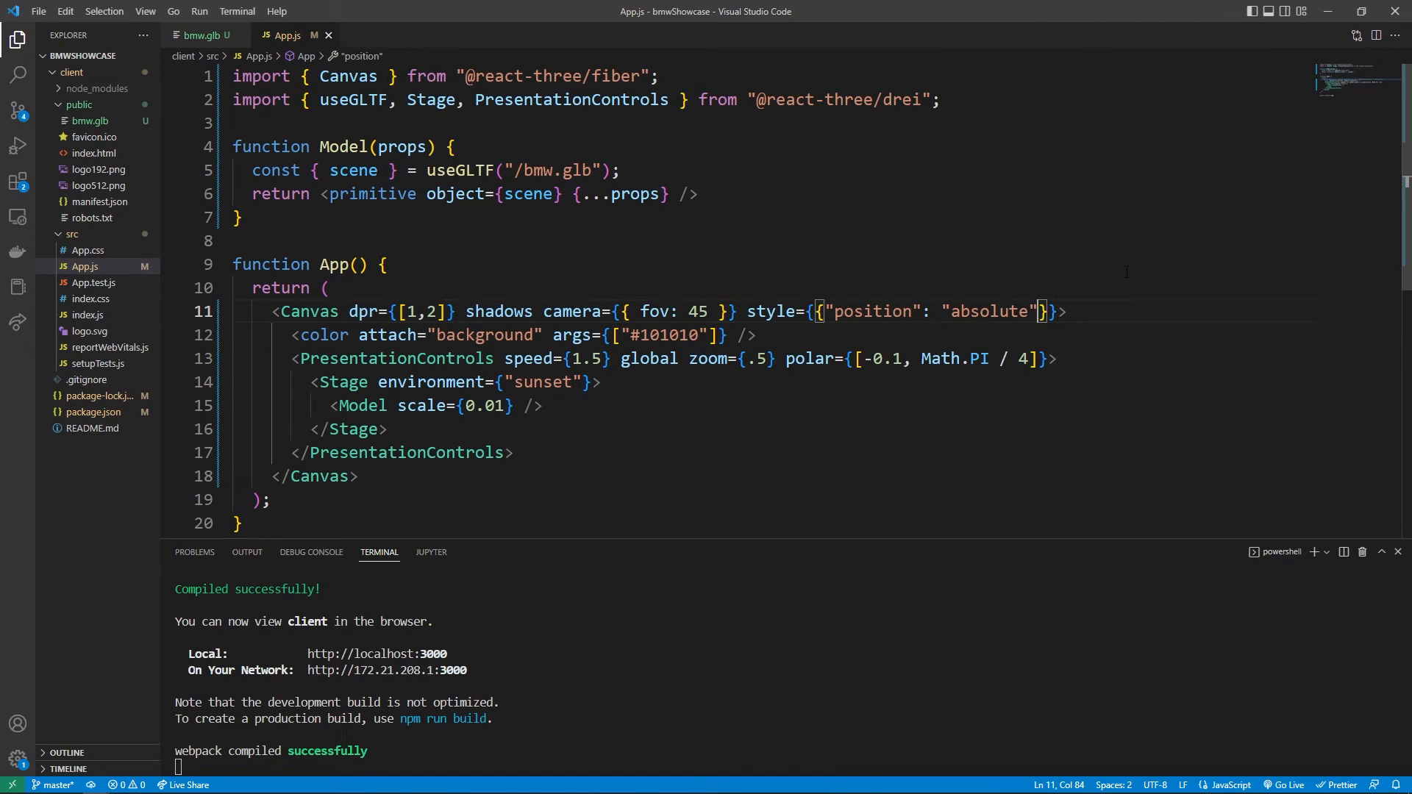
Add width "500px" and a height key to the Canvas style object.
type(", wid")
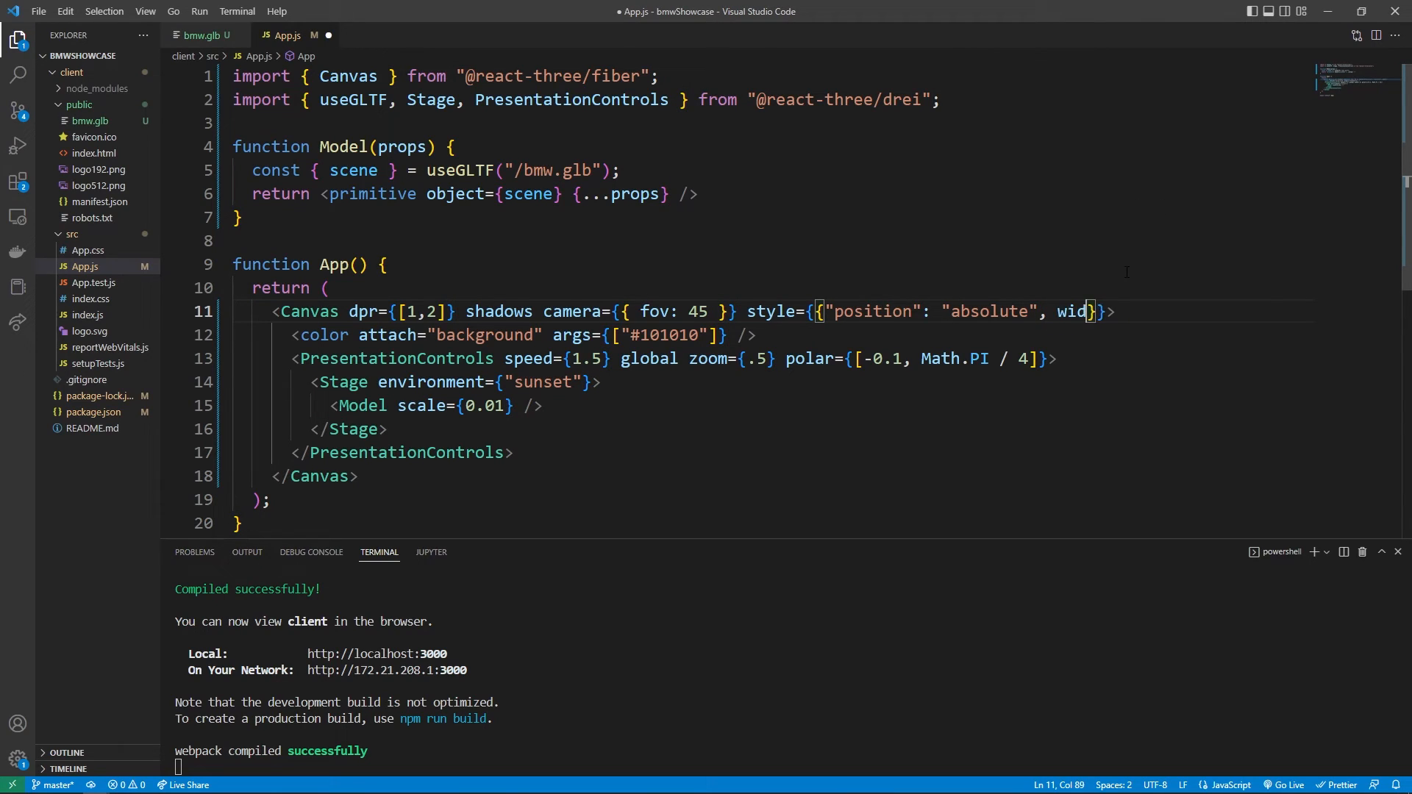
type("th: \"500\"")
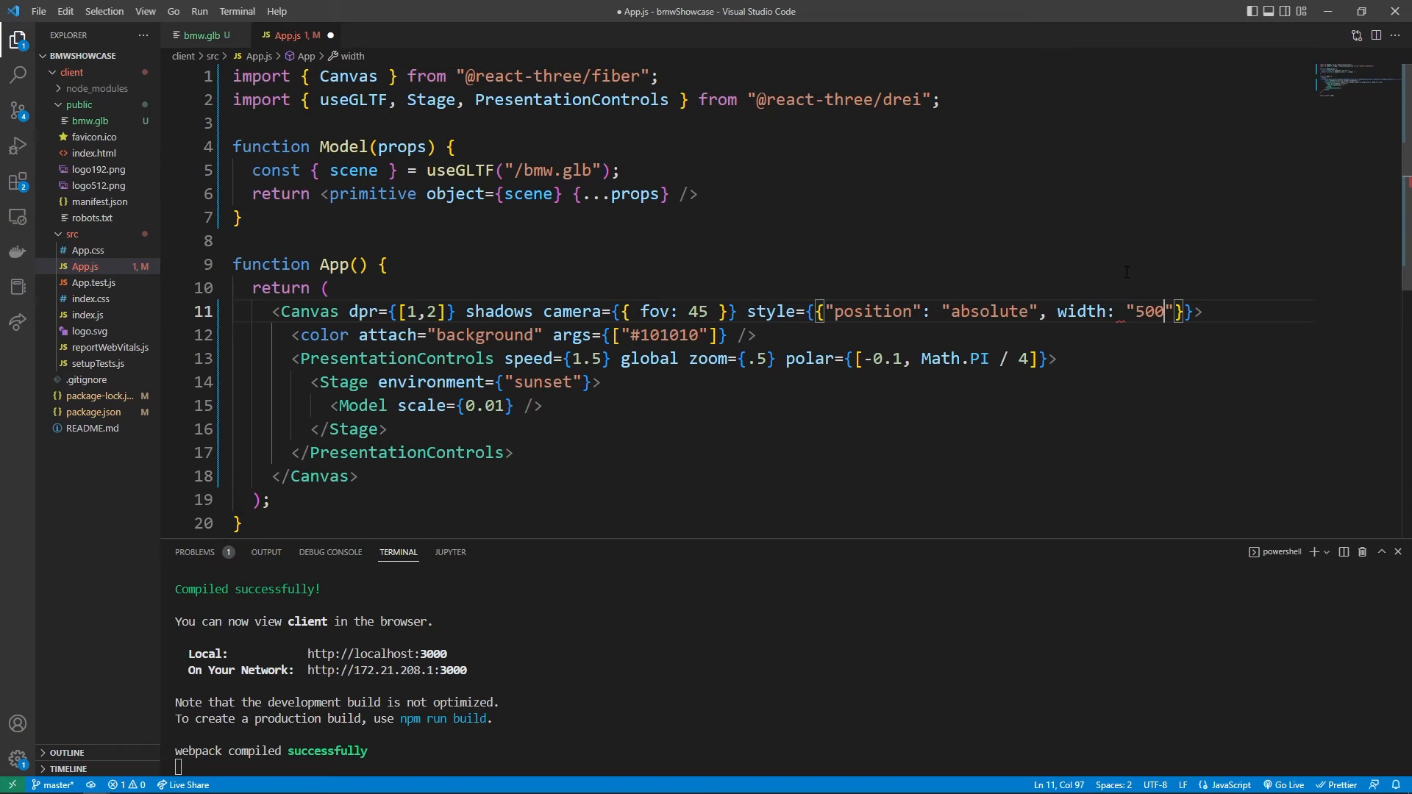
type("px\", height:")
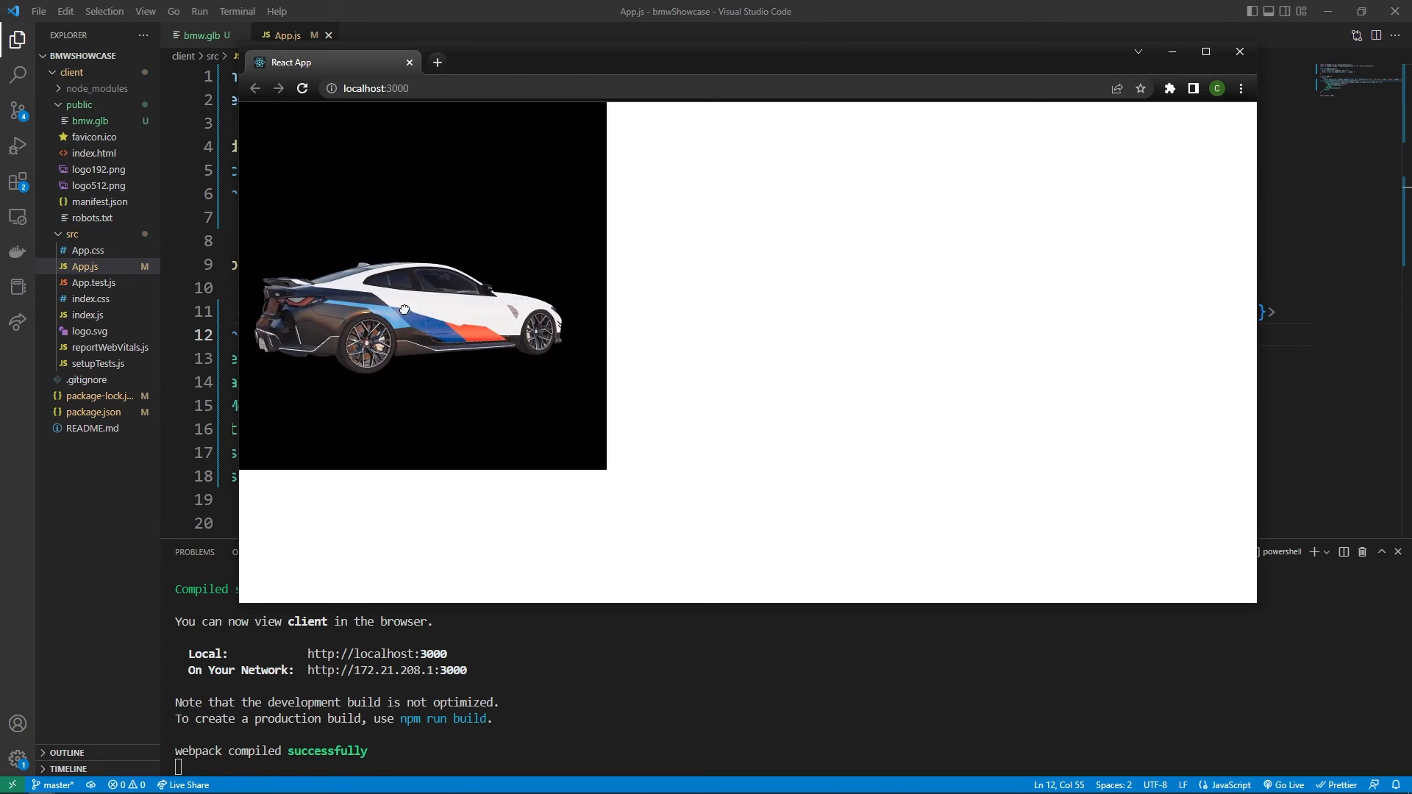
Drag the BMW in the smaller canvas to view its side, then its front.
left_click_drag(405, 310, 351, 297)
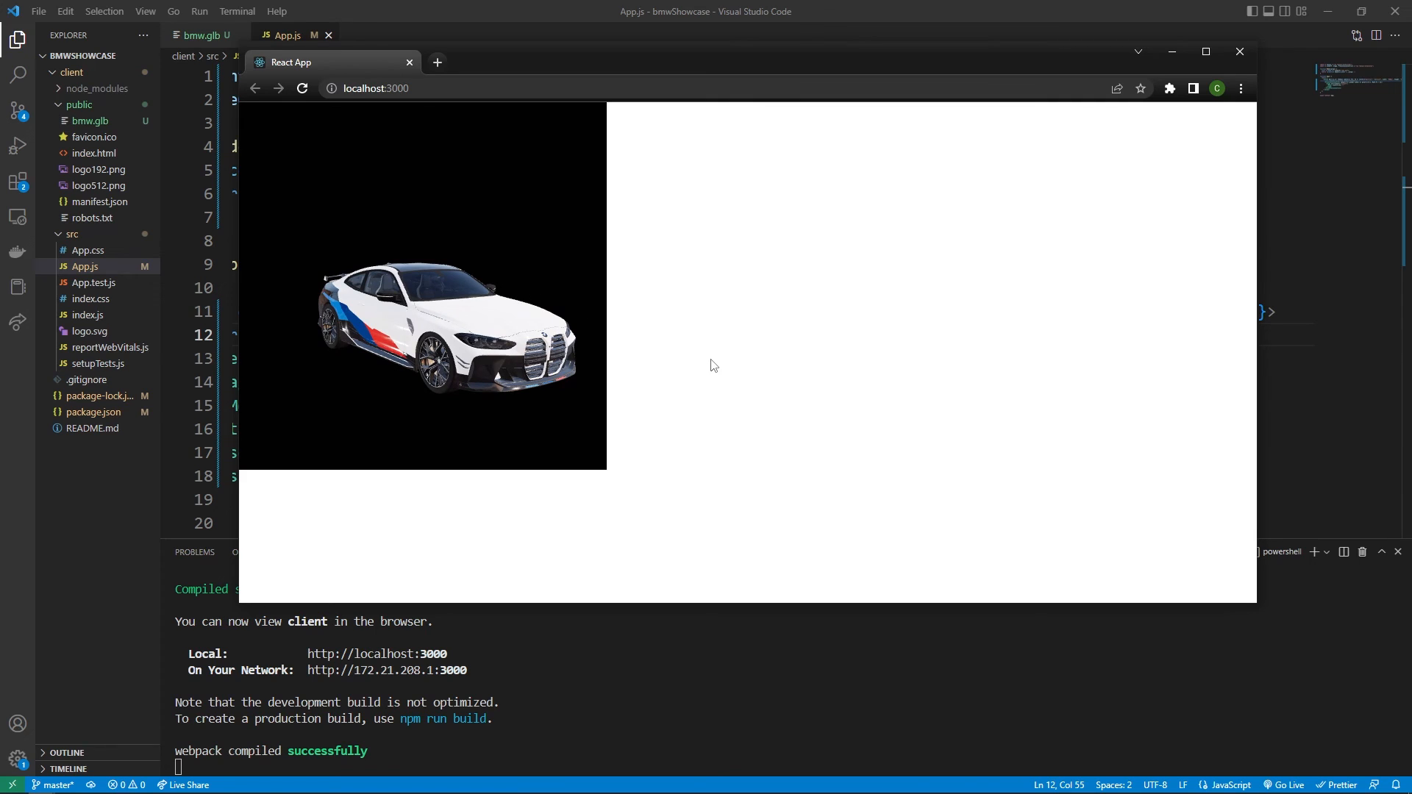
left_click_drag(450, 324, 433, 360)
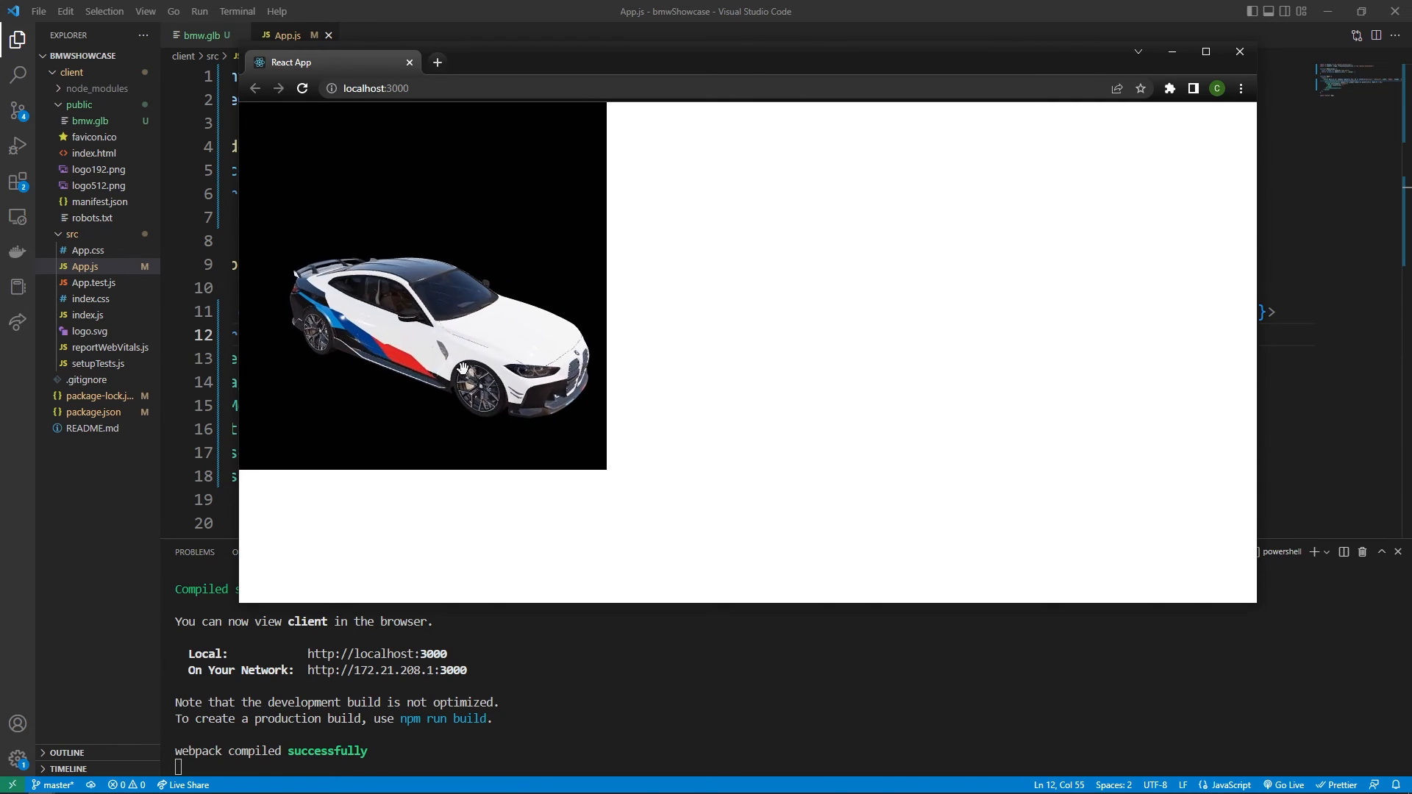